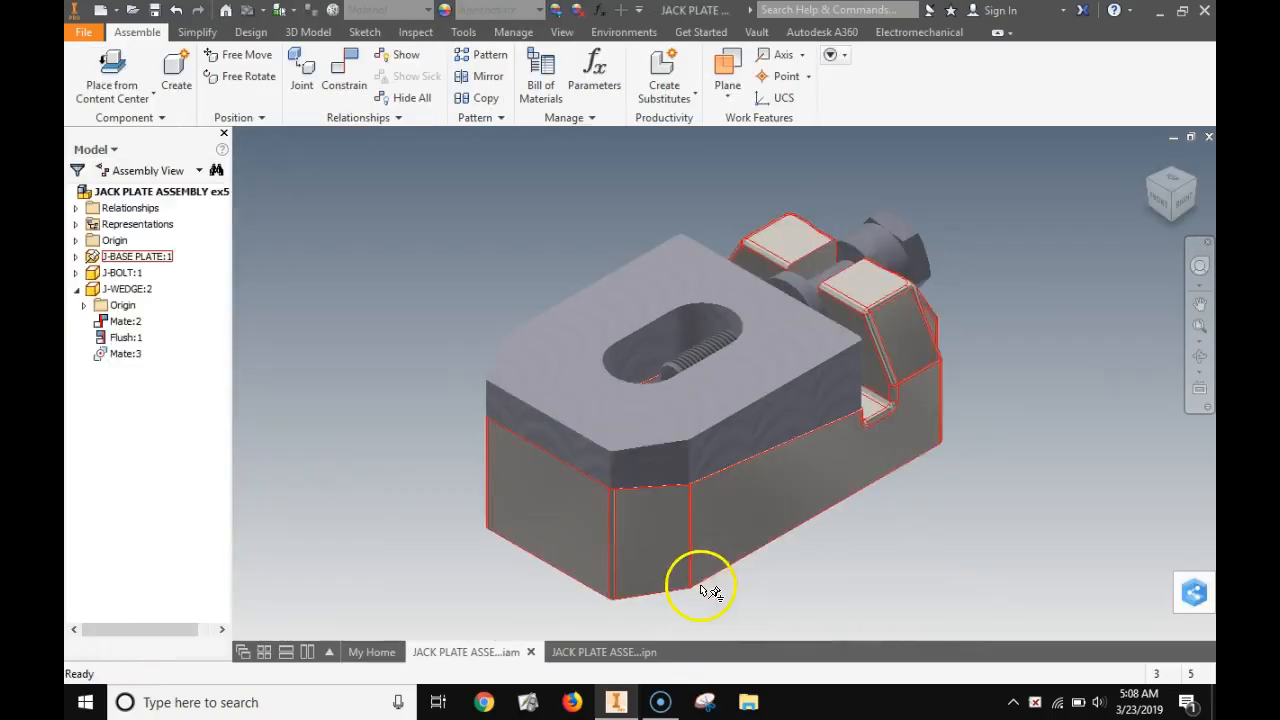
# Create a new drawing from the PLTW.idw template via File > New
pyautogui.click(604, 652)
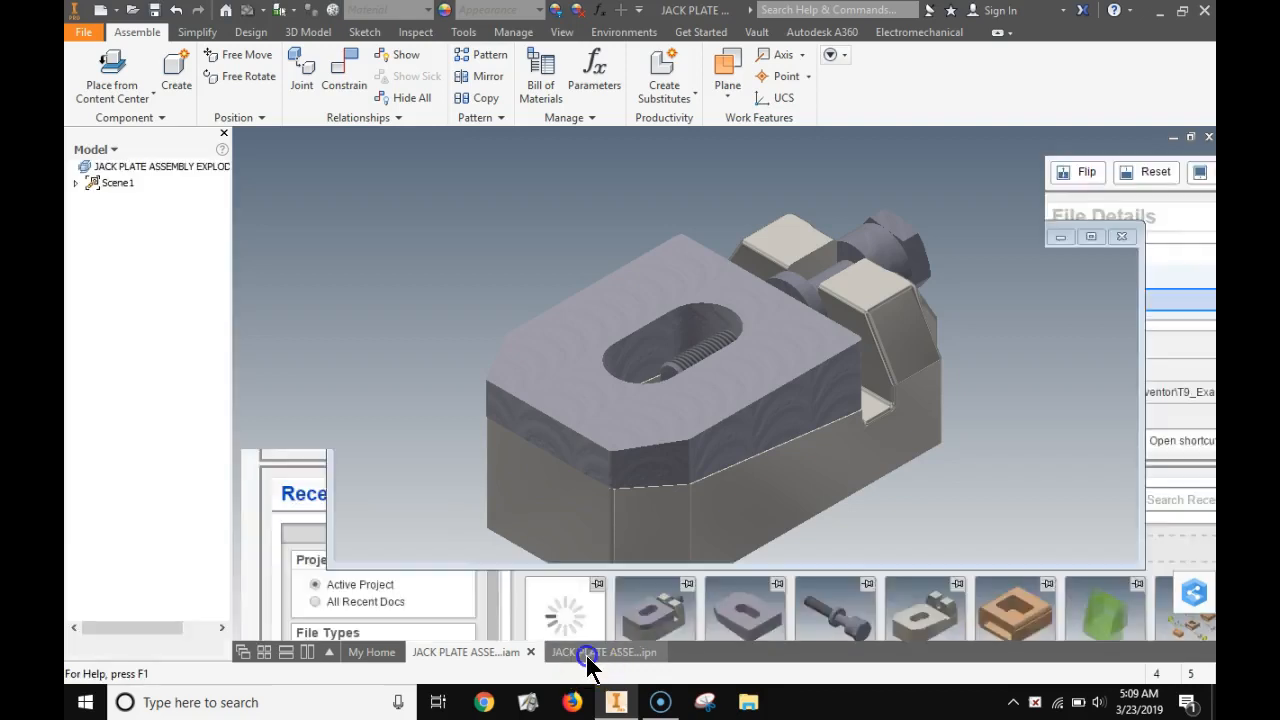
pyautogui.click(600, 652)
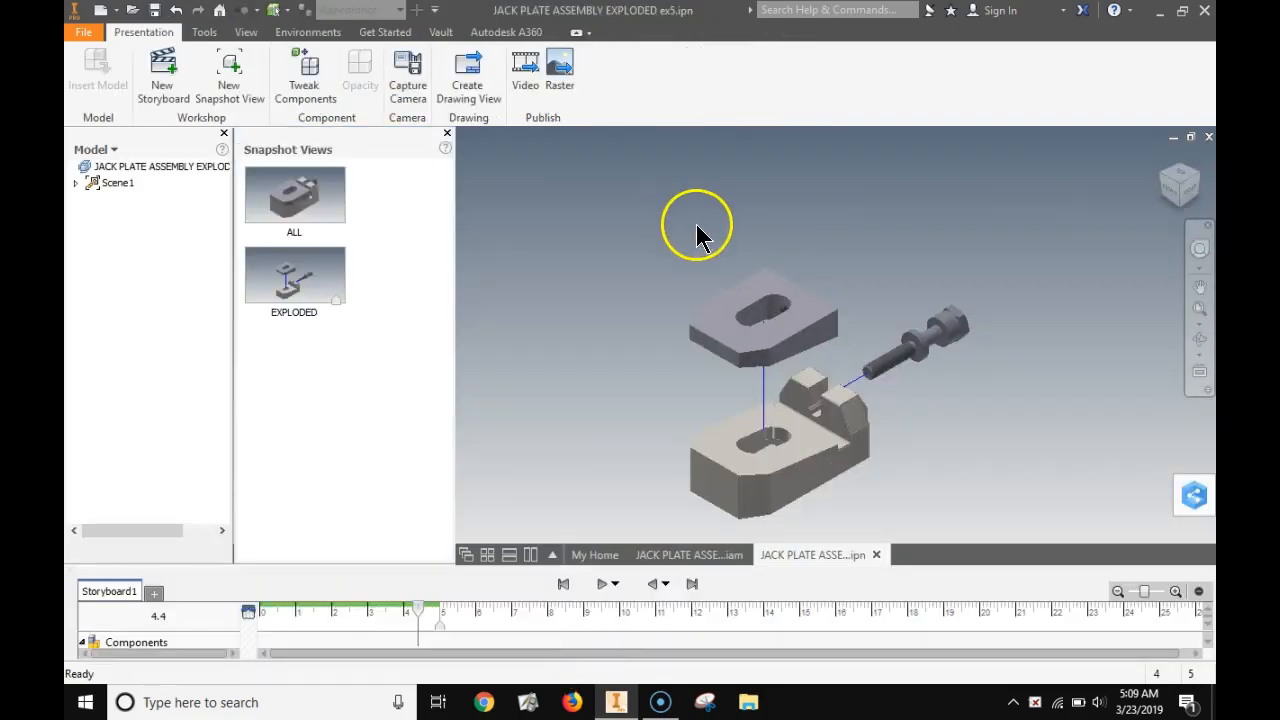
pyautogui.click(84, 32)
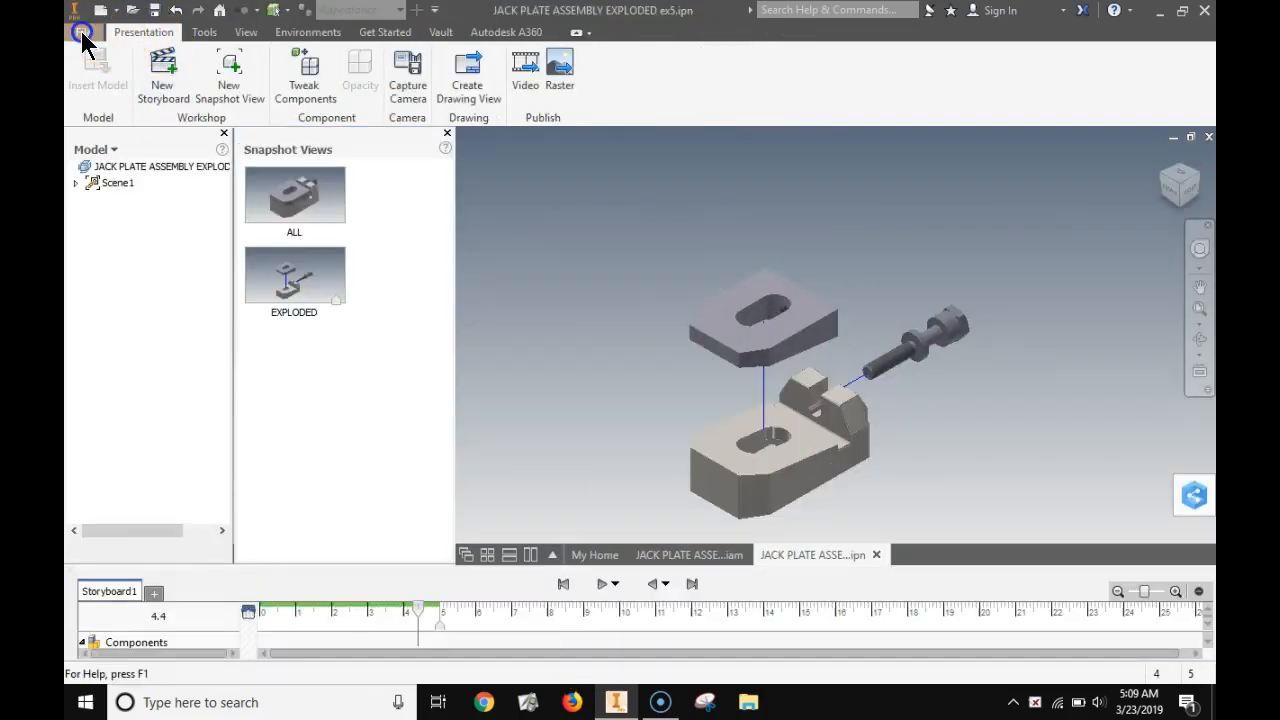
pyautogui.click(84, 32)
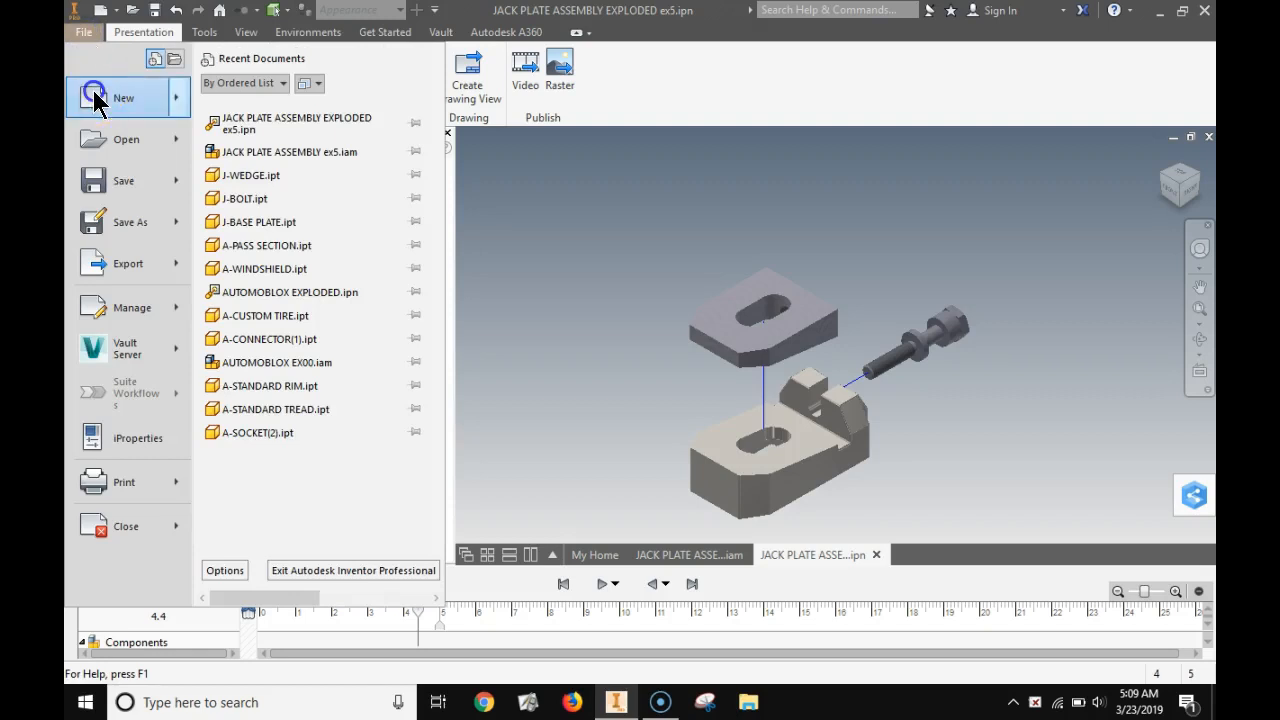
pyautogui.click(124, 96)
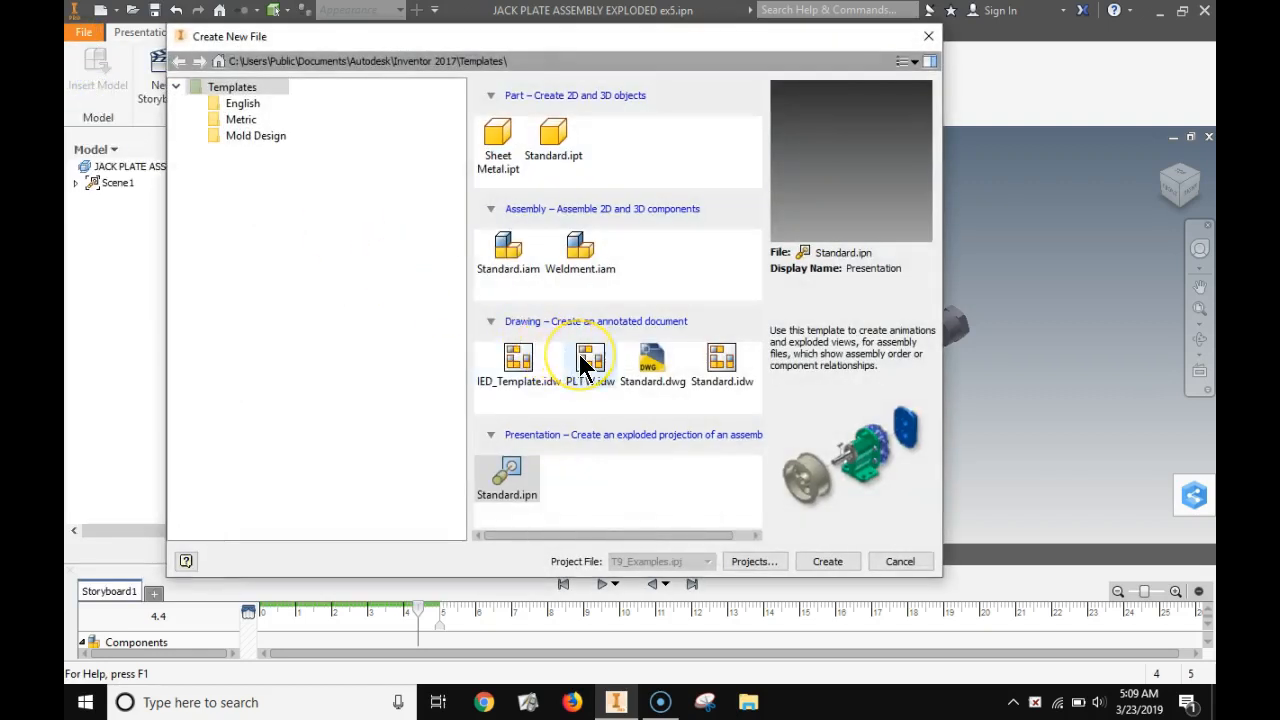
pyautogui.click(588, 358)
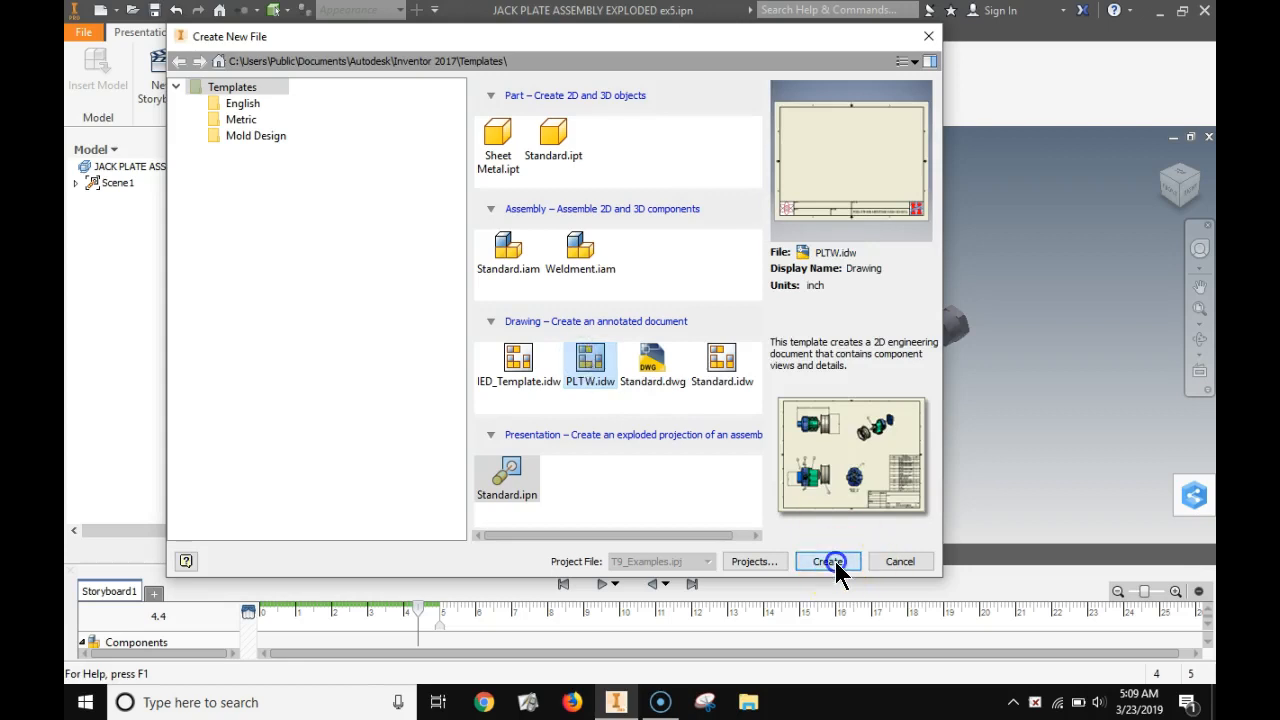
pyautogui.click(822, 560)
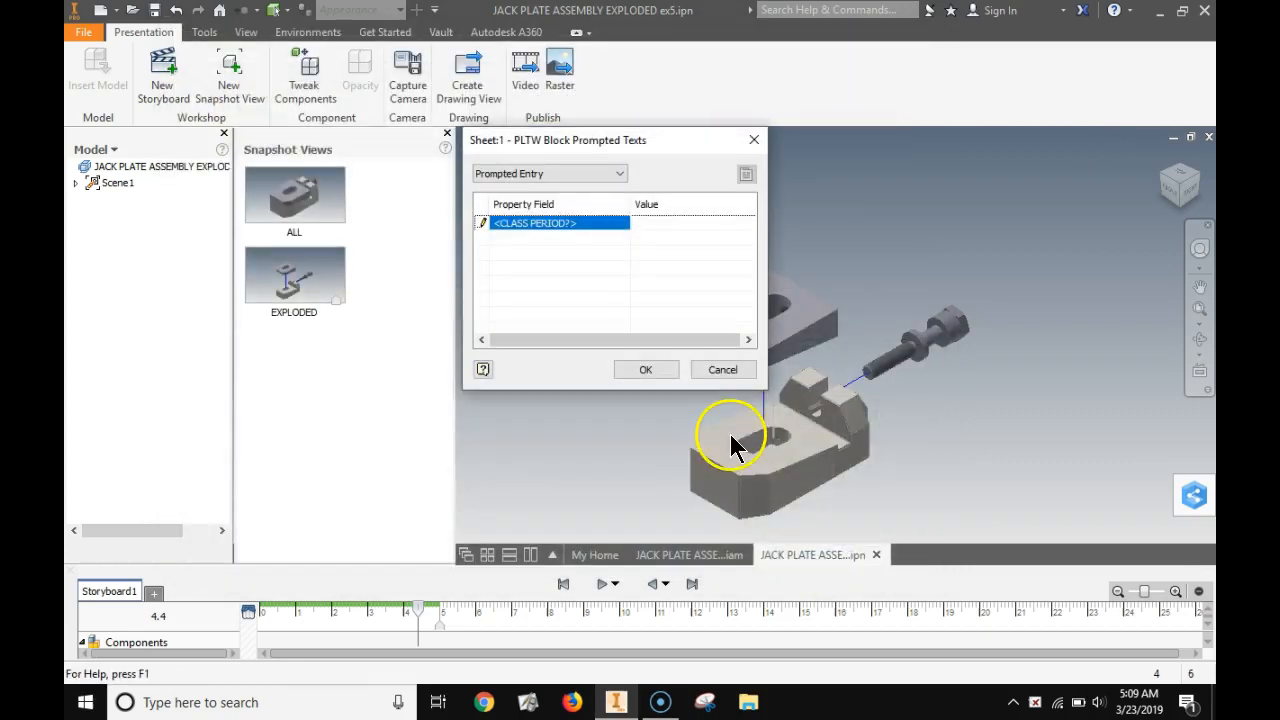
# Enter class period 9 in the title block prompt and finish creating the sheet
pyautogui.write('9')
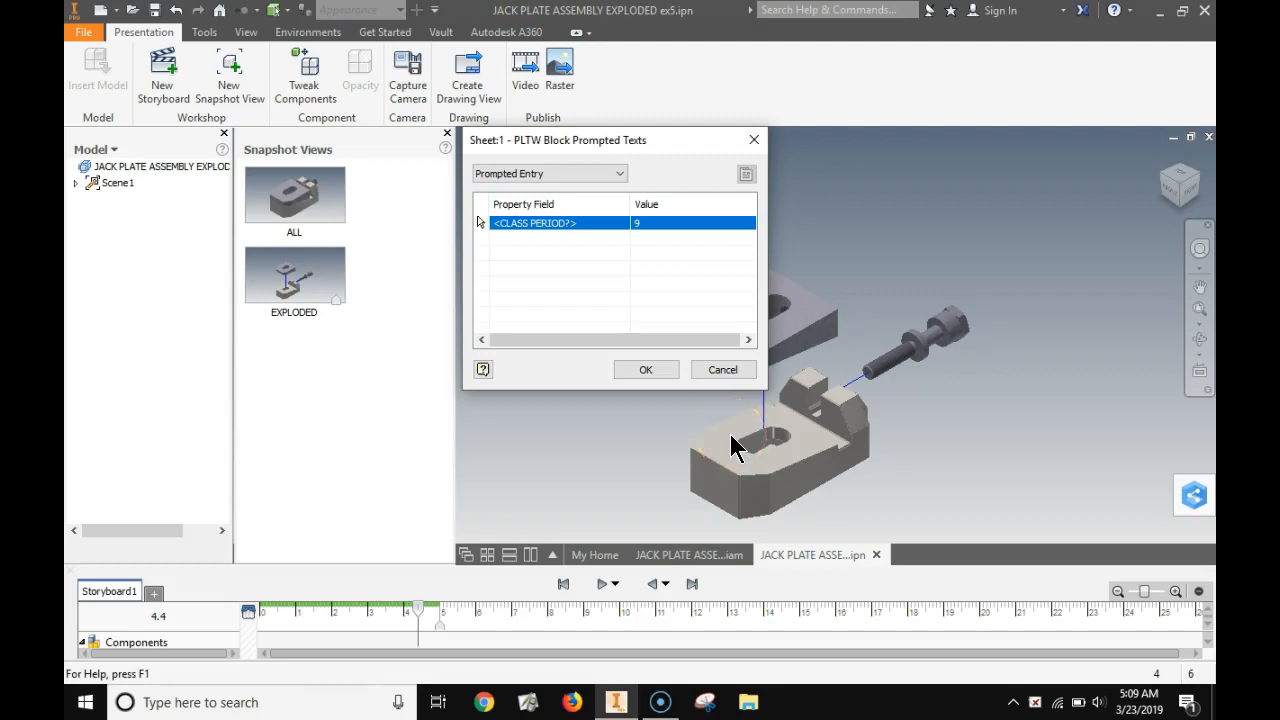
pyautogui.click(646, 368)
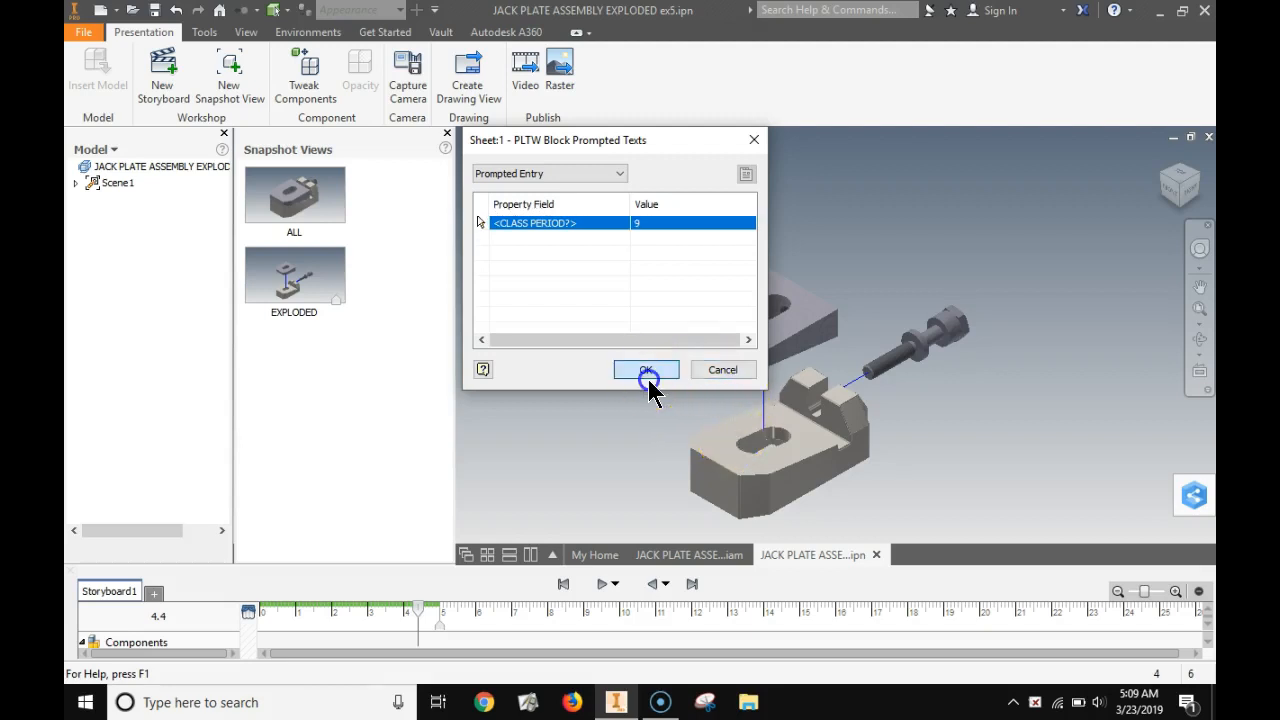
pyautogui.click(646, 368)
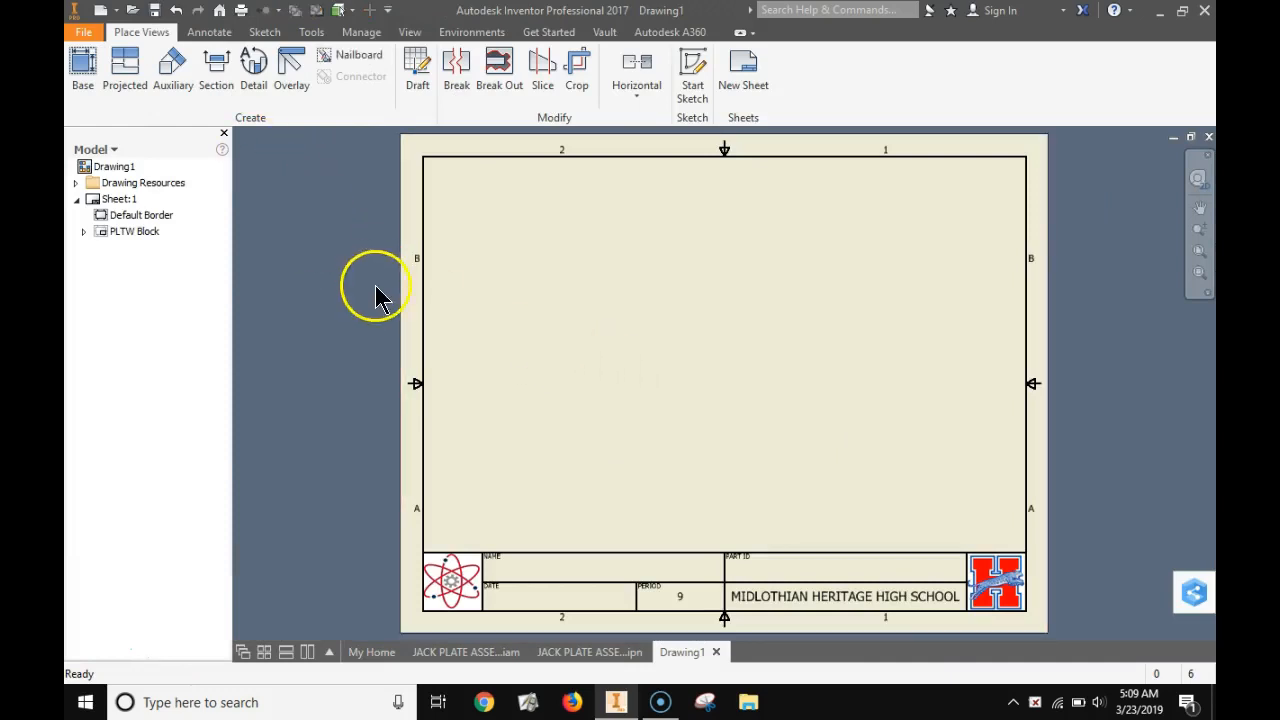
# Start a base view sourced from JACK PLATE ASSEMBLY ex5.iam and accept its settings
pyautogui.click(464, 652)
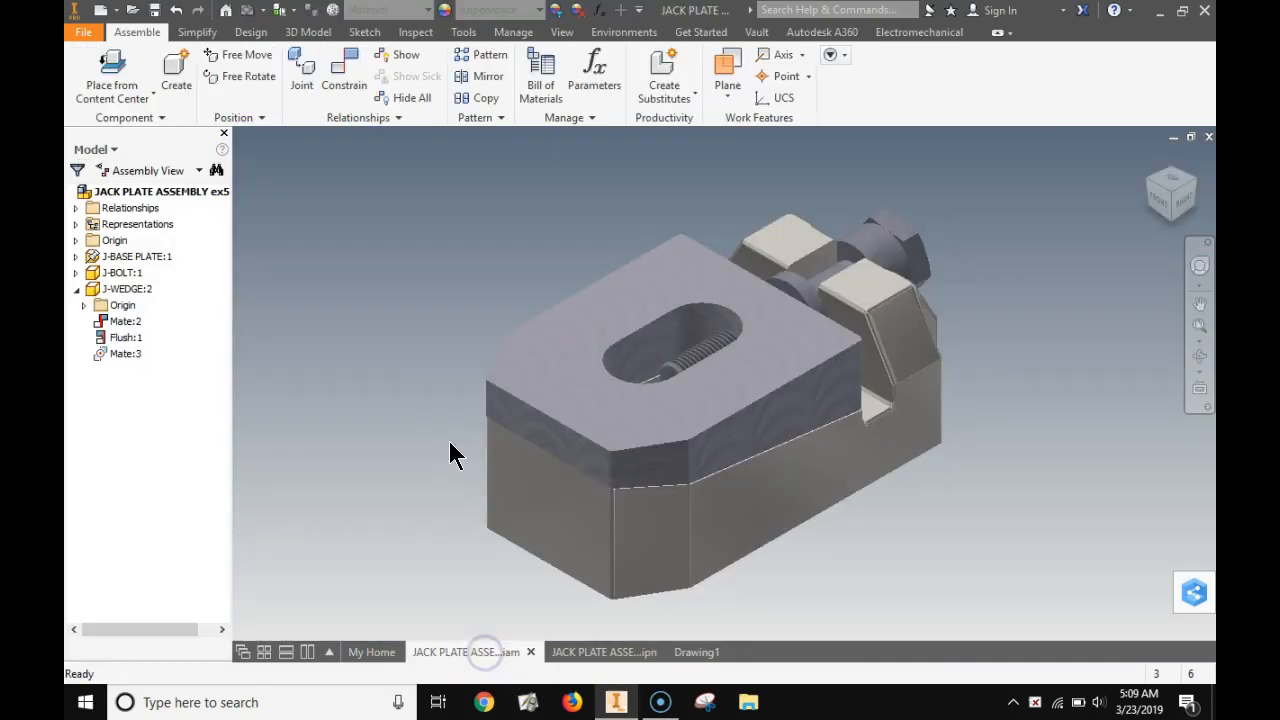
pyautogui.click(680, 652)
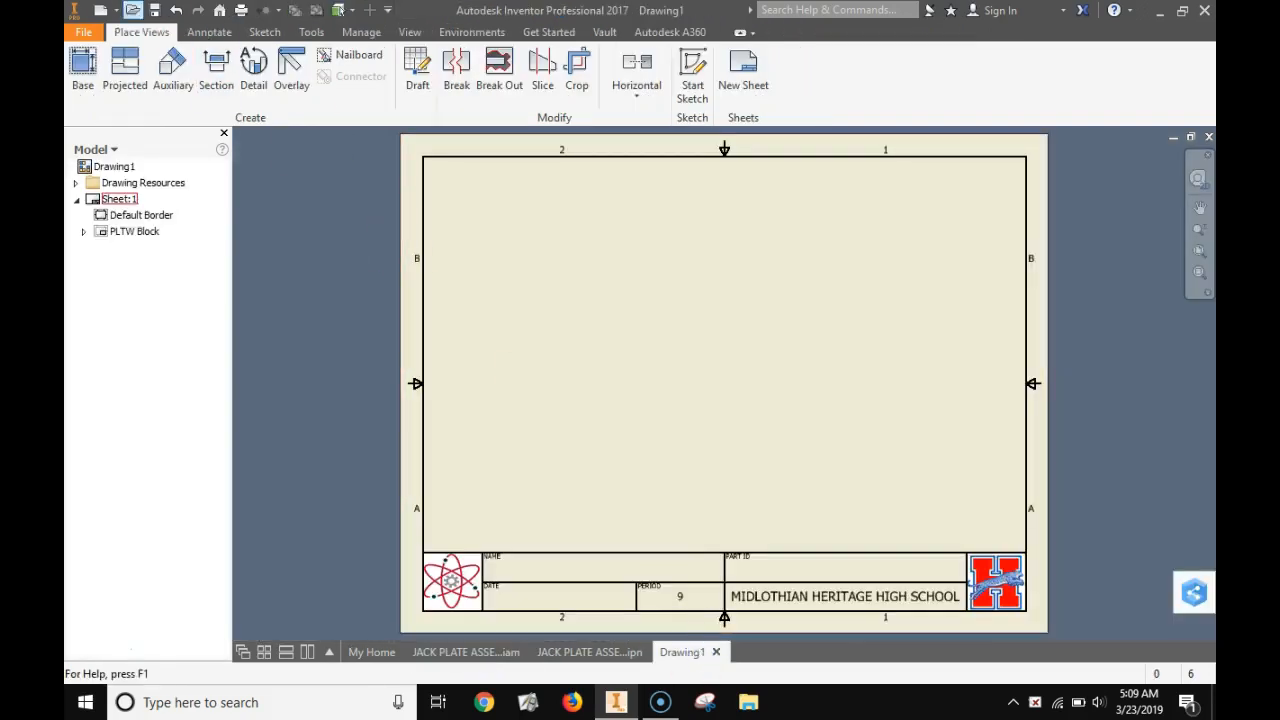
pyautogui.click(84, 64)
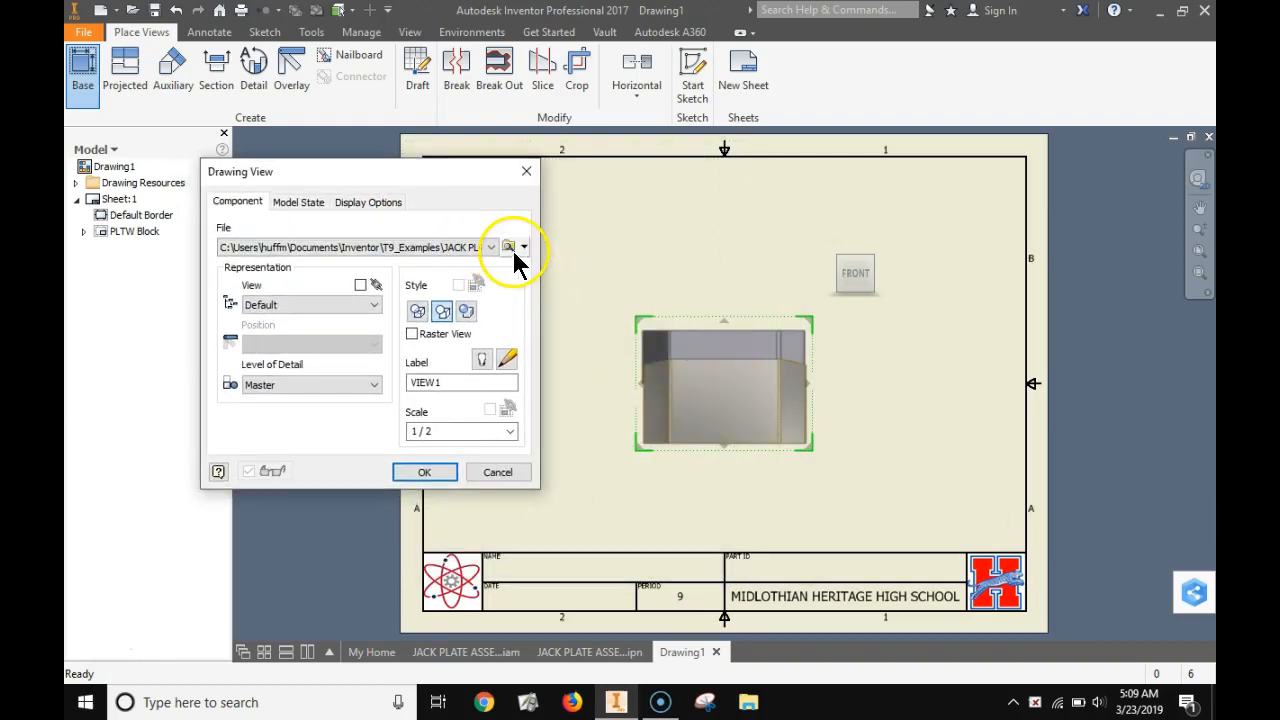
pyautogui.click(508, 248)
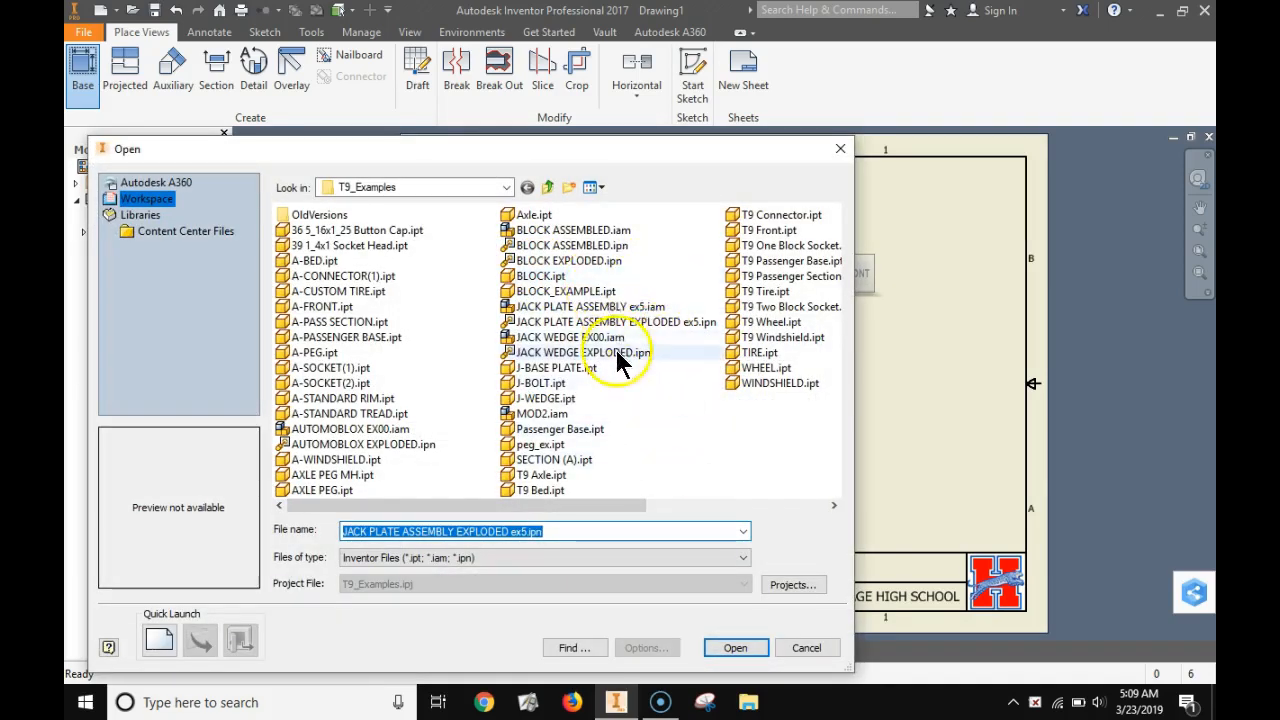
pyautogui.click(736, 648)
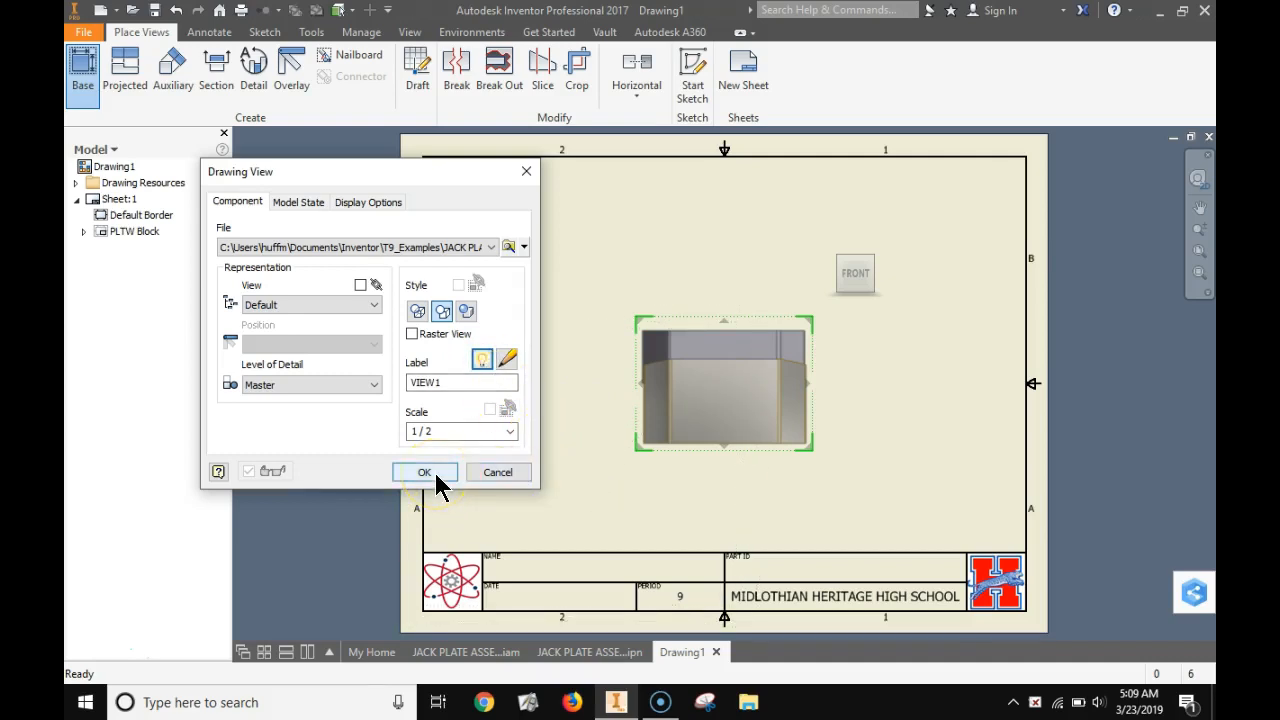
pyautogui.click(424, 472)
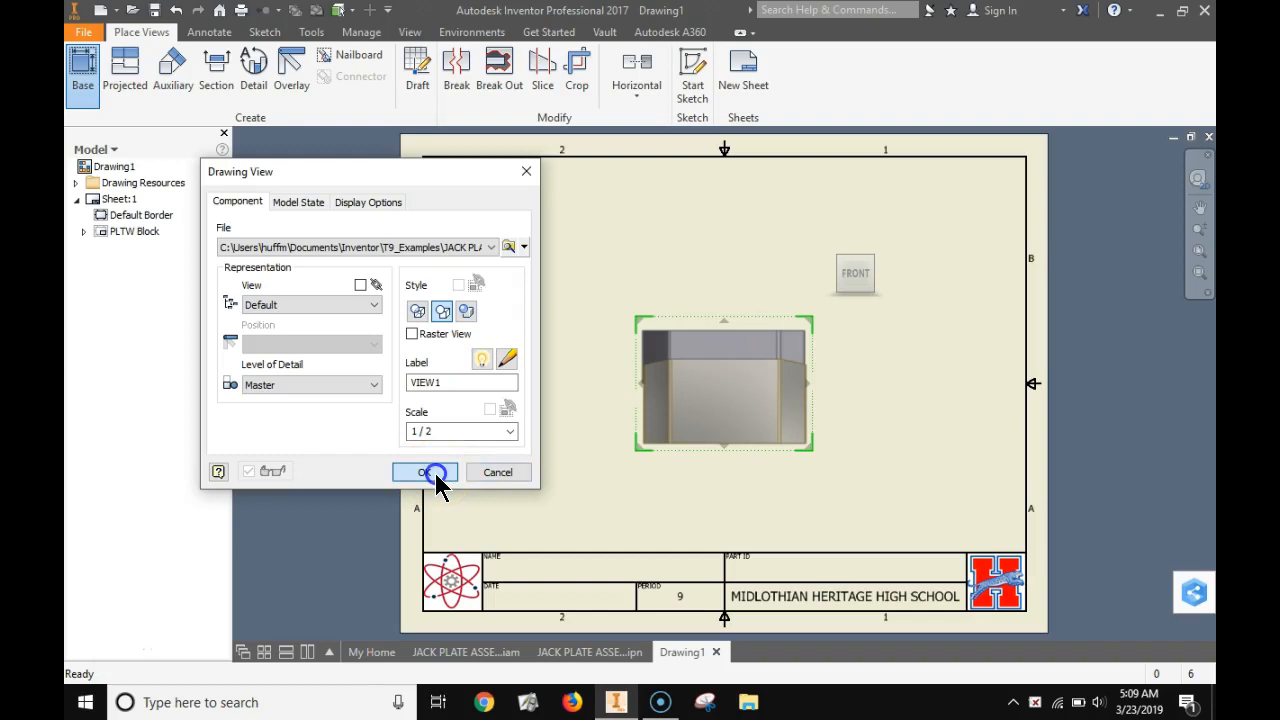
# Place VIEW1, then set it to isometric orientation at 1:4 scale
pyautogui.click(424, 472)
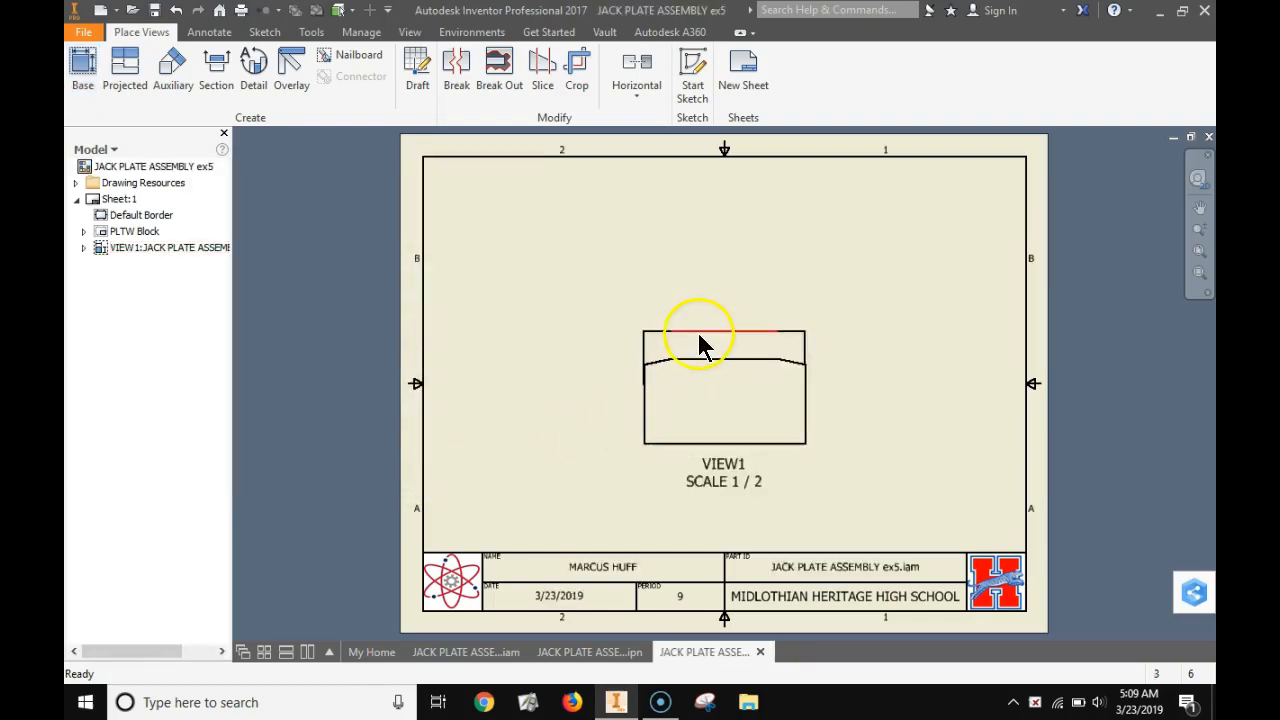
pyautogui.click(700, 336)
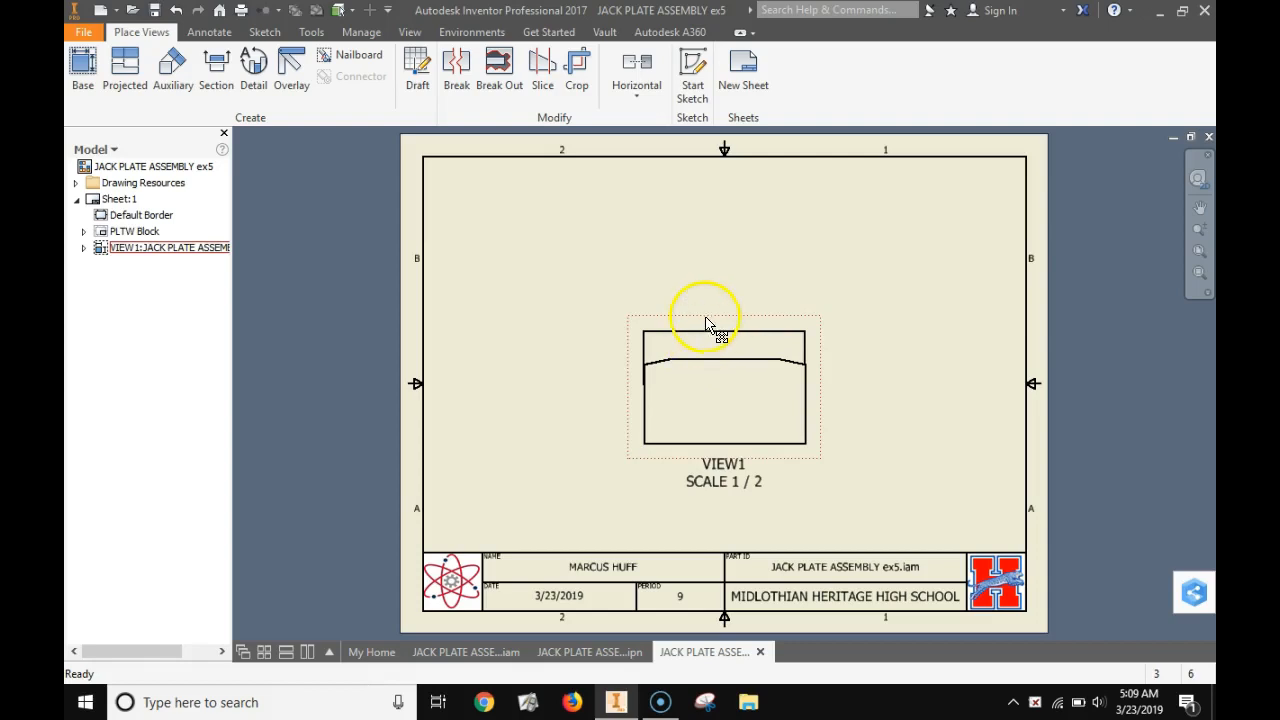
pyautogui.click(710, 316)
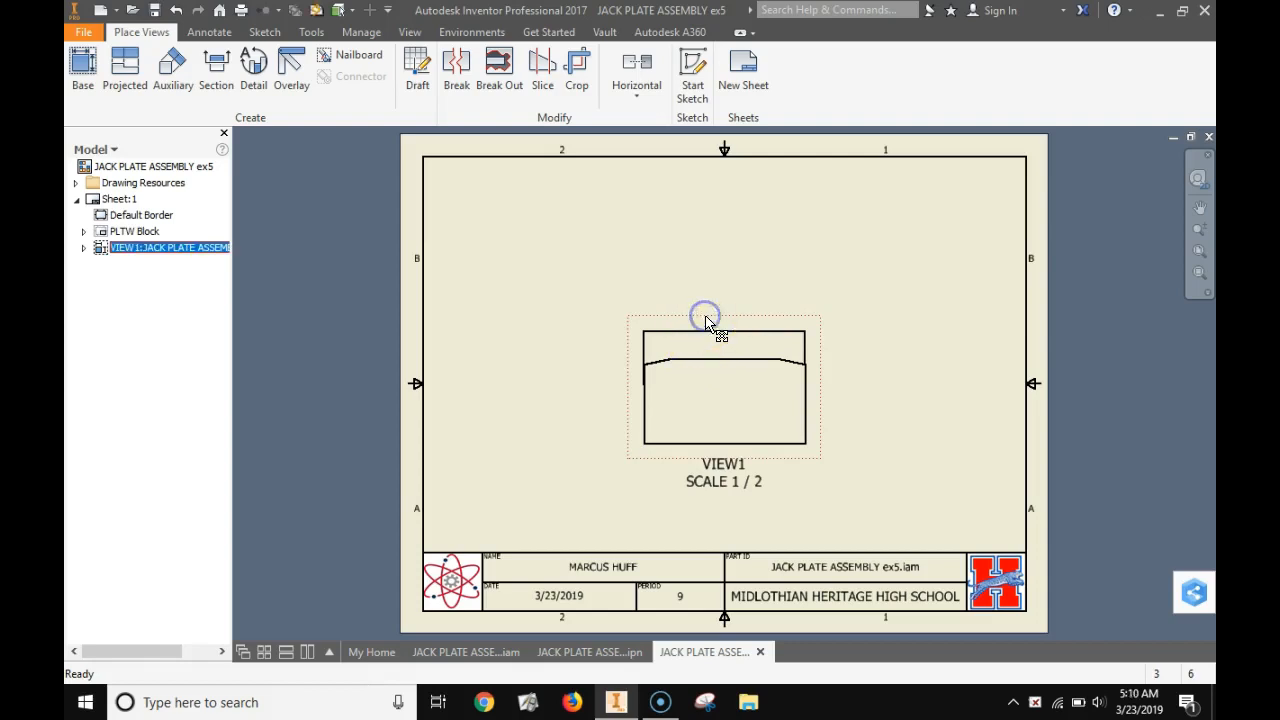
pyautogui.doubleClick(704, 316)
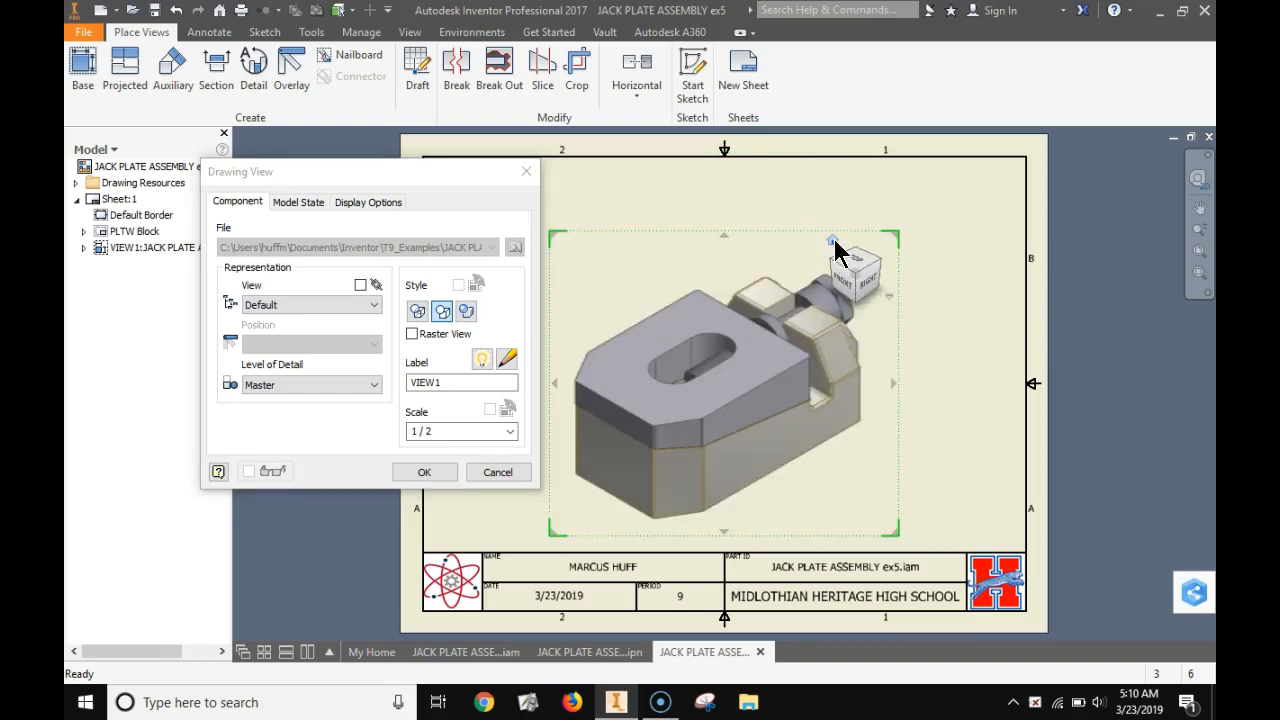
pyautogui.click(510, 432)
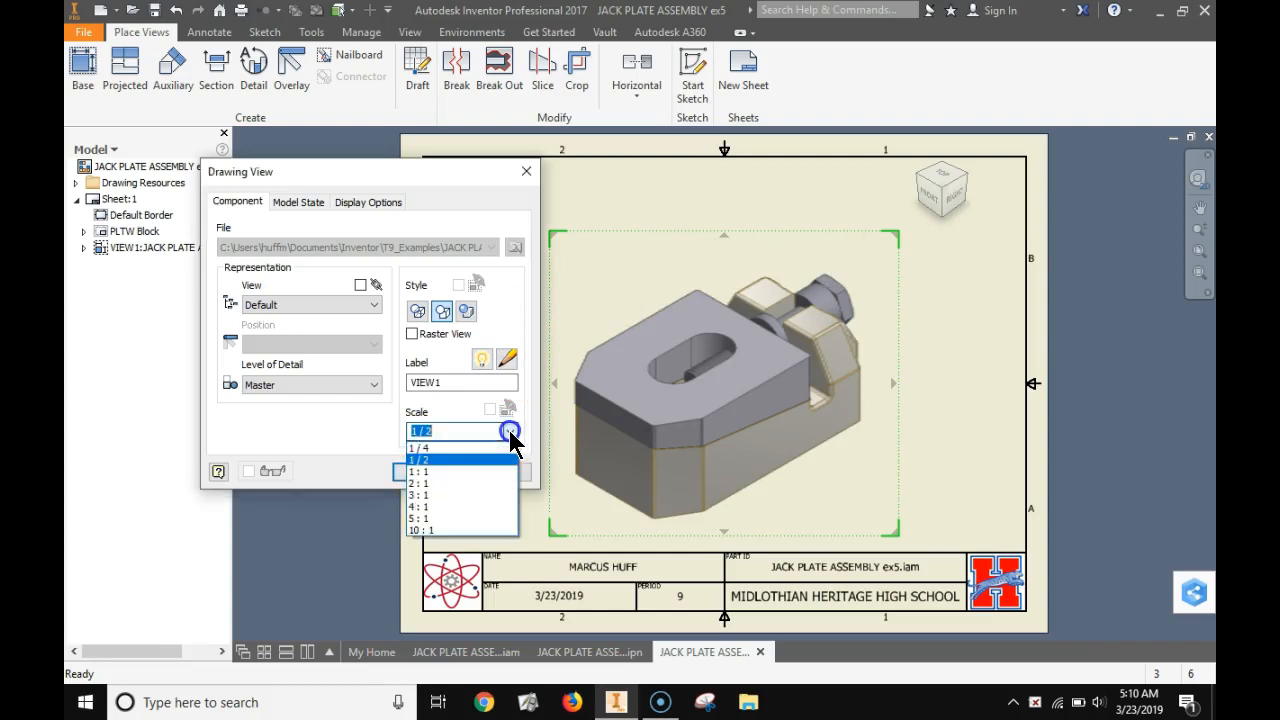
pyautogui.click(418, 448)
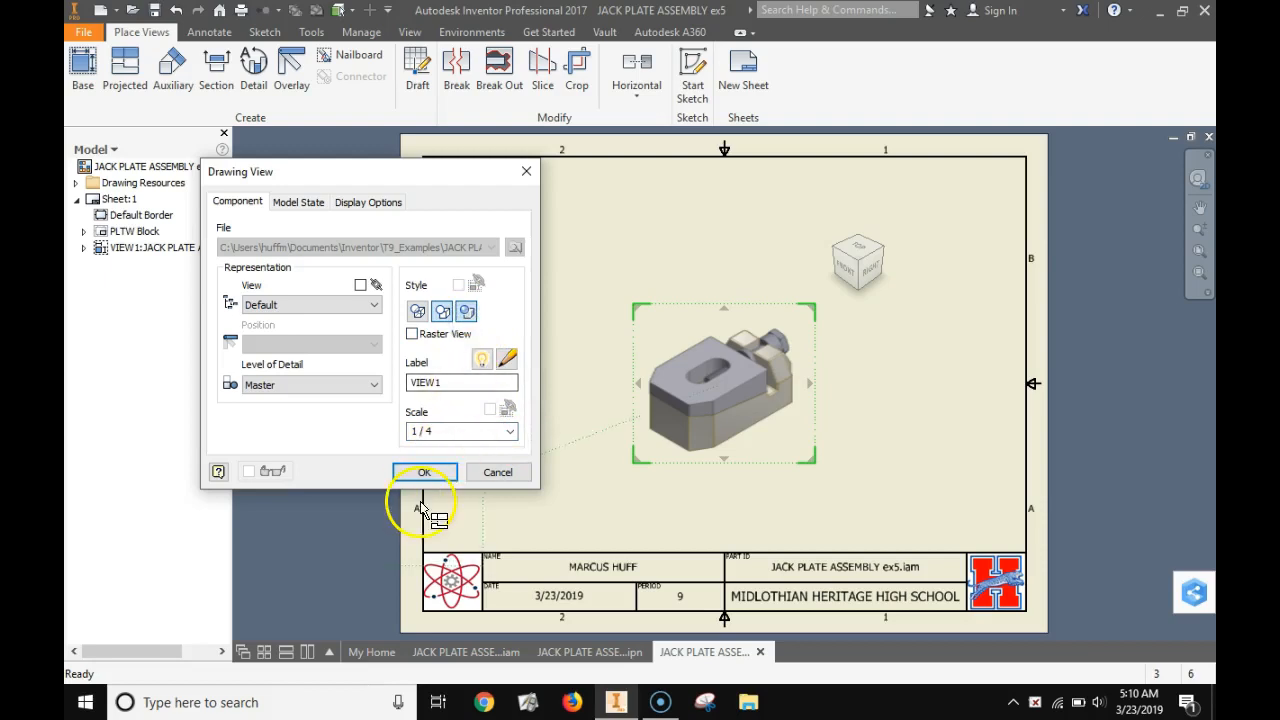
pyautogui.click(424, 472)
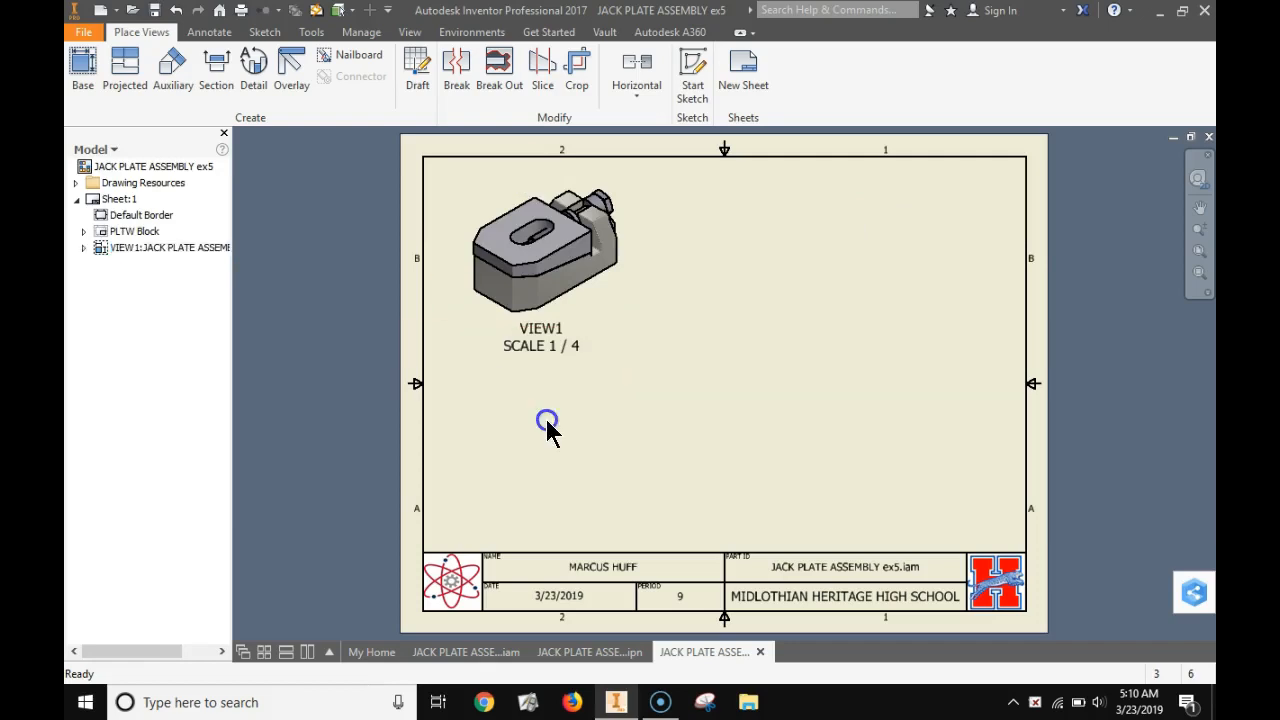
pyautogui.moveTo(264, 196)
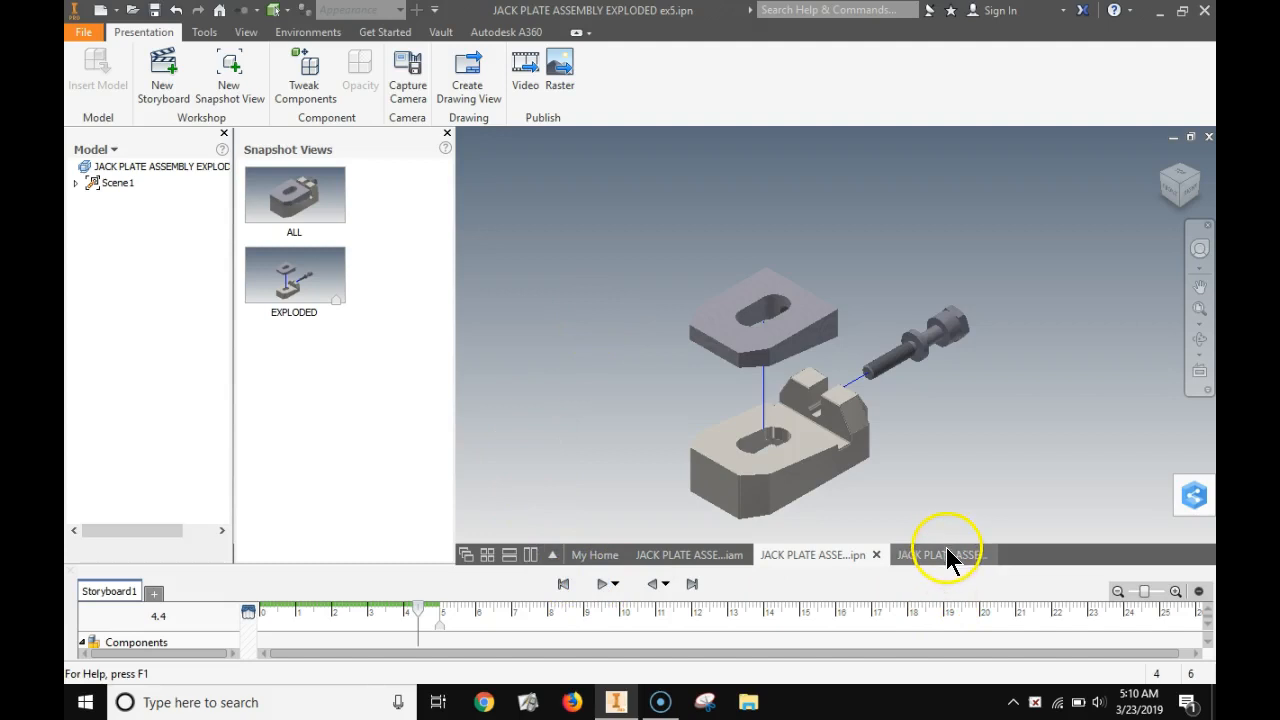
# Start a second base view sourced from JACK PLATE ASSEMBLY EXPLODED ex5.ipn
pyautogui.click(940, 556)
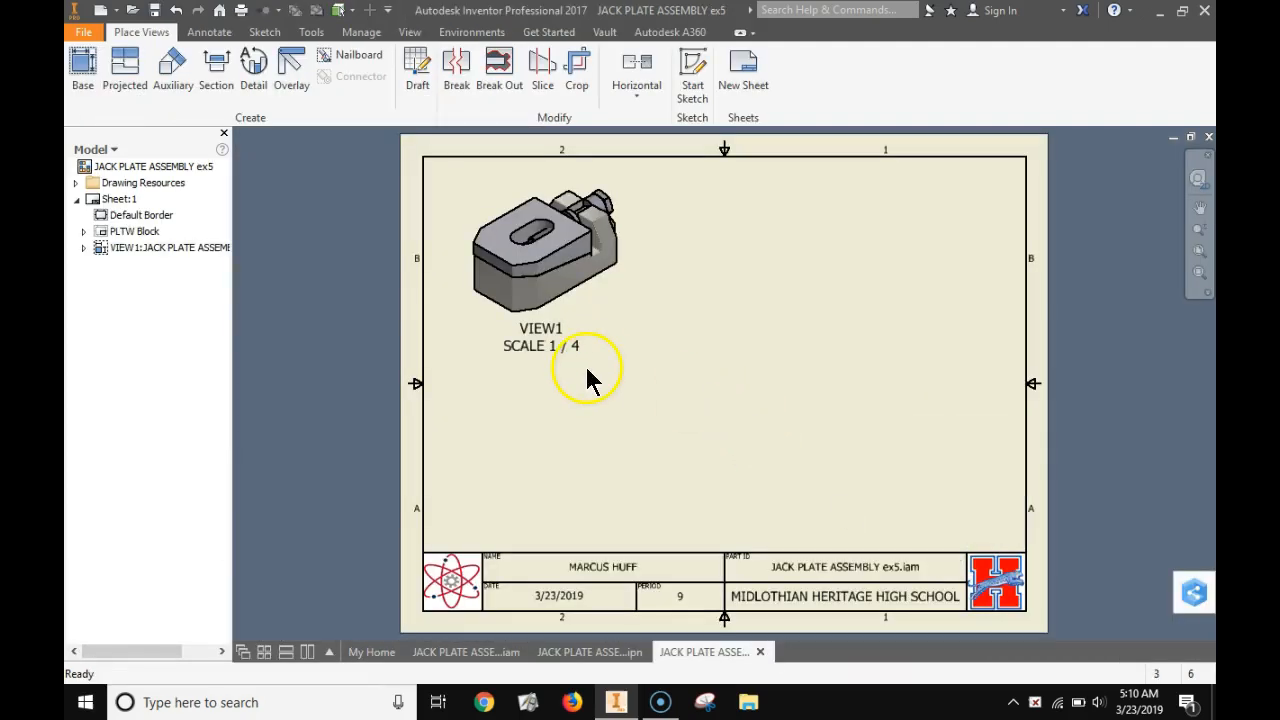
pyautogui.moveTo(290, 250)
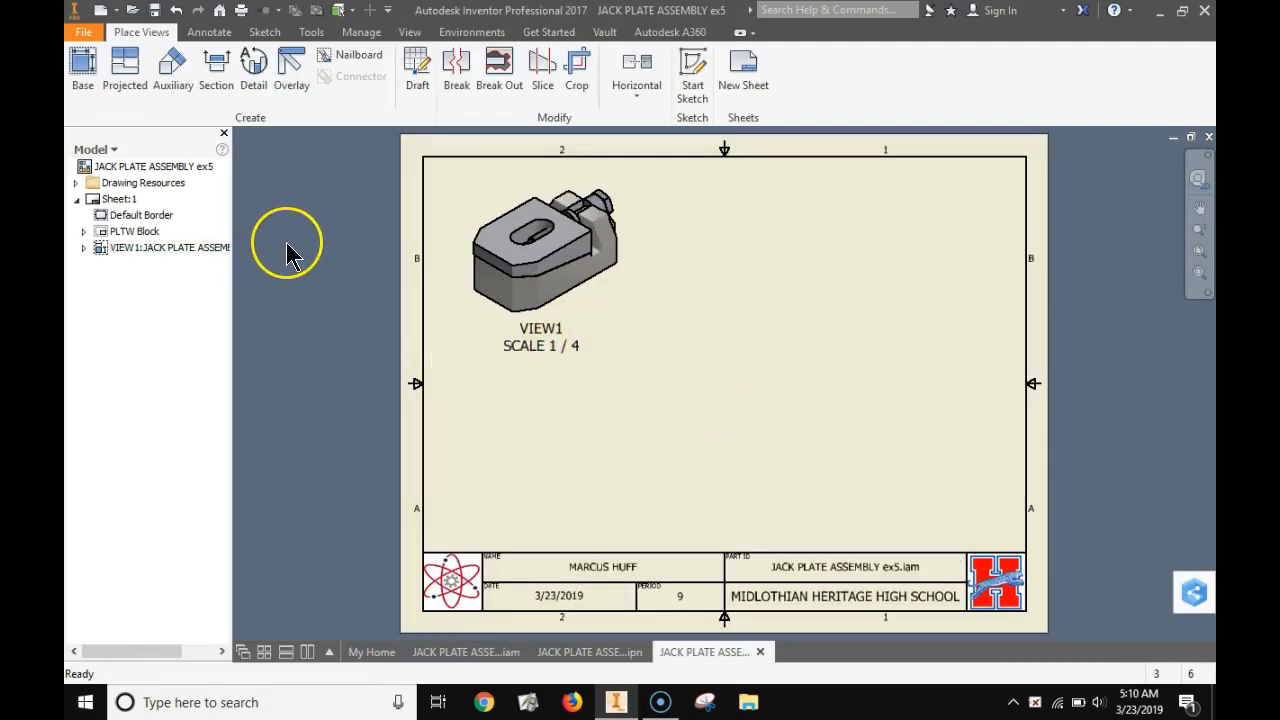
pyautogui.moveTo(536, 556)
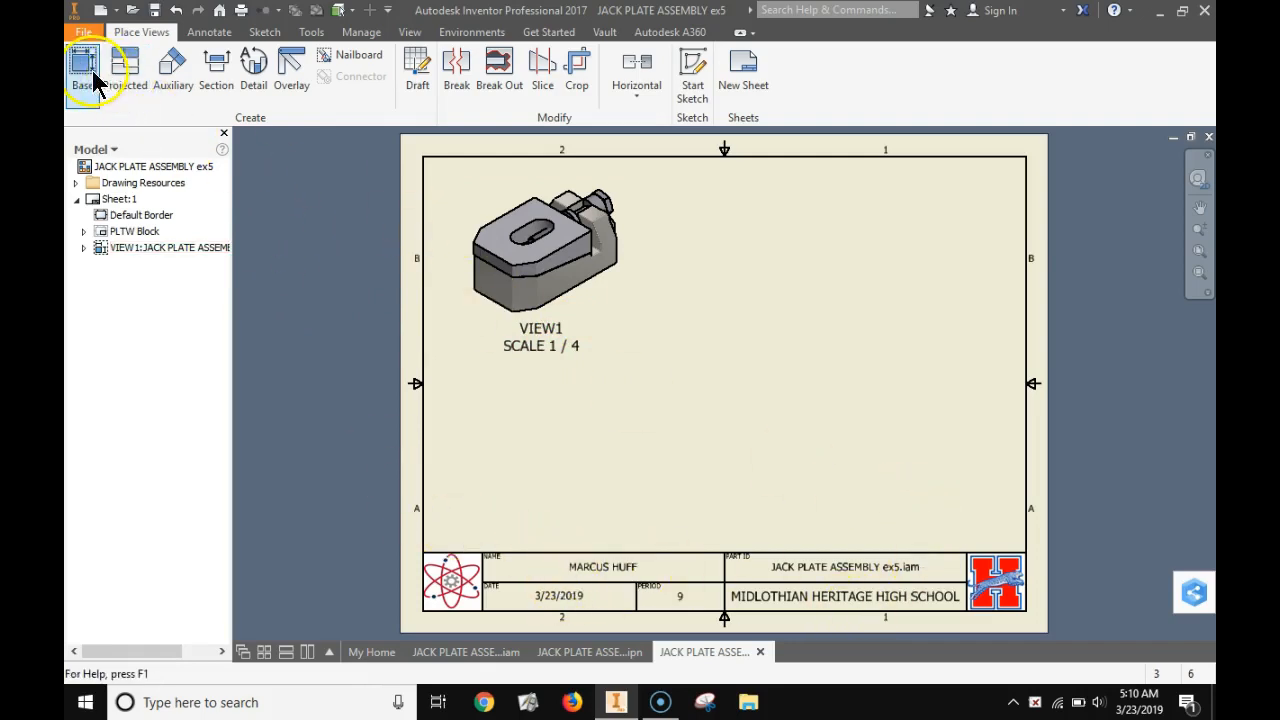
pyautogui.click(84, 64)
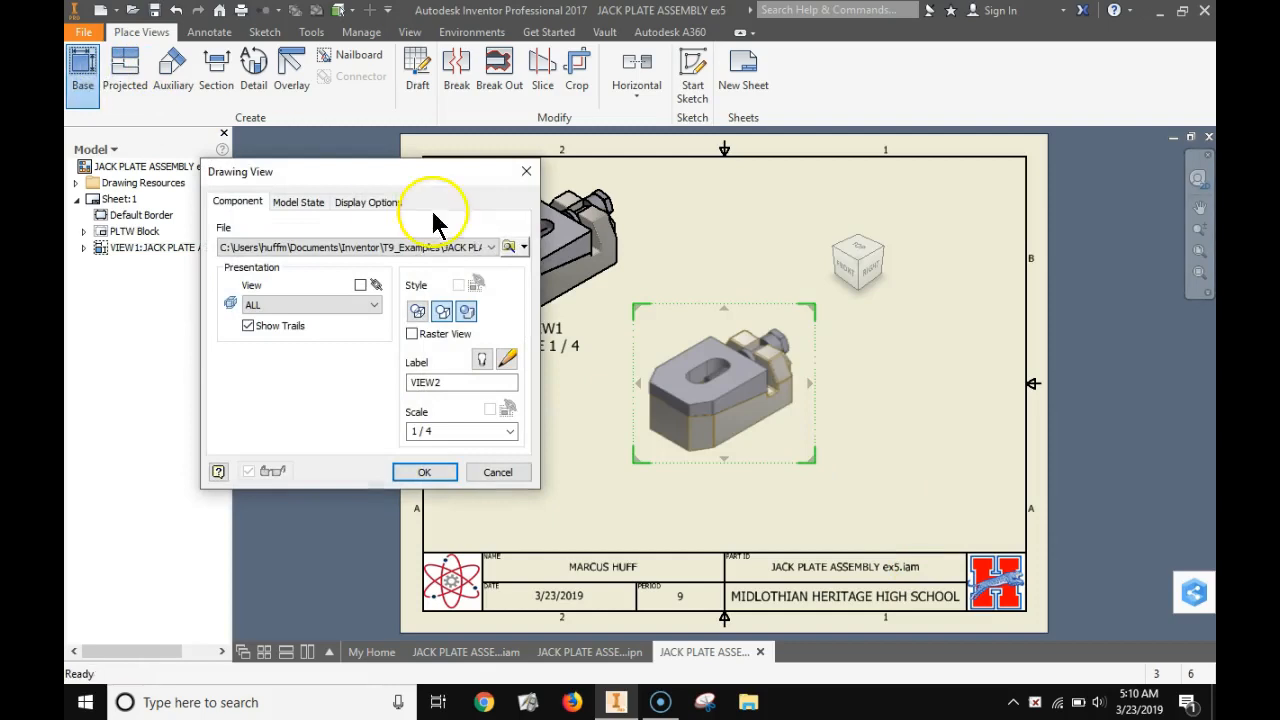
pyautogui.click(508, 248)
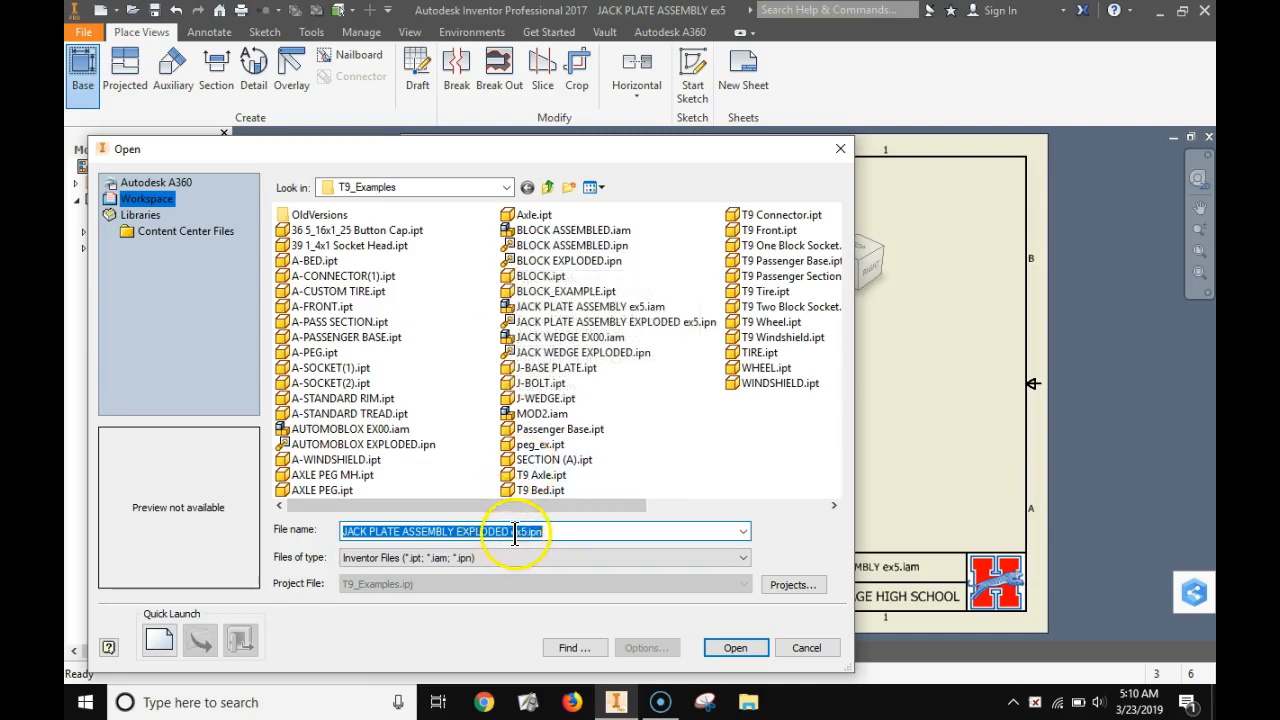
pyautogui.click(608, 320)
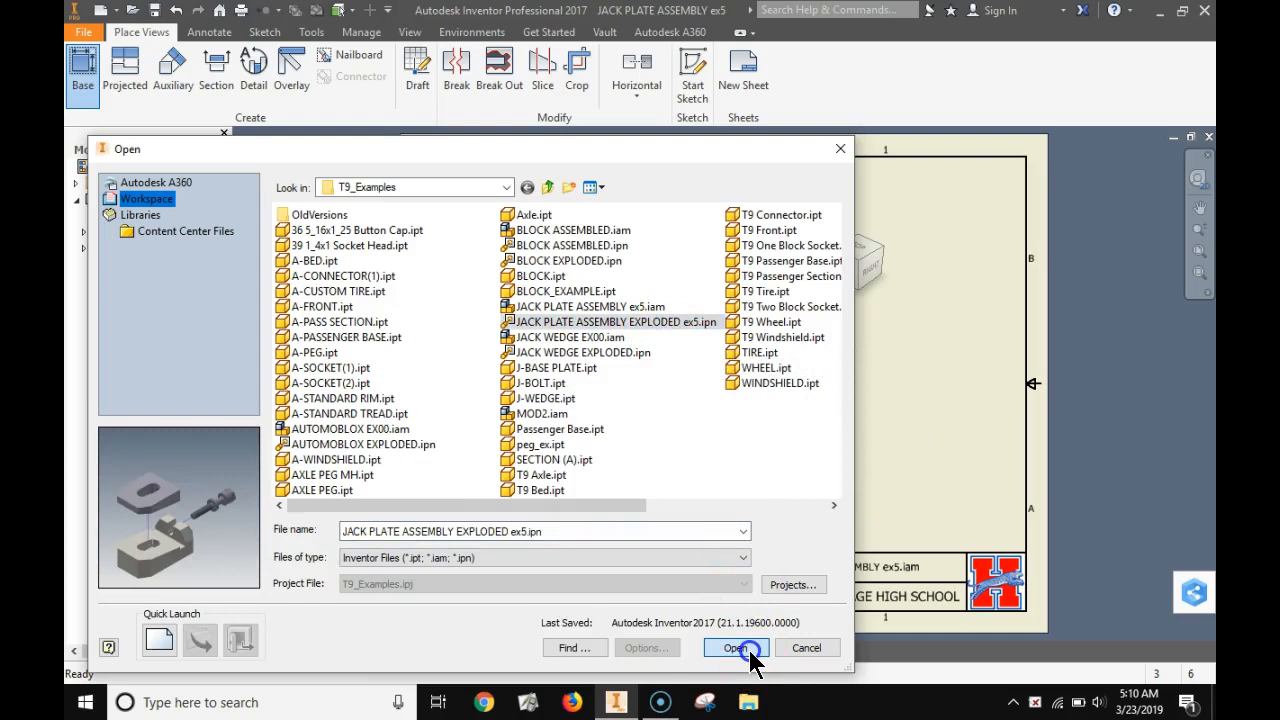
pyautogui.click(736, 648)
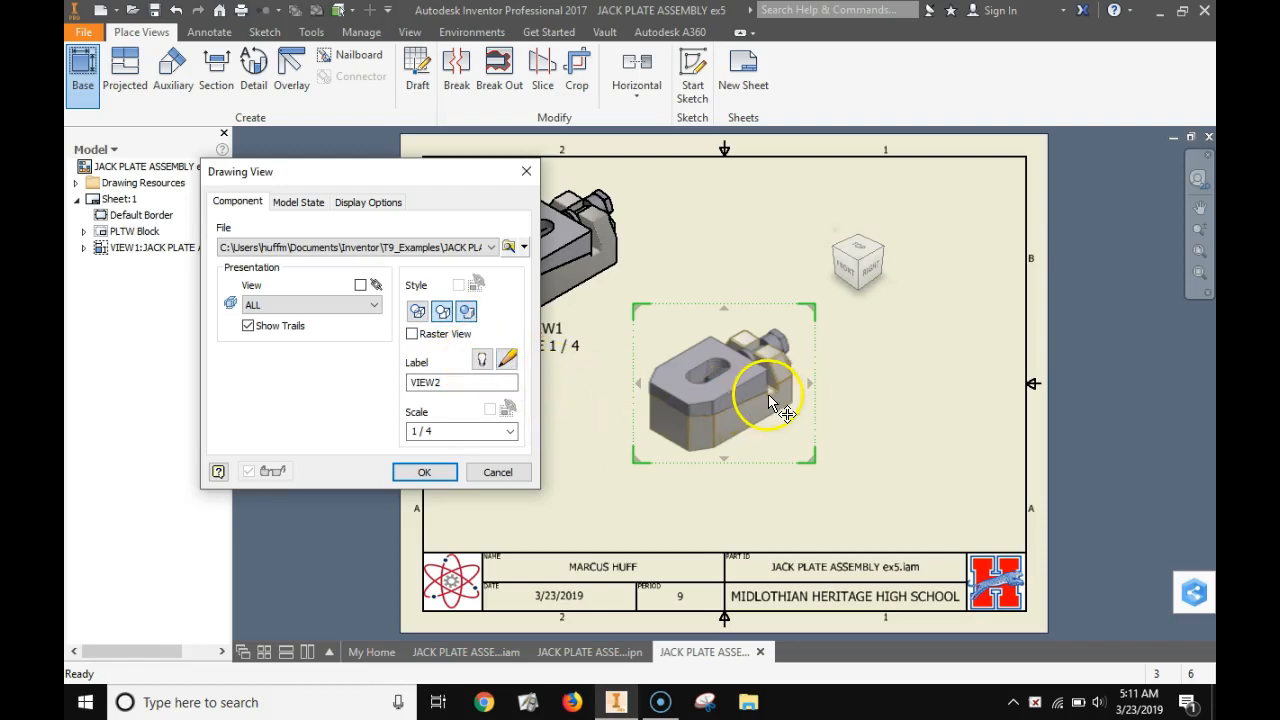
# Place the exploded view VIEW2 on the sheet to the right of VIEW1
pyautogui.click(464, 312)
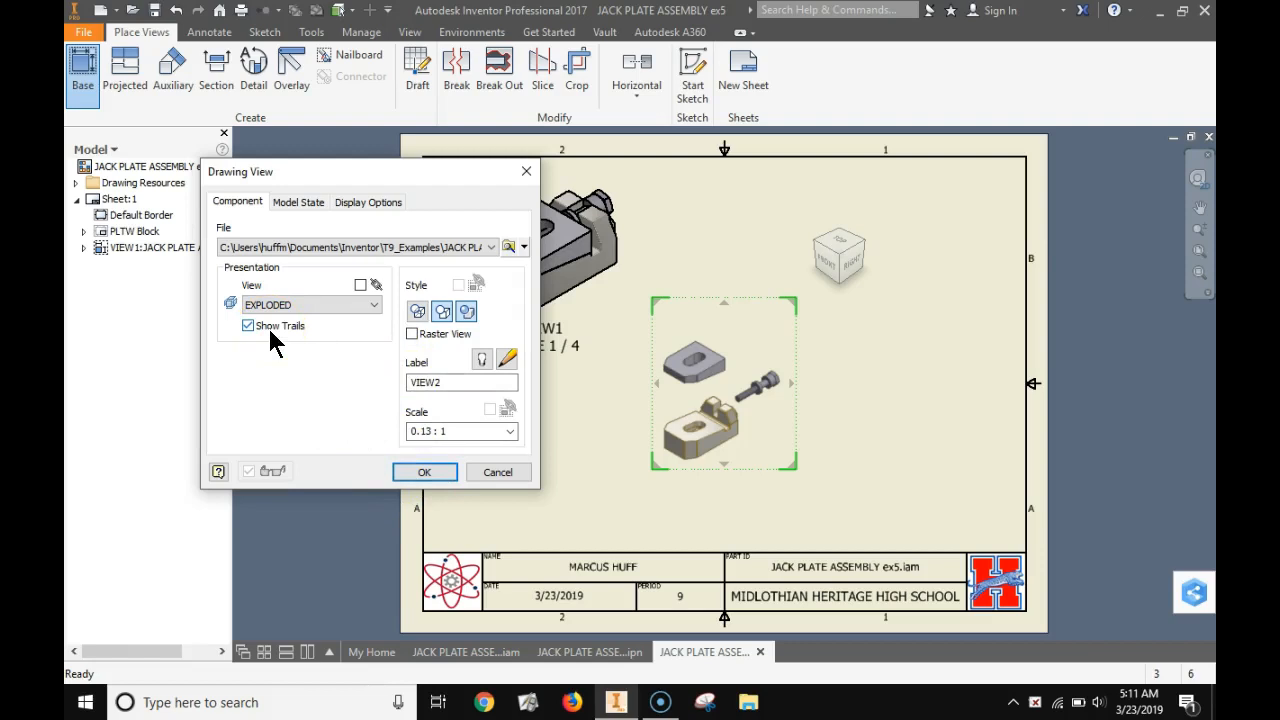
pyautogui.click(424, 472)
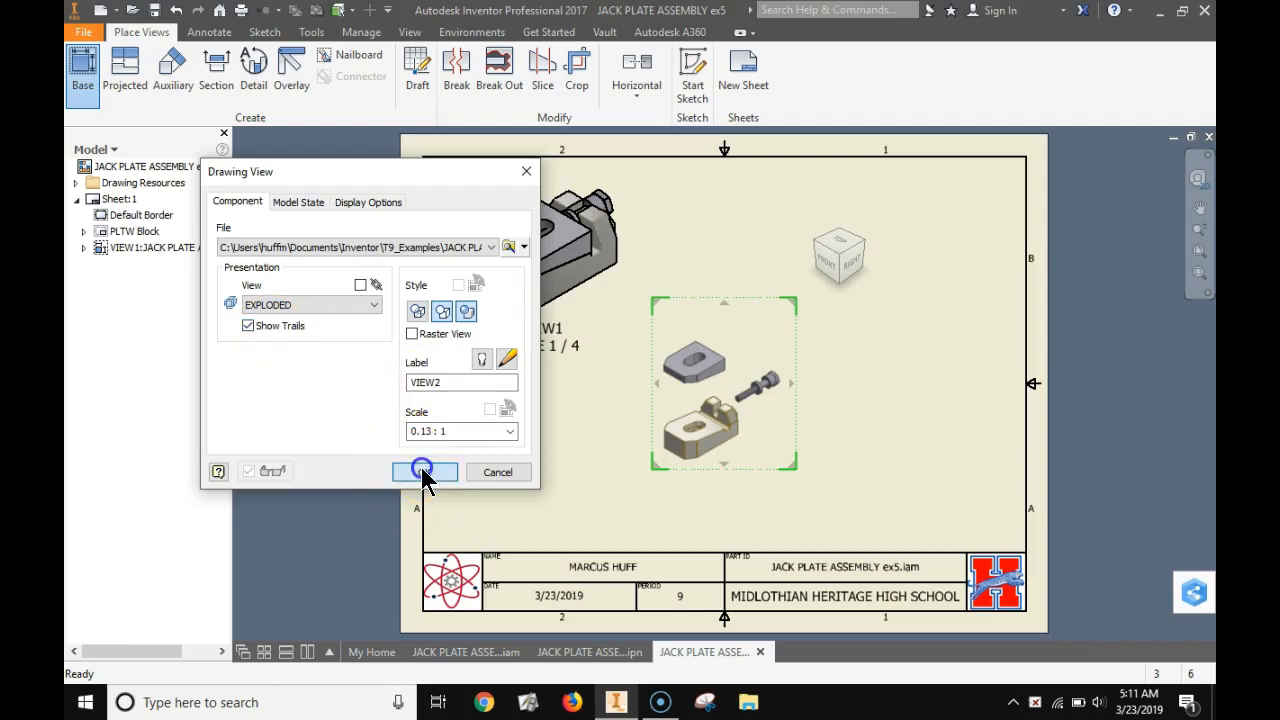
pyautogui.click(424, 472)
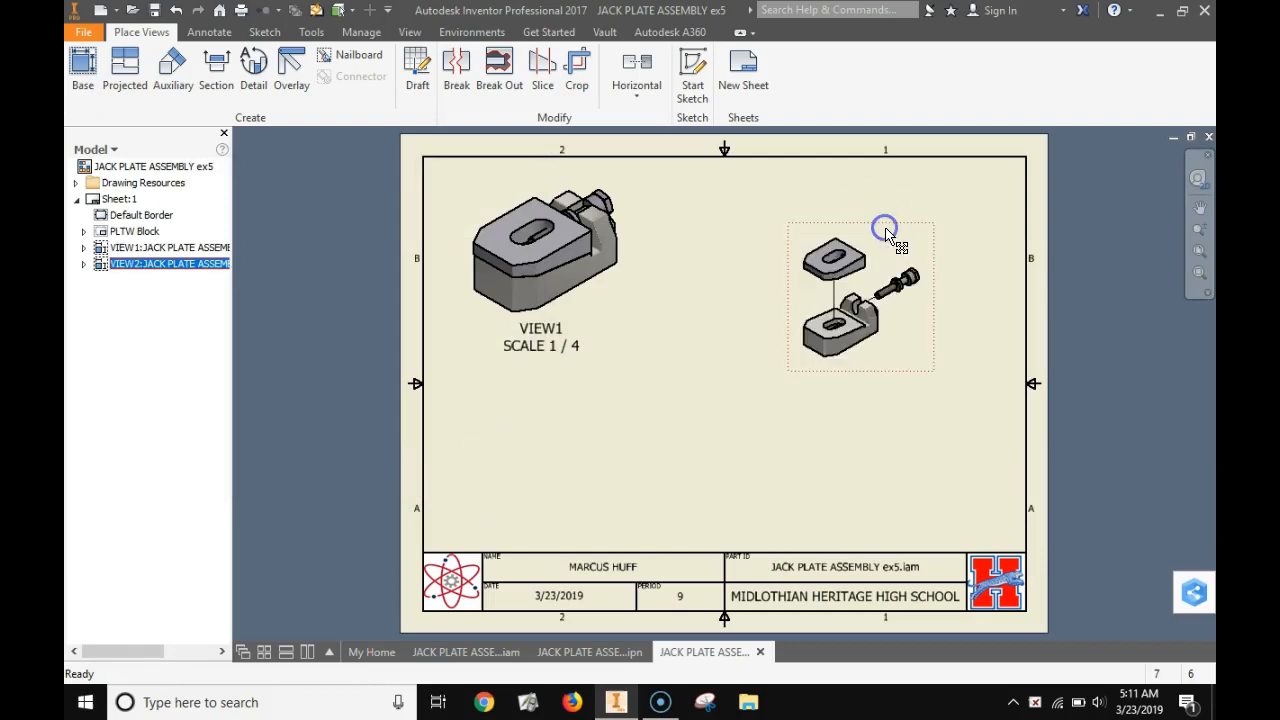
# Set the exploded view VIEW2 to 1/4 scale
pyautogui.doubleClick(860, 296)
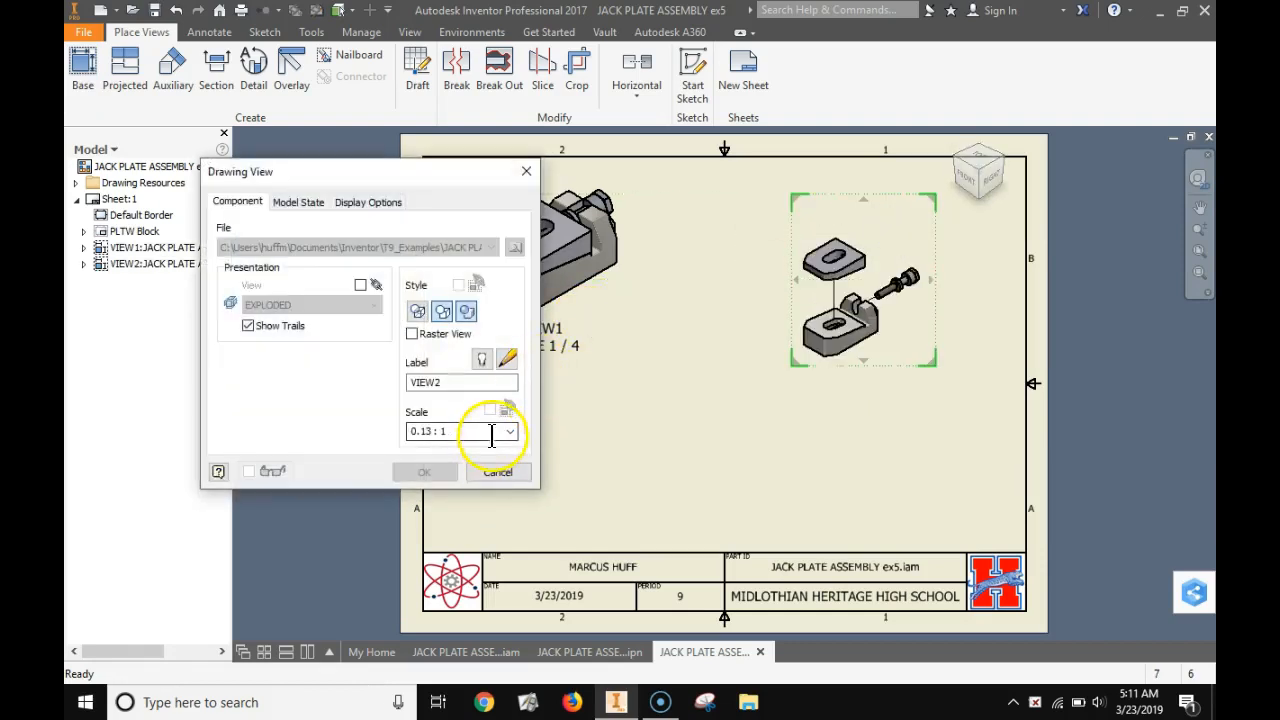
pyautogui.click(510, 432)
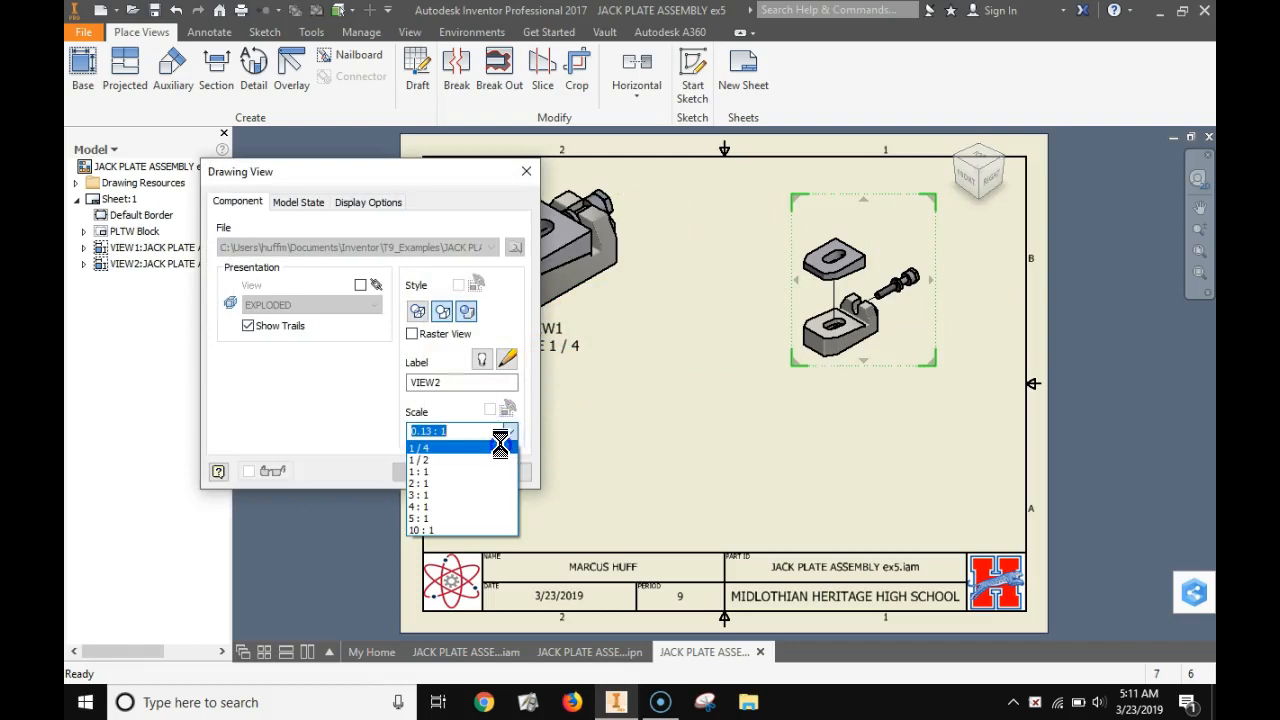
pyautogui.click(420, 448)
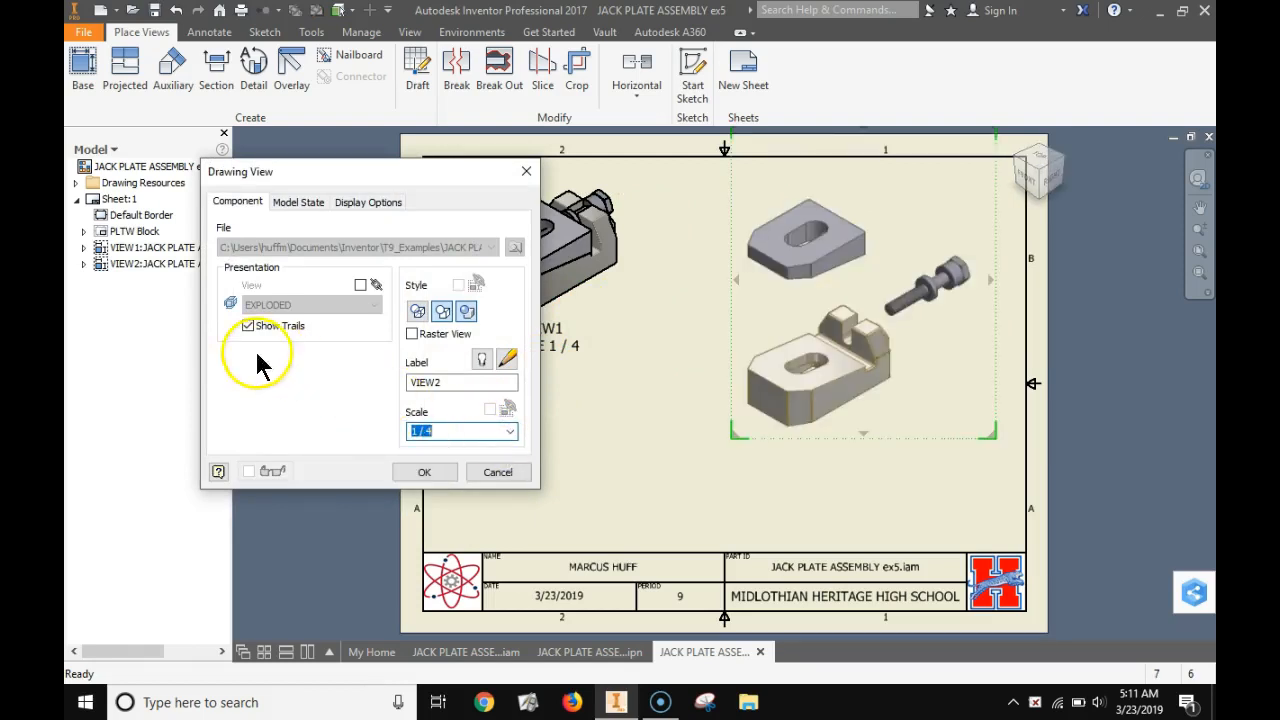
pyautogui.click(424, 472)
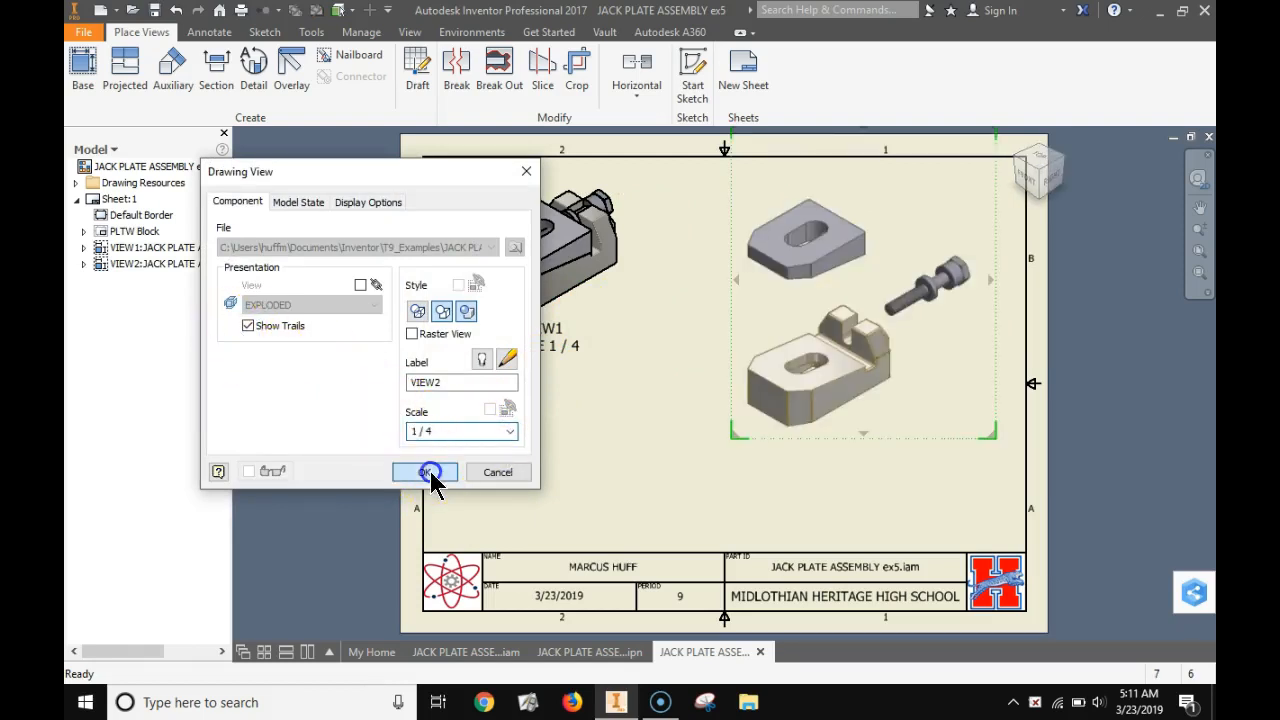
pyautogui.click(424, 472)
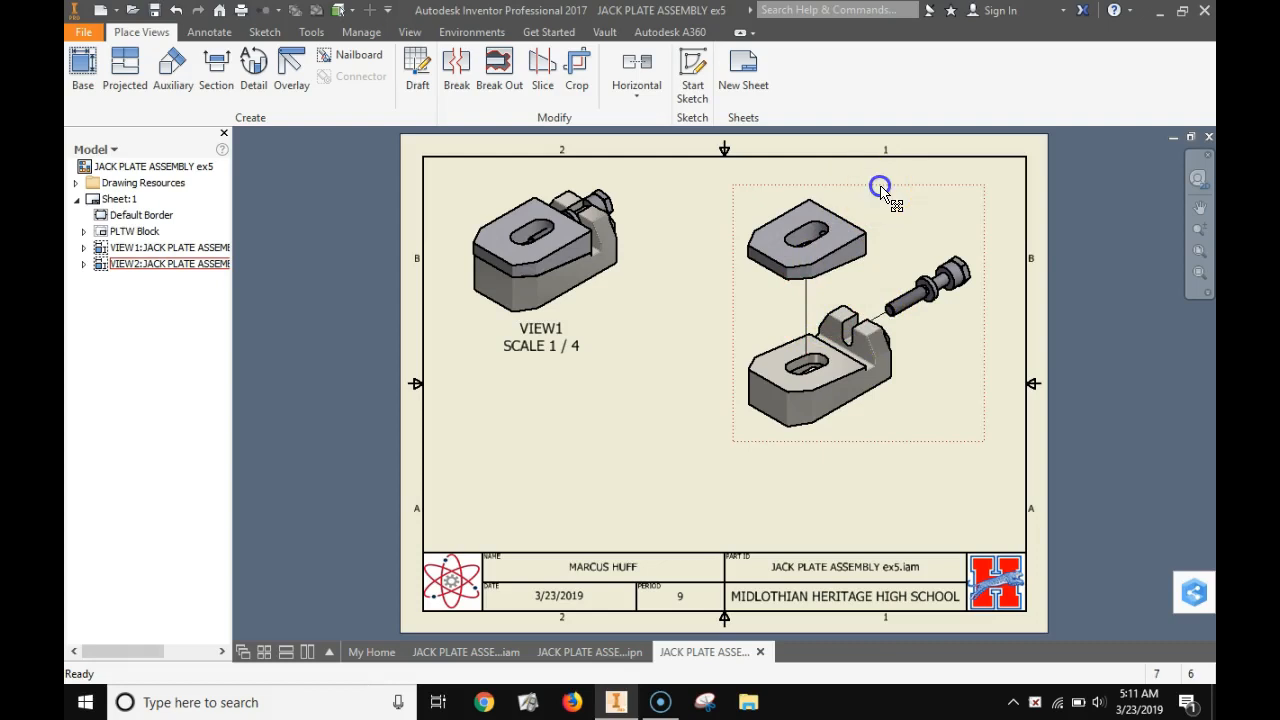
# Turn off Show Trails so VIEW2 displays without trail lines
pyautogui.doubleClick(880, 188)
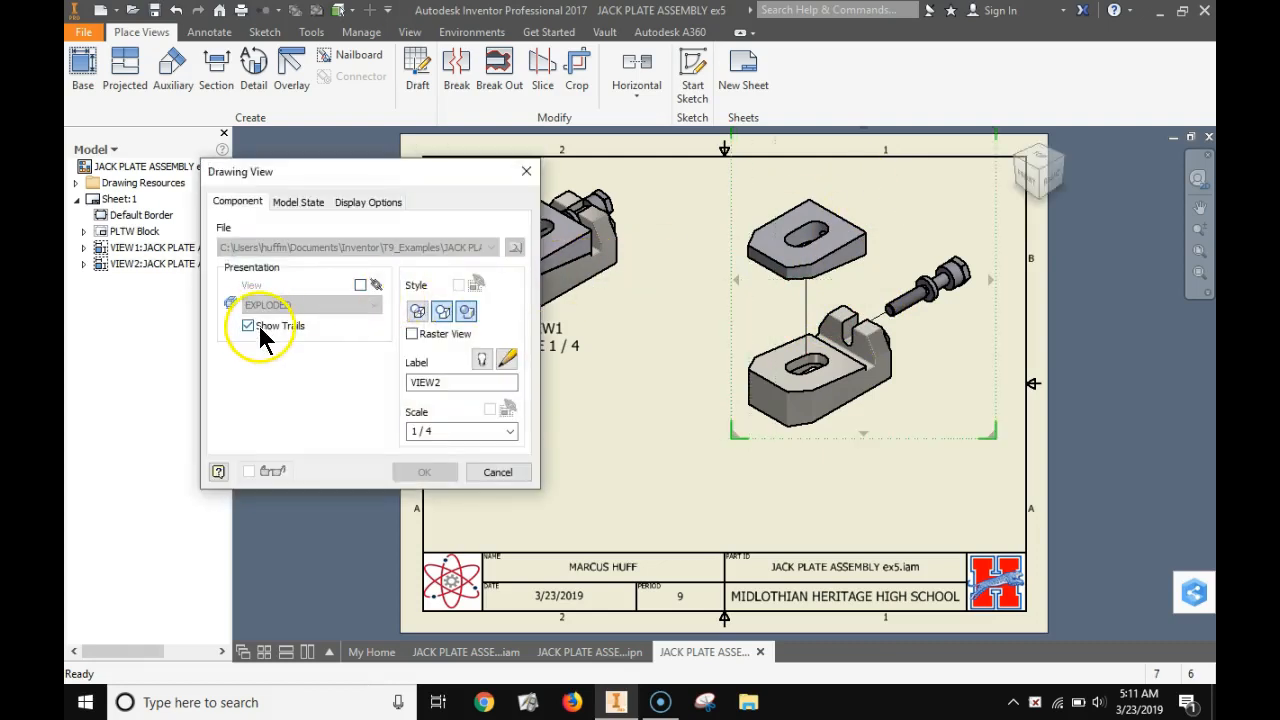
pyautogui.click(248, 326)
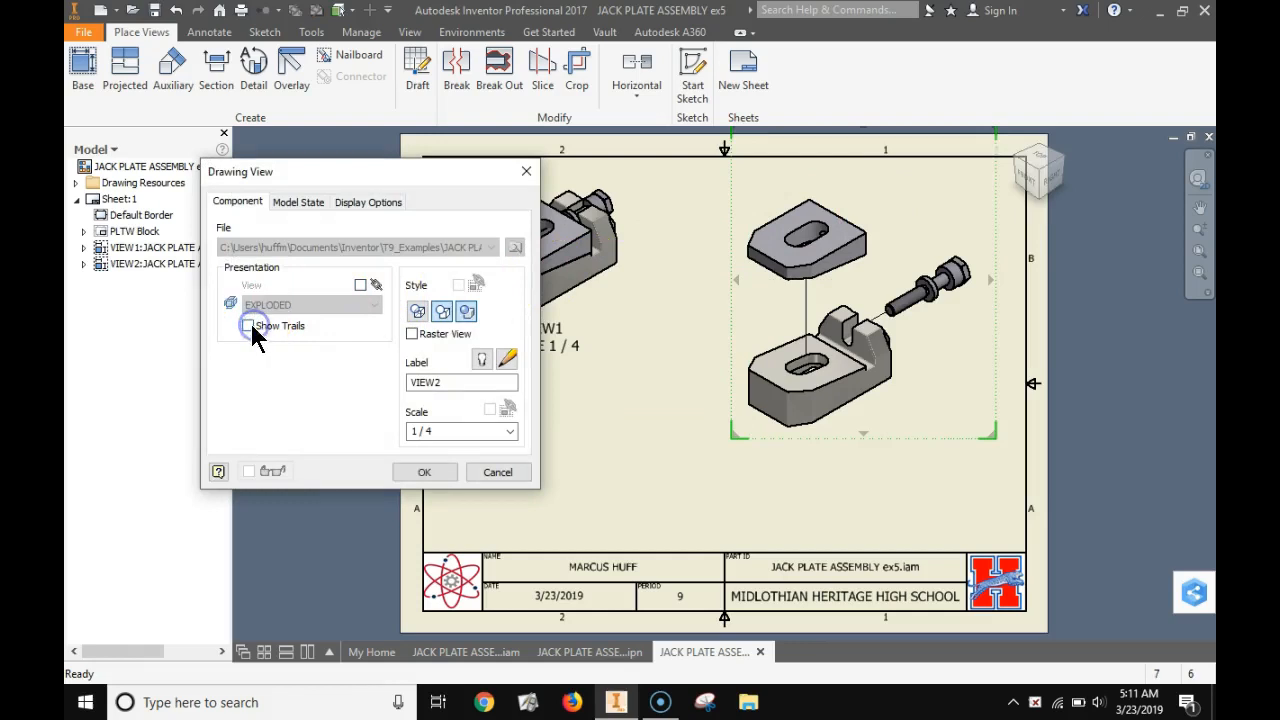
pyautogui.click(248, 324)
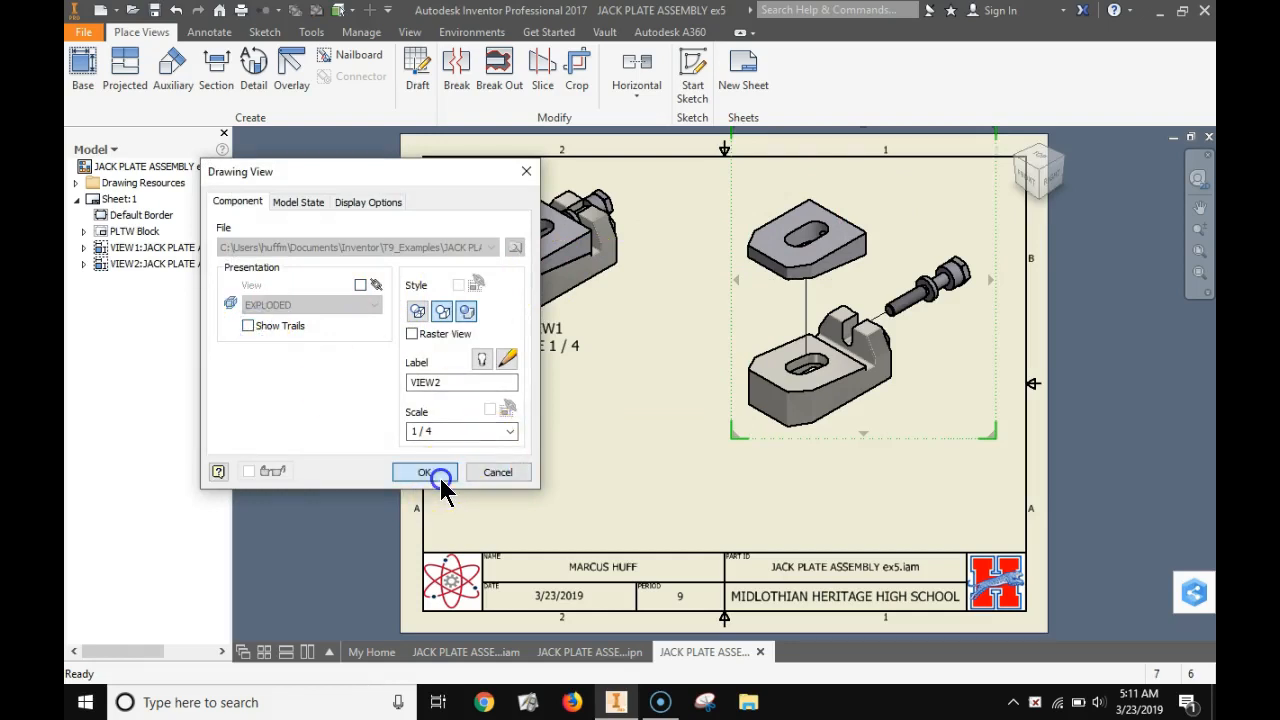
pyautogui.click(424, 472)
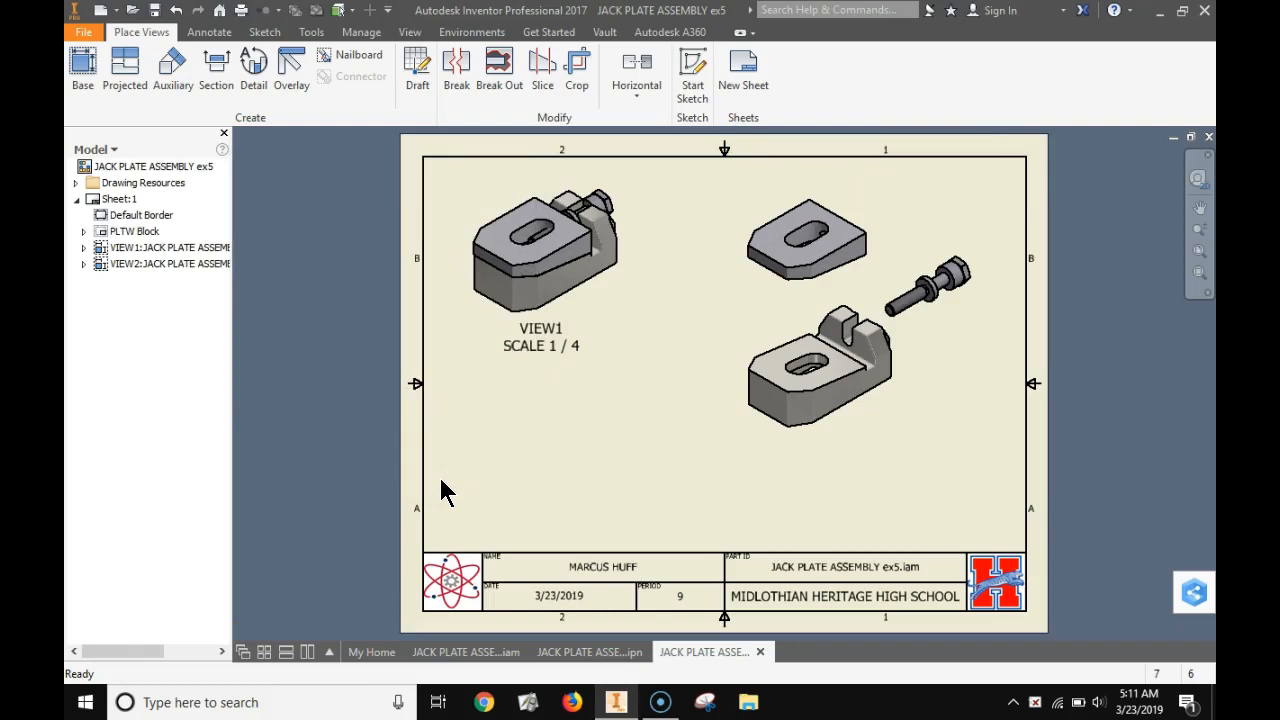
# Create a parts list for the exploded view, itemizing Base, BOLT and WEDGE, above the title block
pyautogui.click(810, 250)
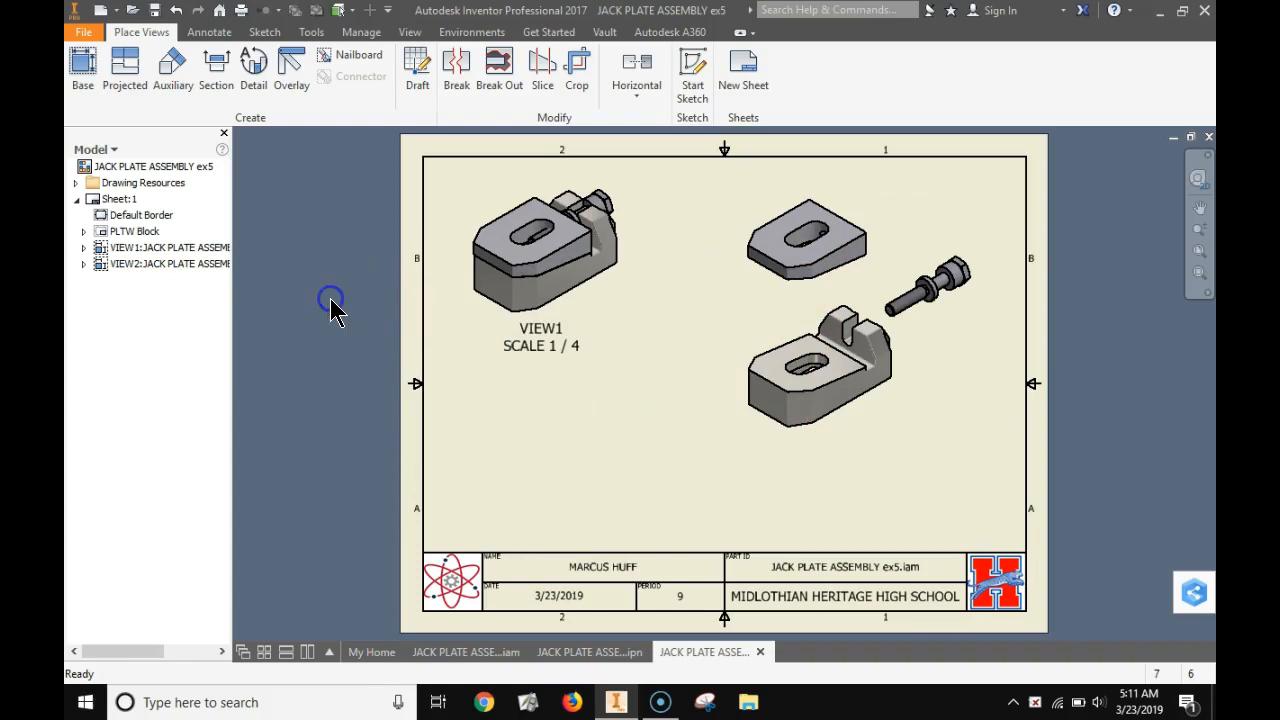
pyautogui.click(208, 32)
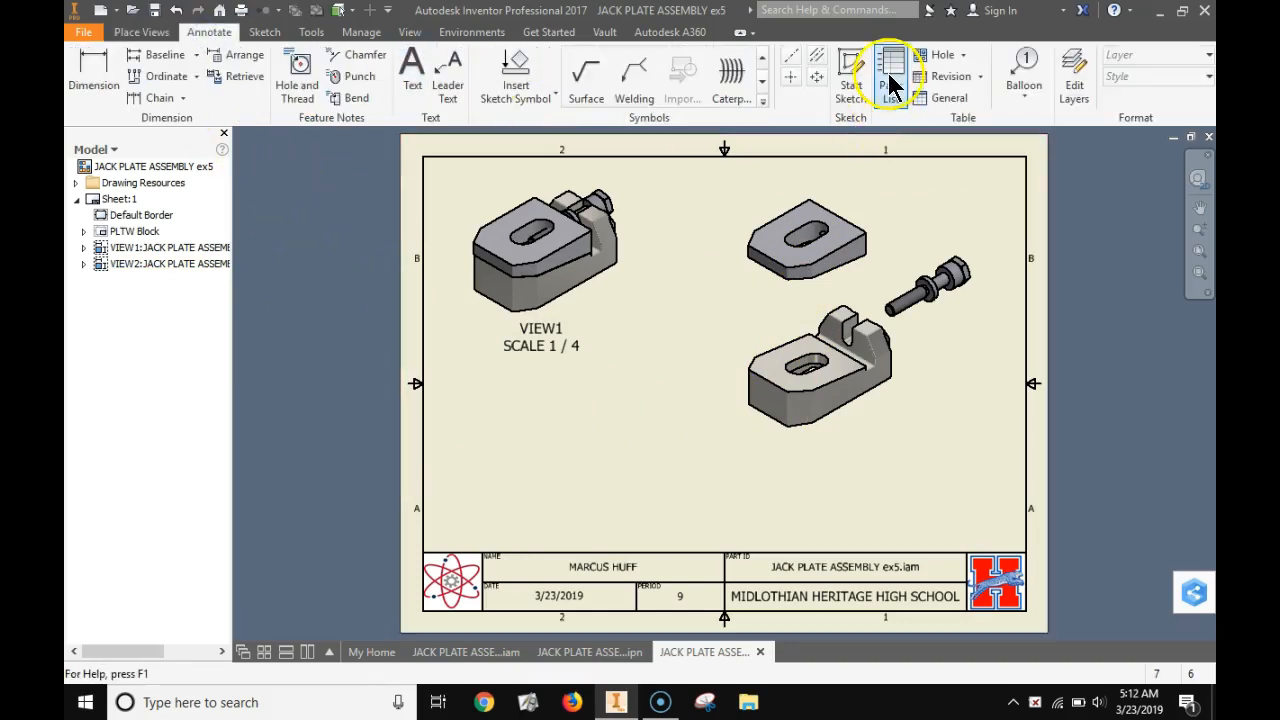
pyautogui.click(890, 70)
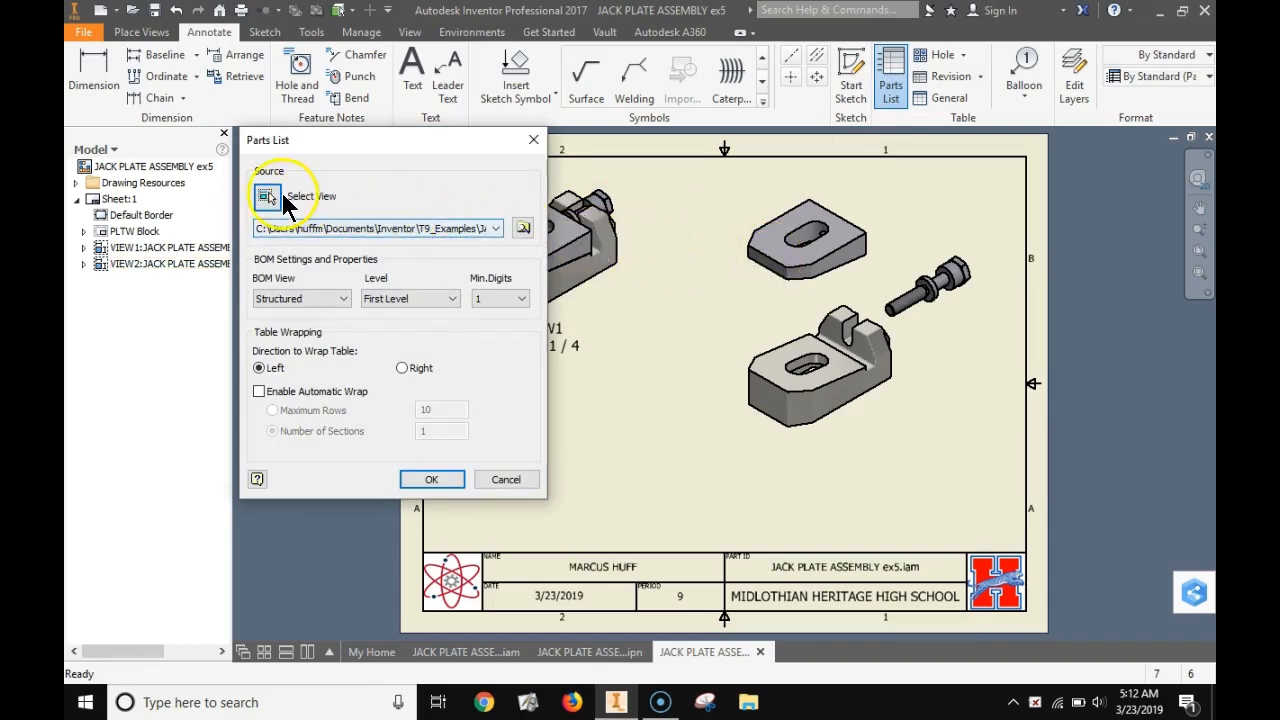
pyautogui.click(268, 196)
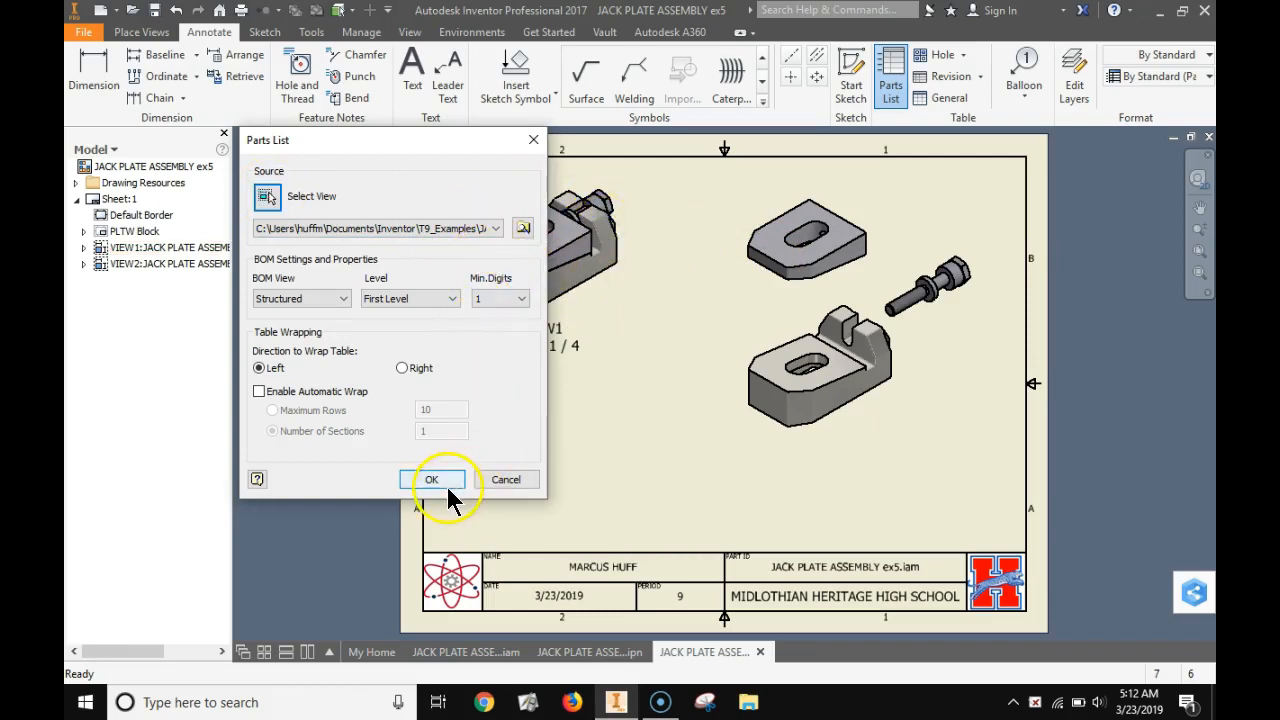
pyautogui.click(432, 480)
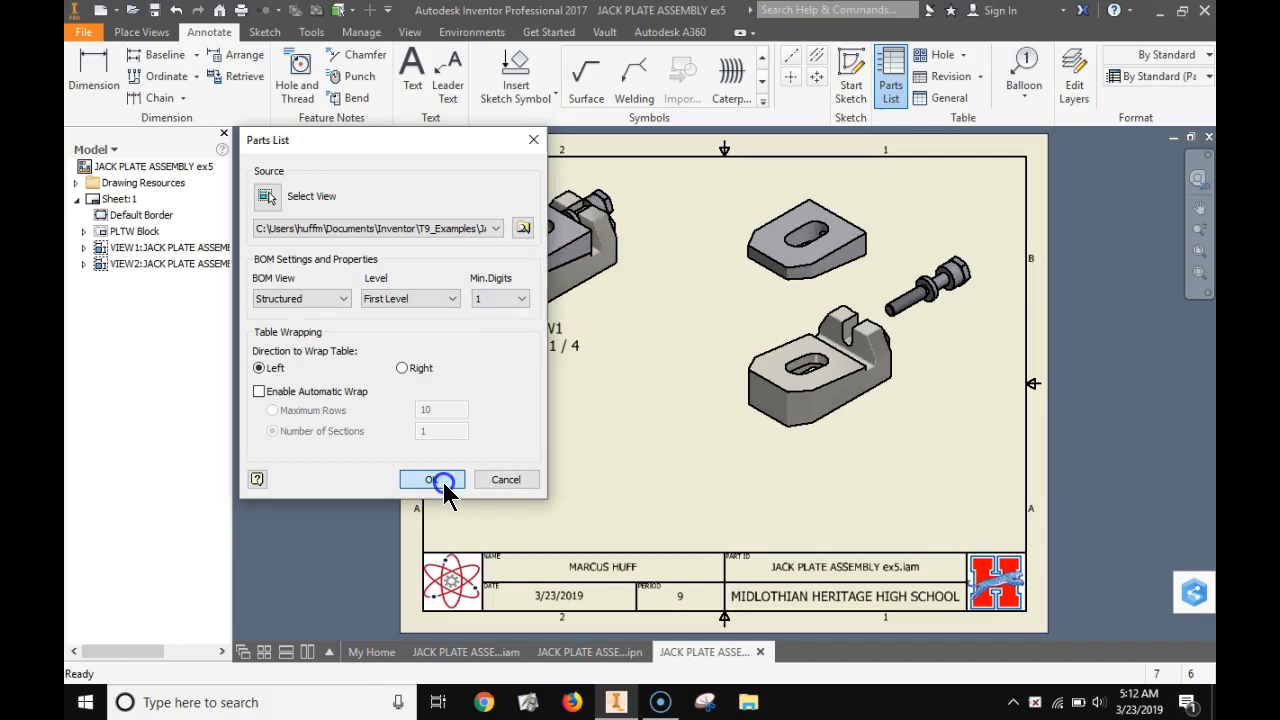
pyautogui.click(432, 480)
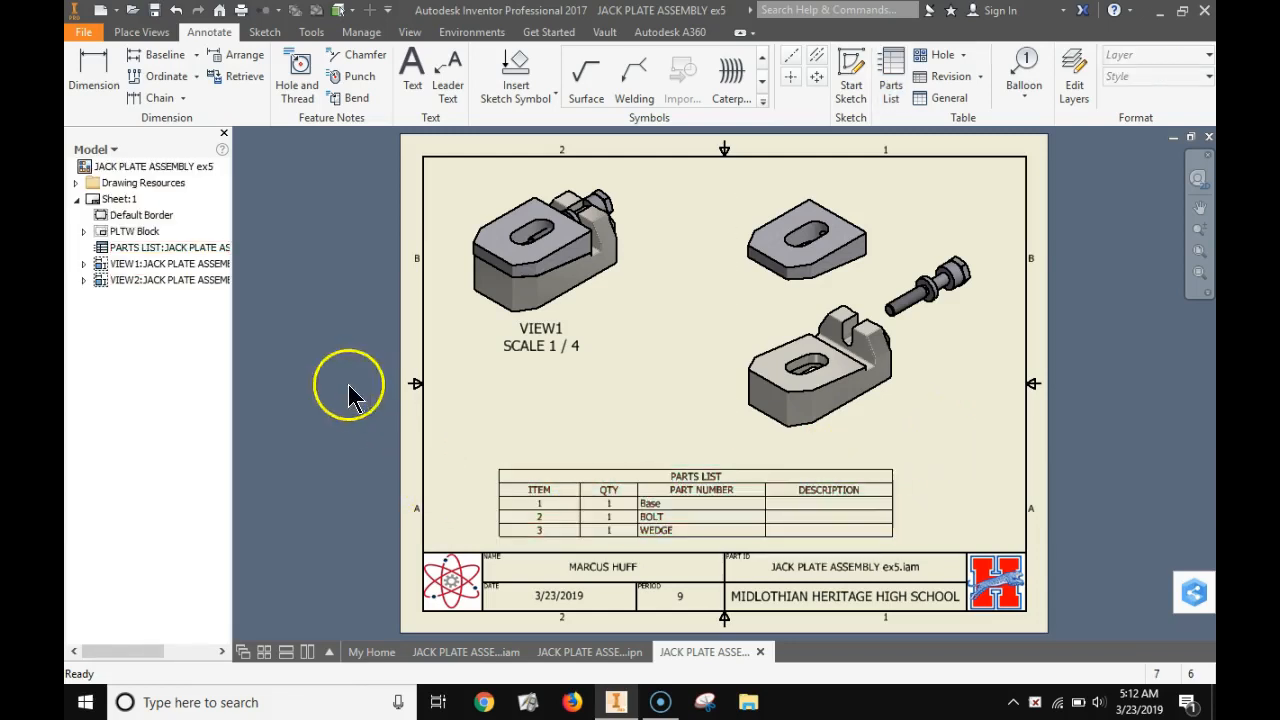
# Adjust the ITEM, PART NUMBER and DESCRIPTION column widths, then open the parts list editor
pyautogui.click(696, 504)
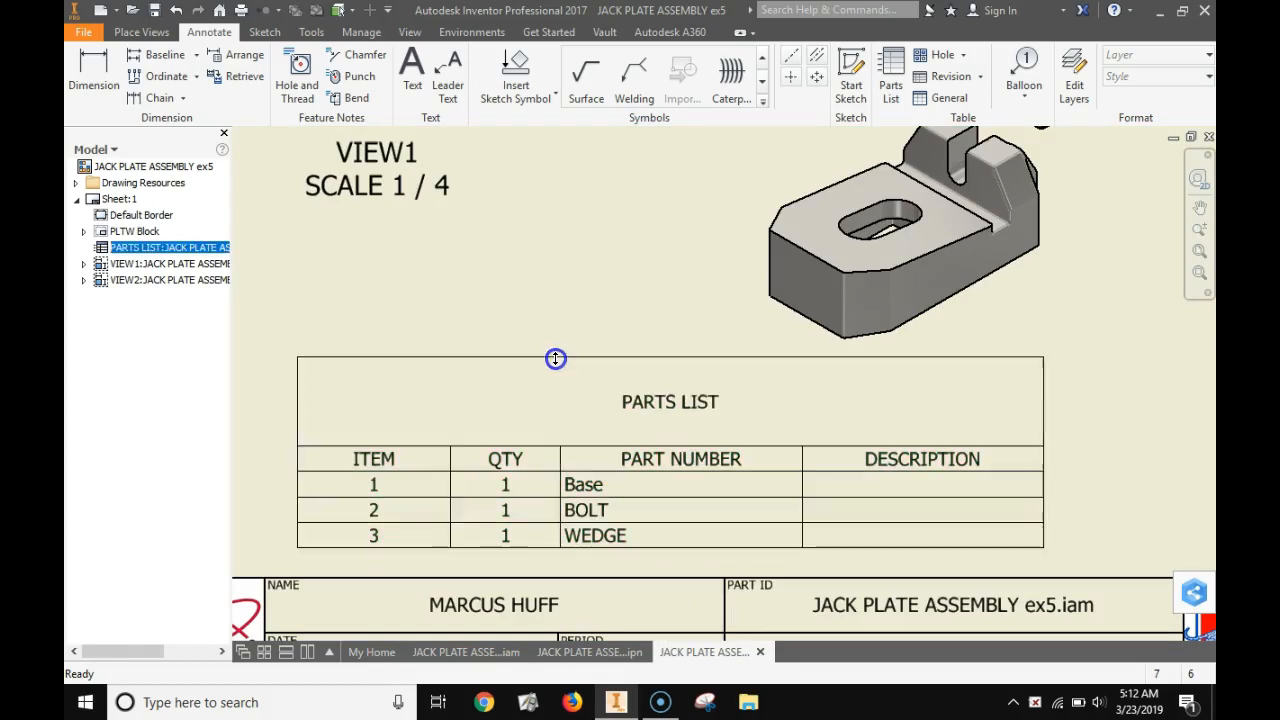
pyautogui.moveTo(556, 358); pyautogui.dragTo(560, 354)
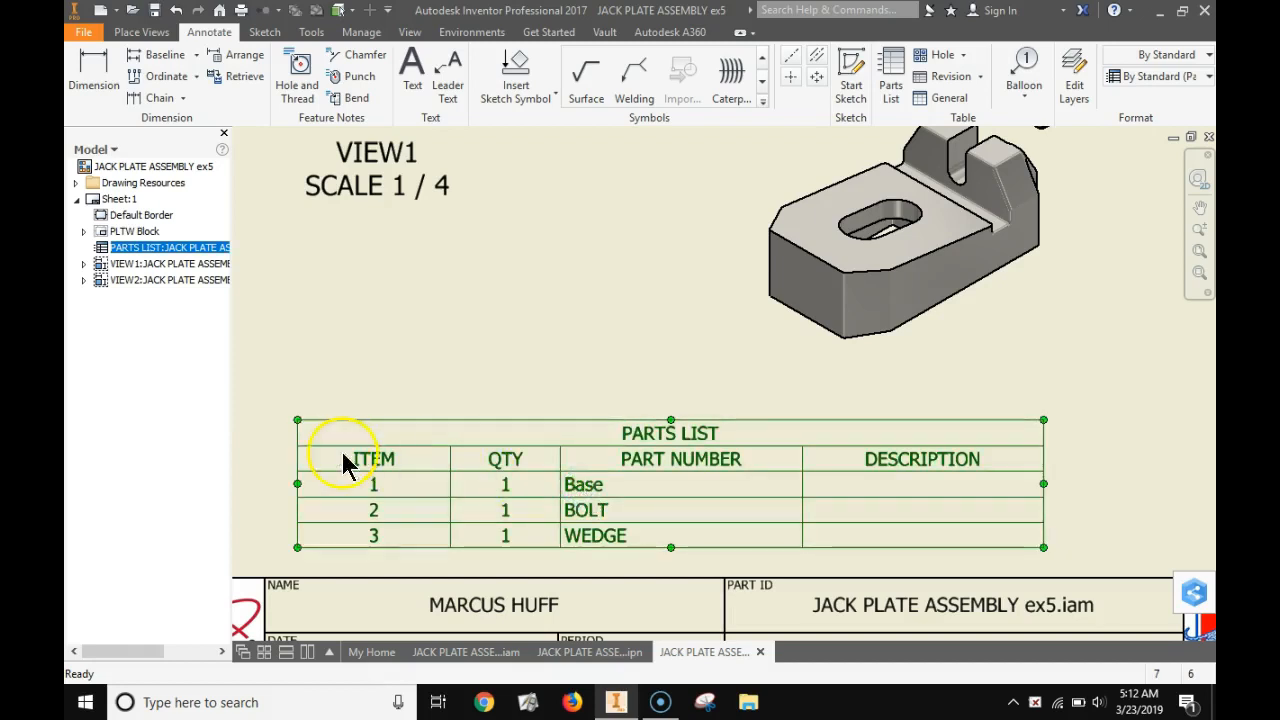
pyautogui.click(320, 460)
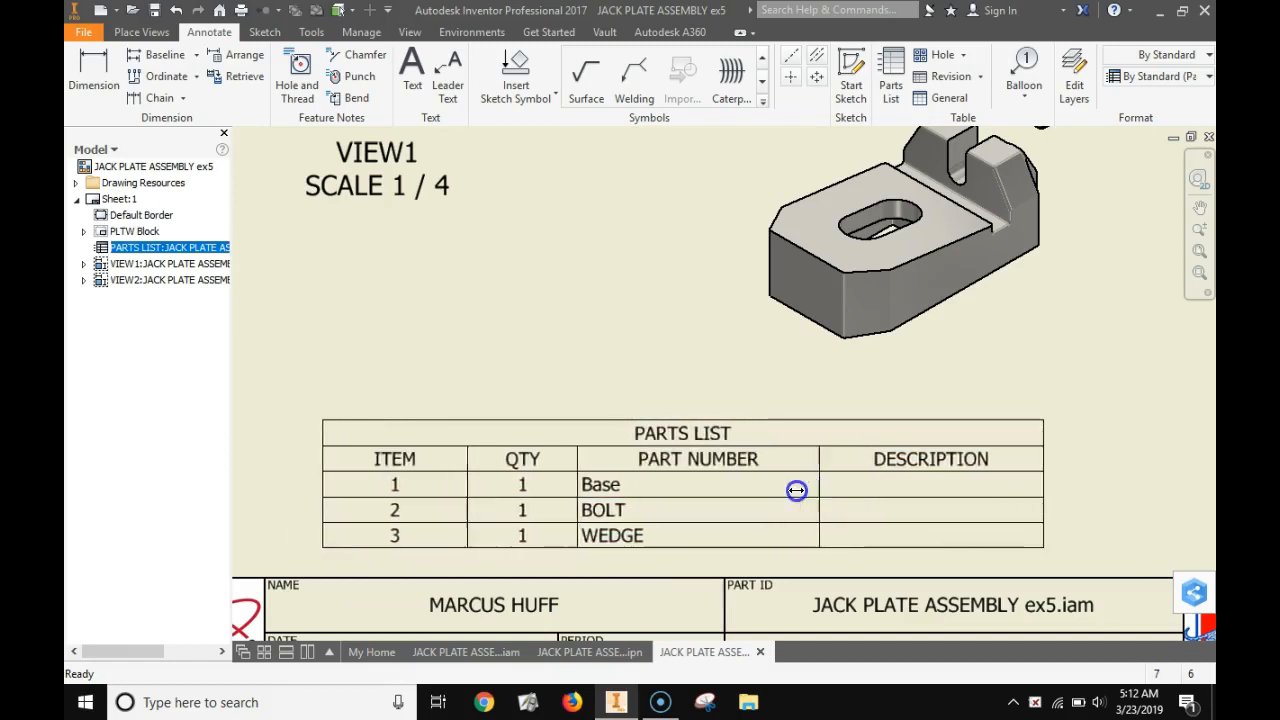
pyautogui.click(796, 490)
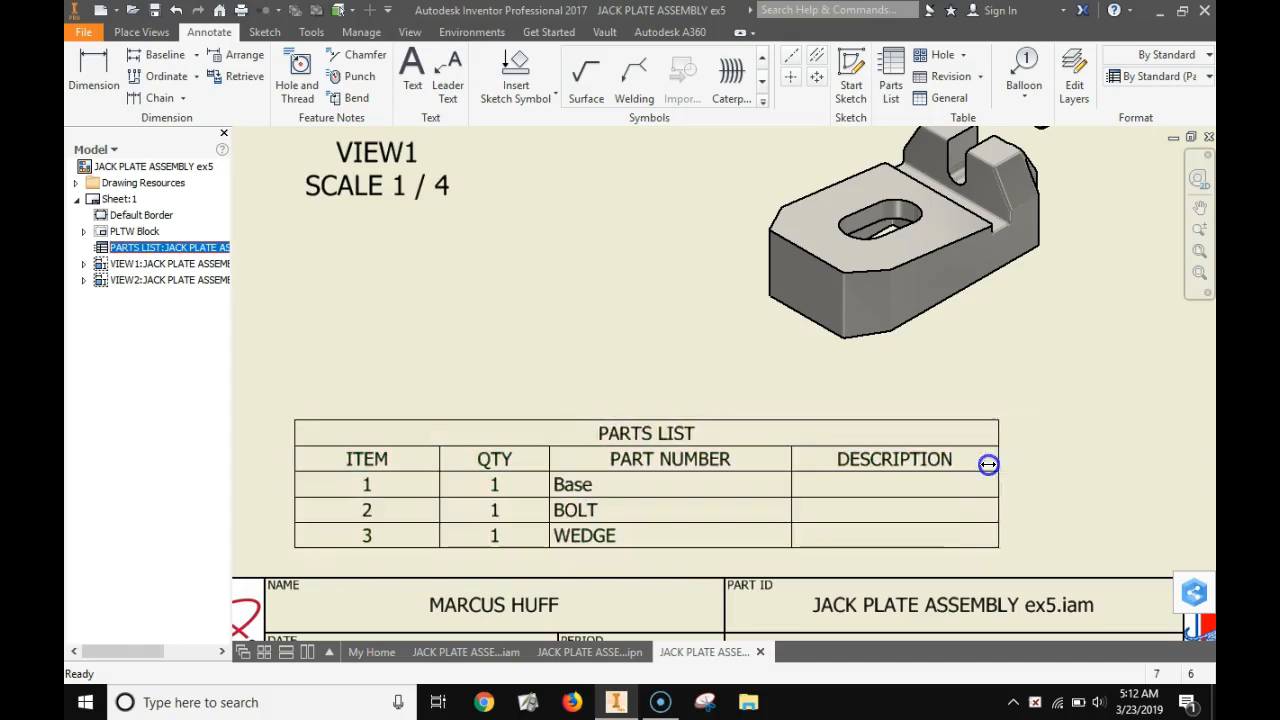
pyautogui.click(686, 474)
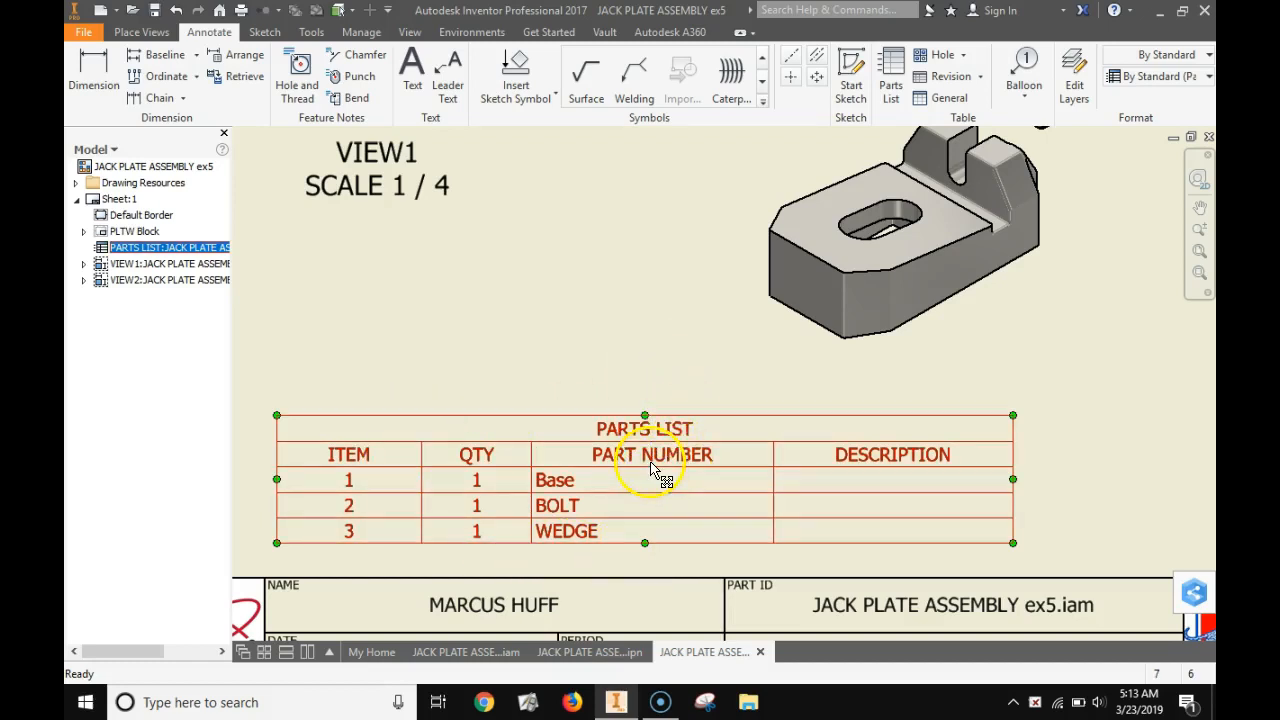
pyautogui.doubleClick(652, 454)
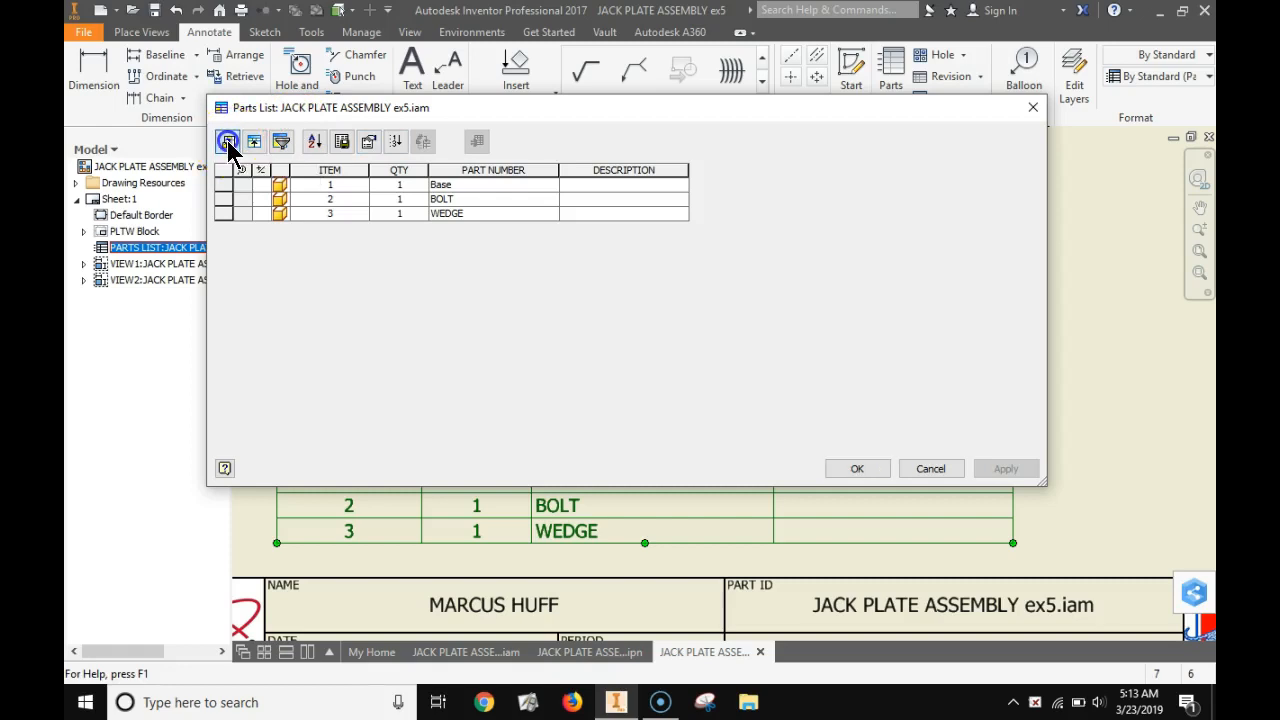
# In the Column Chooser, add AUTHOR and remove PART NUMBER and DESCRIPTION
pyautogui.click(228, 140)
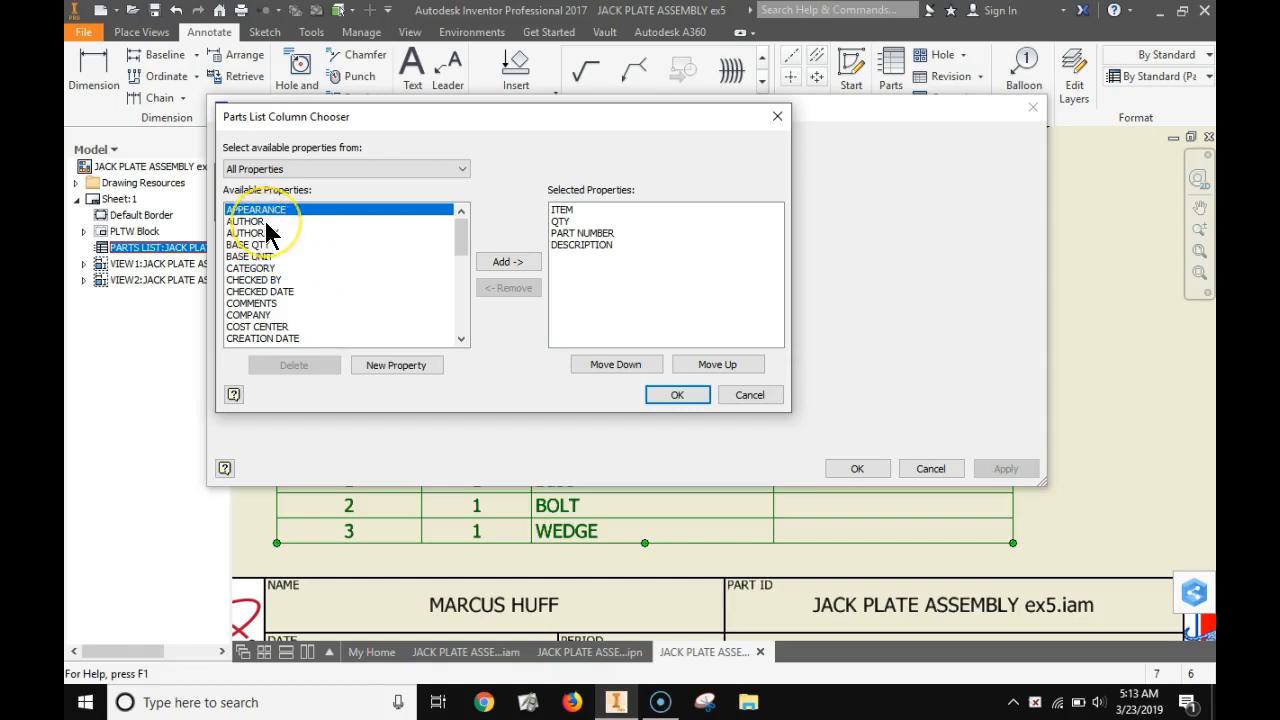
pyautogui.click(246, 220)
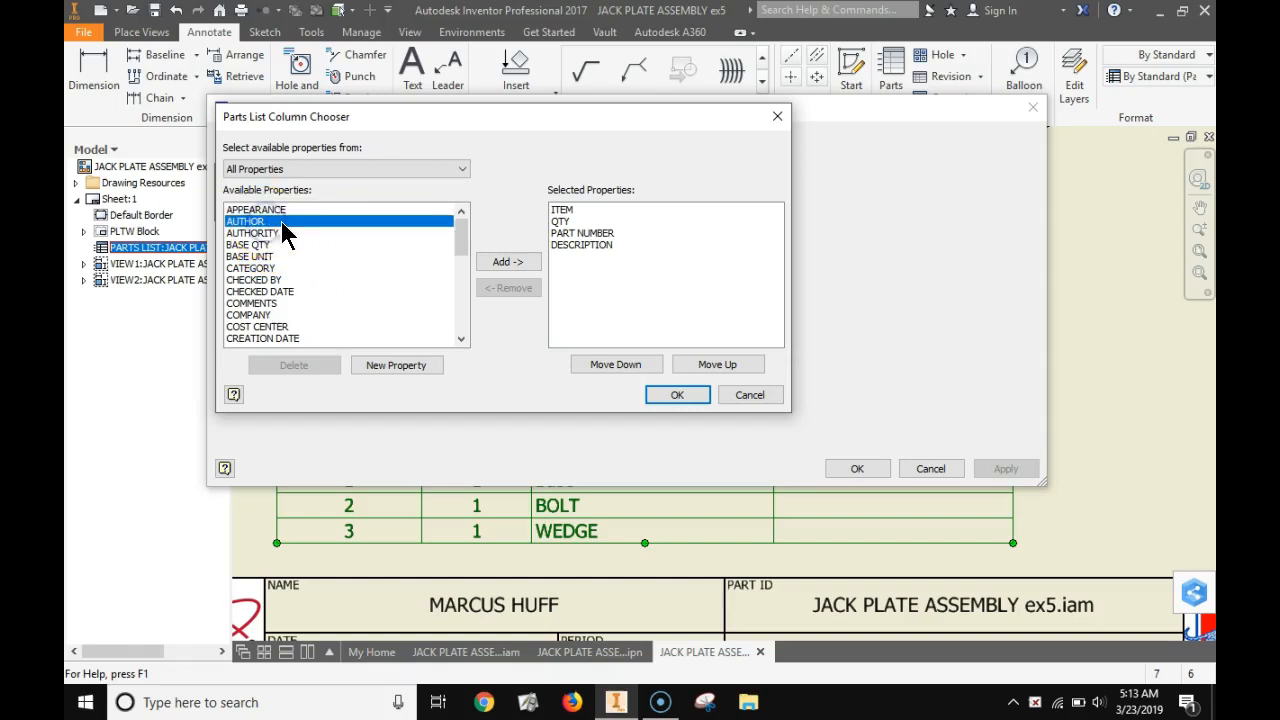
pyautogui.click(508, 260)
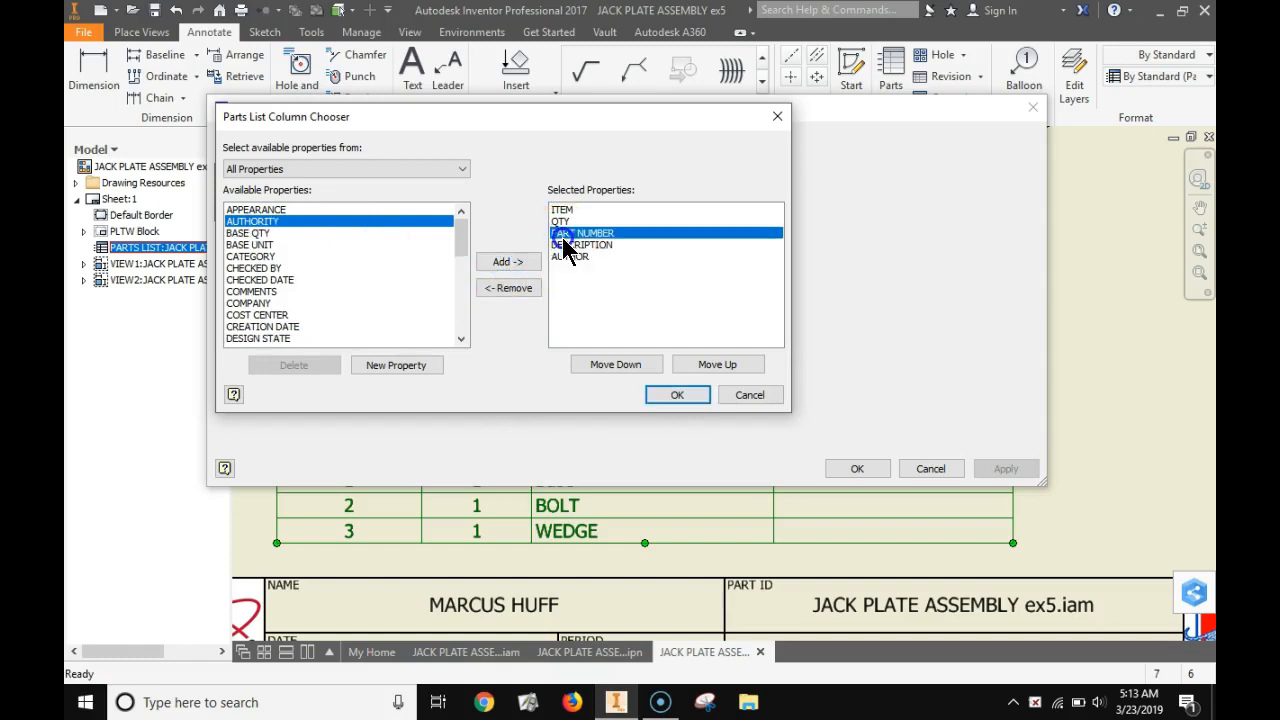
pyautogui.click(508, 288)
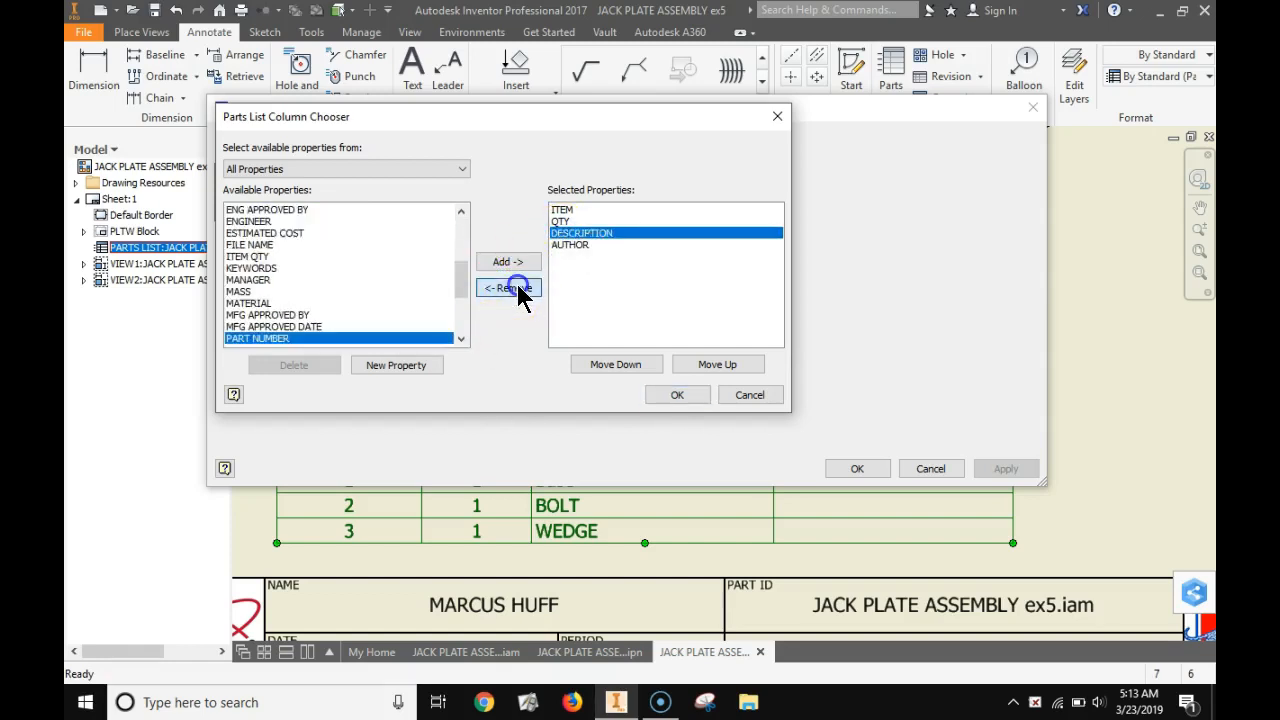
pyautogui.click(508, 288)
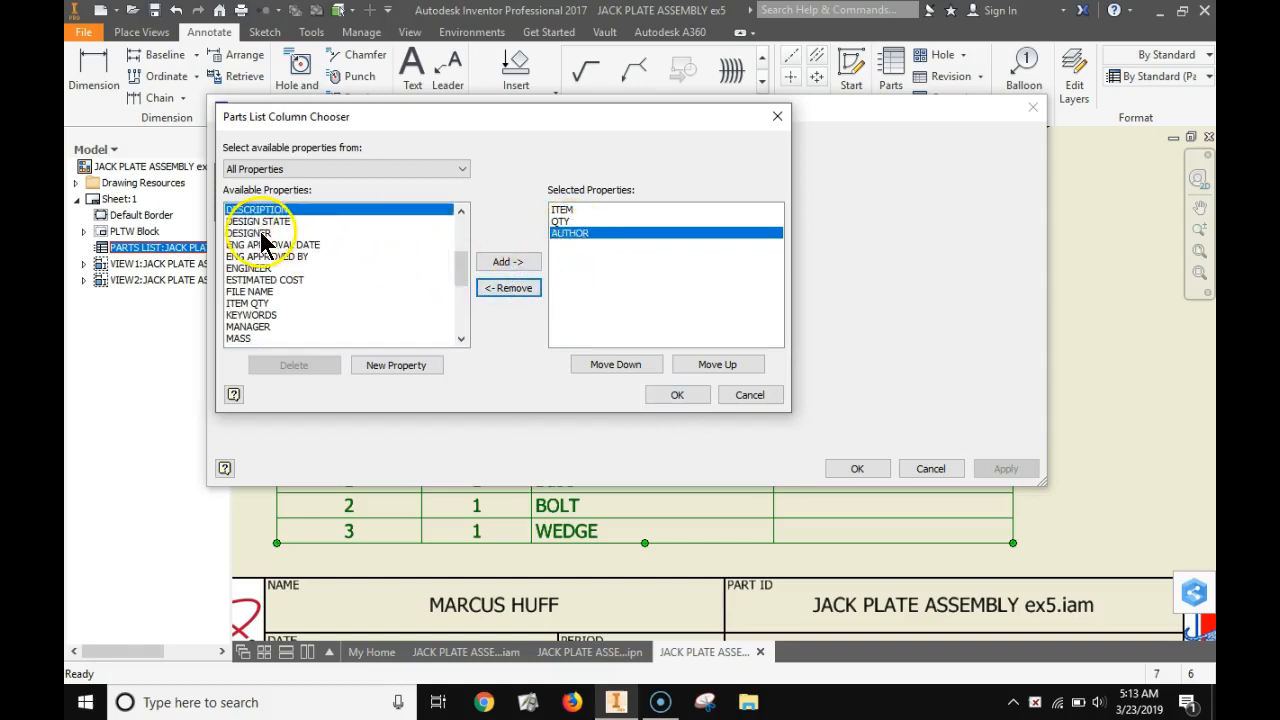
# Add ENGINEER, FILE NAME and DESIGN STATE, moving FILE NAME up right after QTY
pyautogui.click(248, 268)
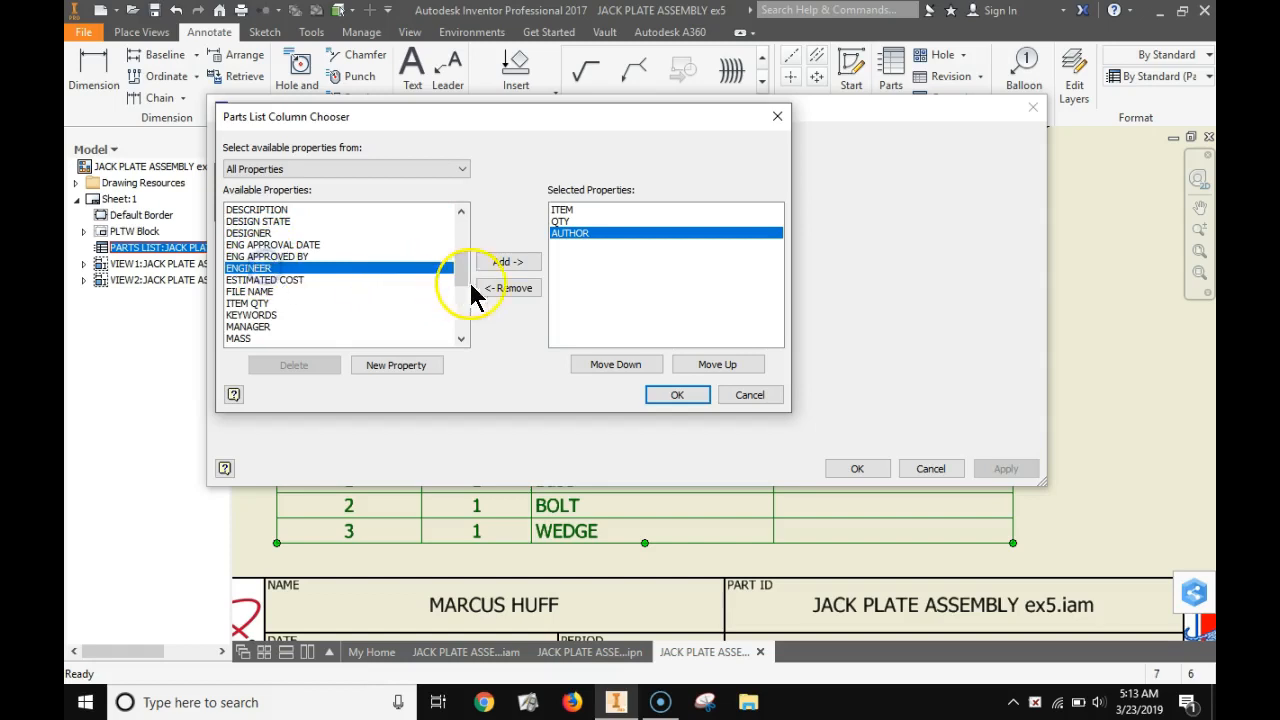
pyautogui.click(508, 260)
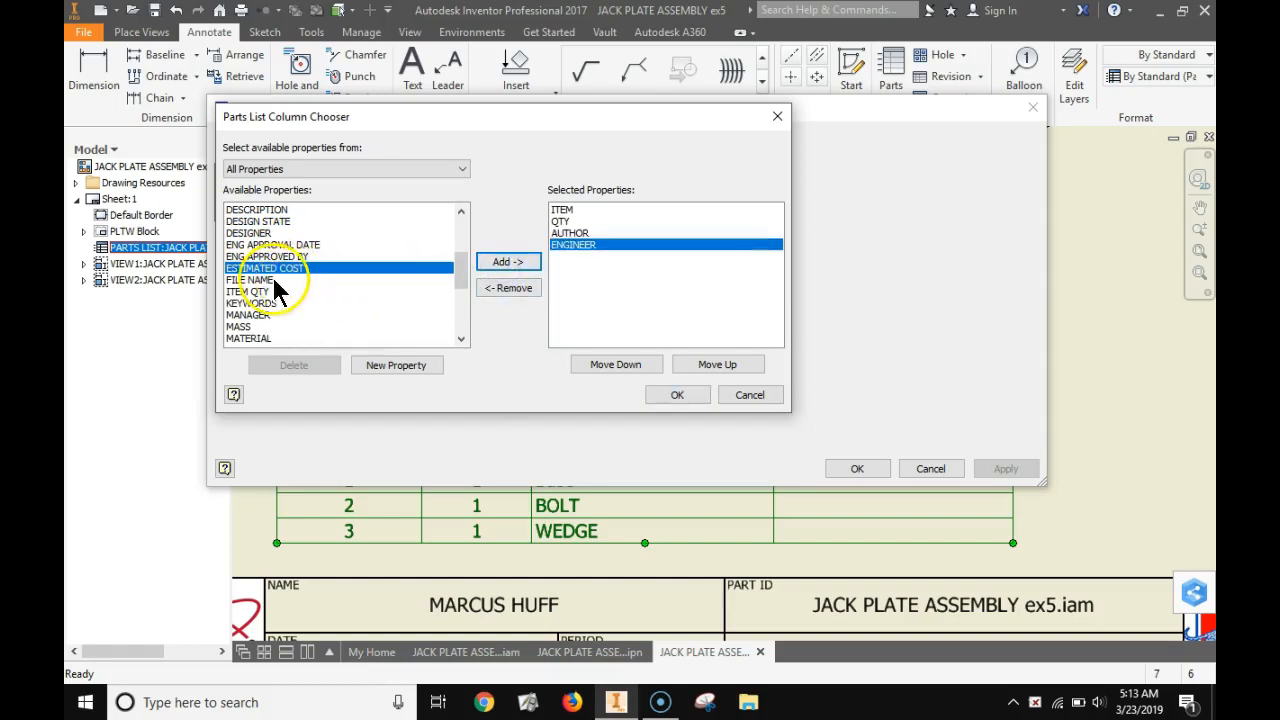
pyautogui.click(508, 260)
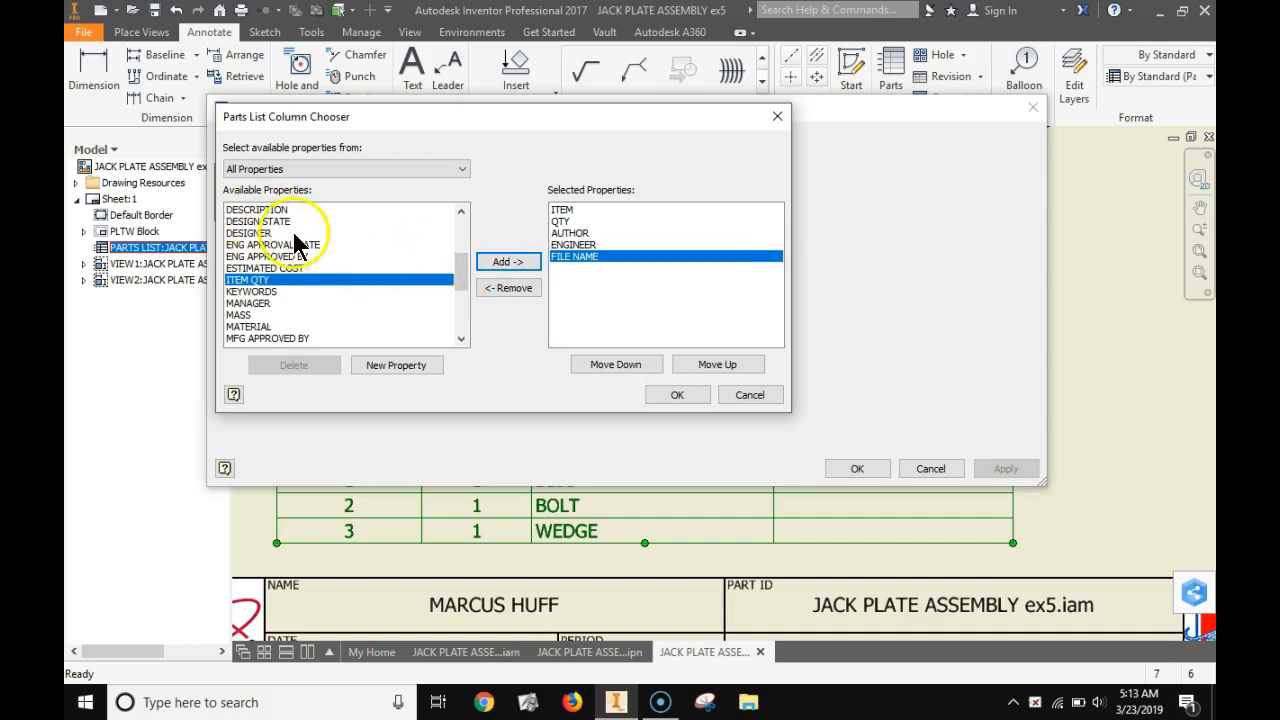
pyautogui.click(508, 260)
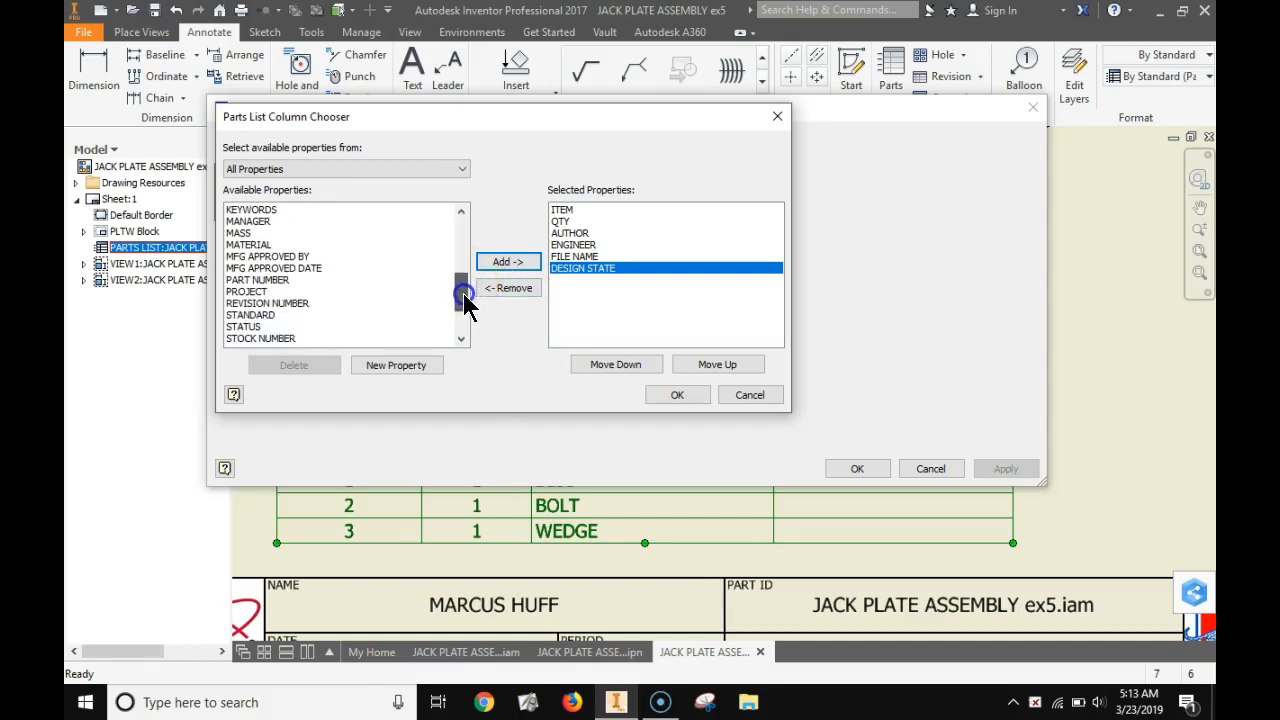
pyautogui.scroll(-3)
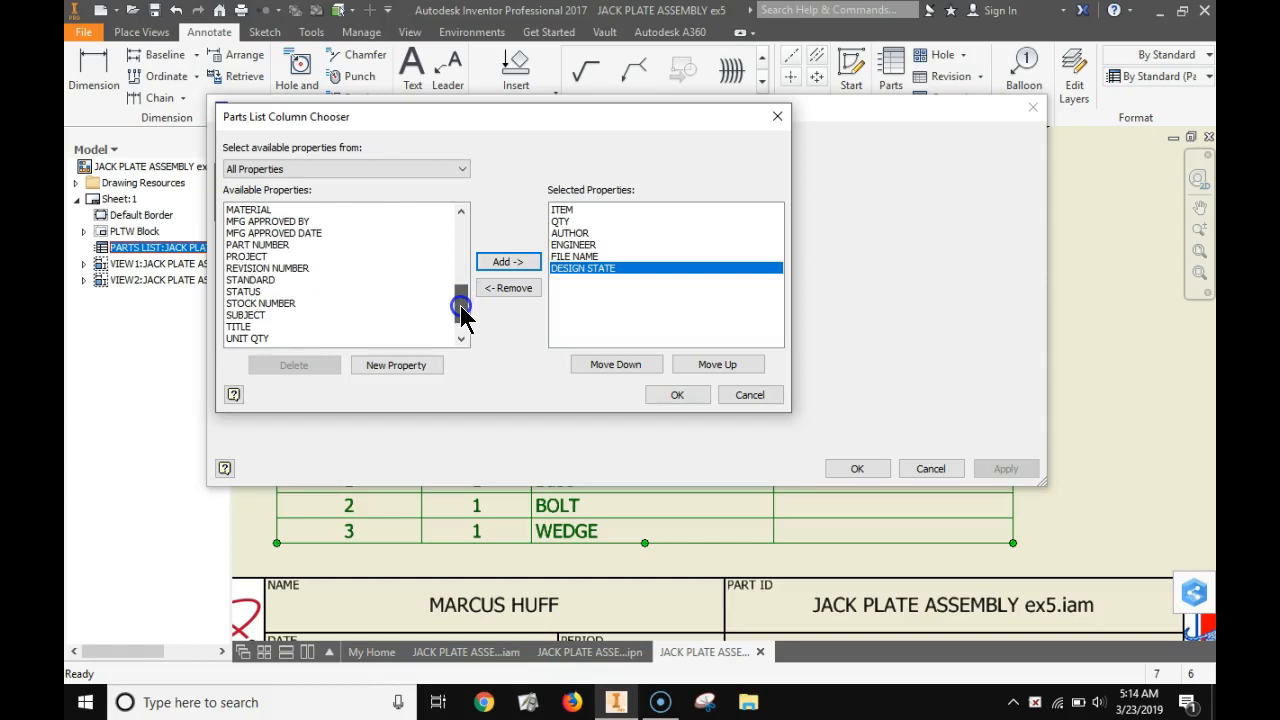
pyautogui.click(460, 310)
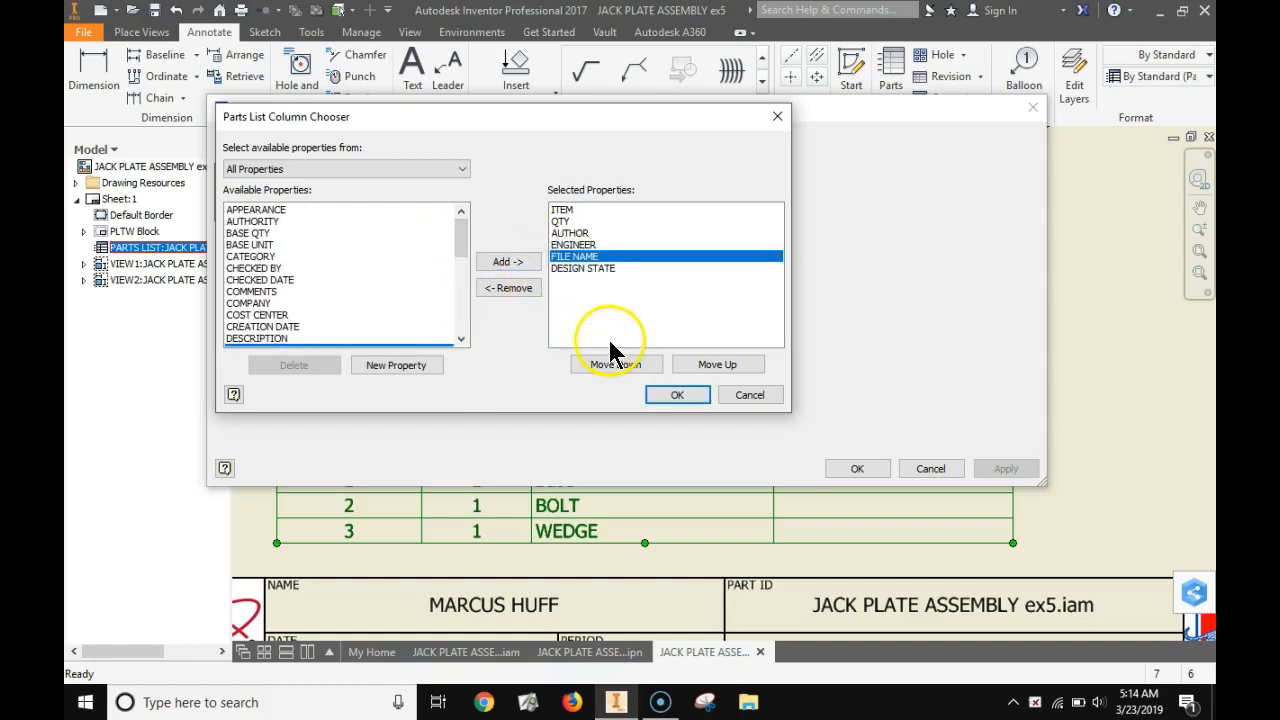
pyautogui.click(716, 364)
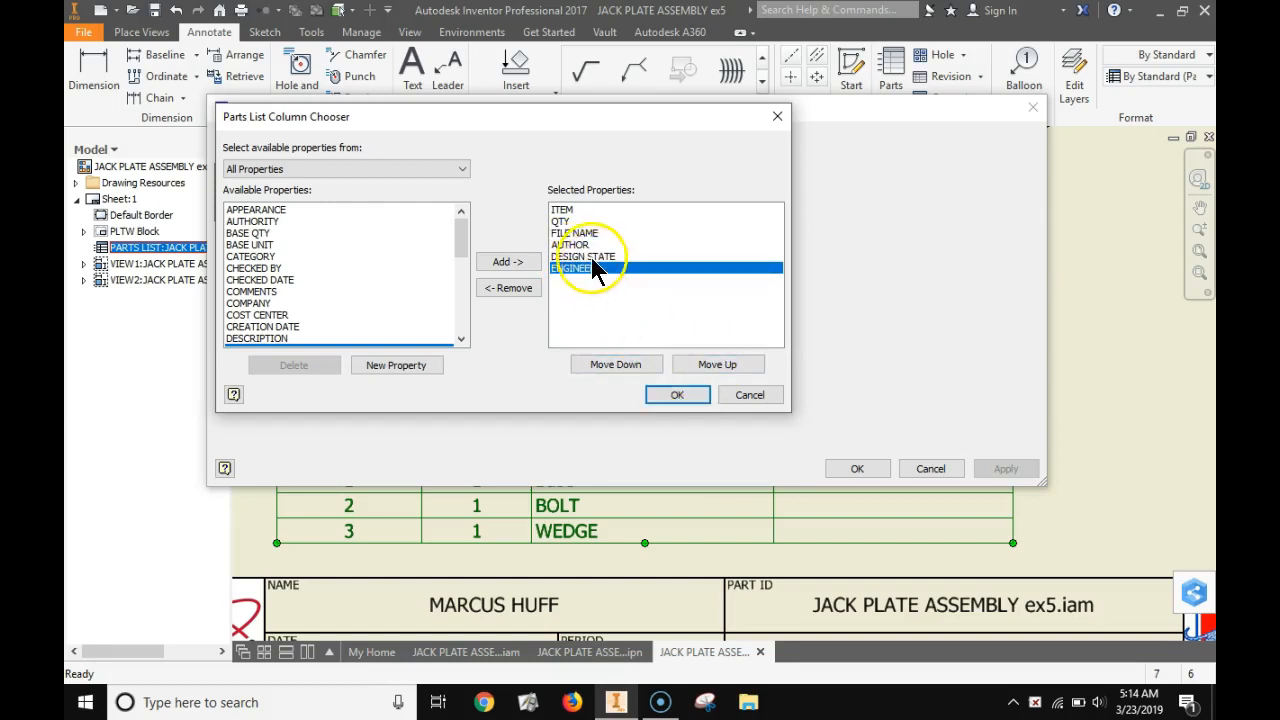
# Remove DESIGN STATE, add CREATION DATE and MATERIAL, and confirm the chosen columns
pyautogui.click(508, 288)
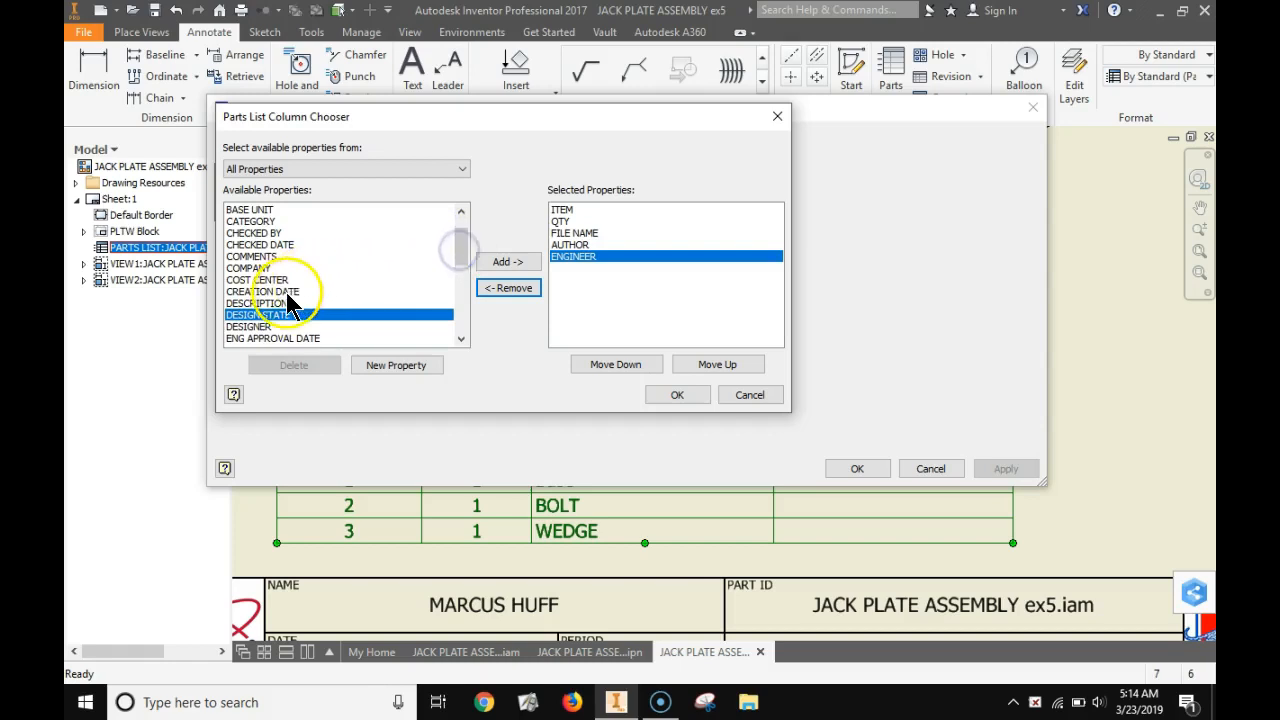
pyautogui.click(508, 260)
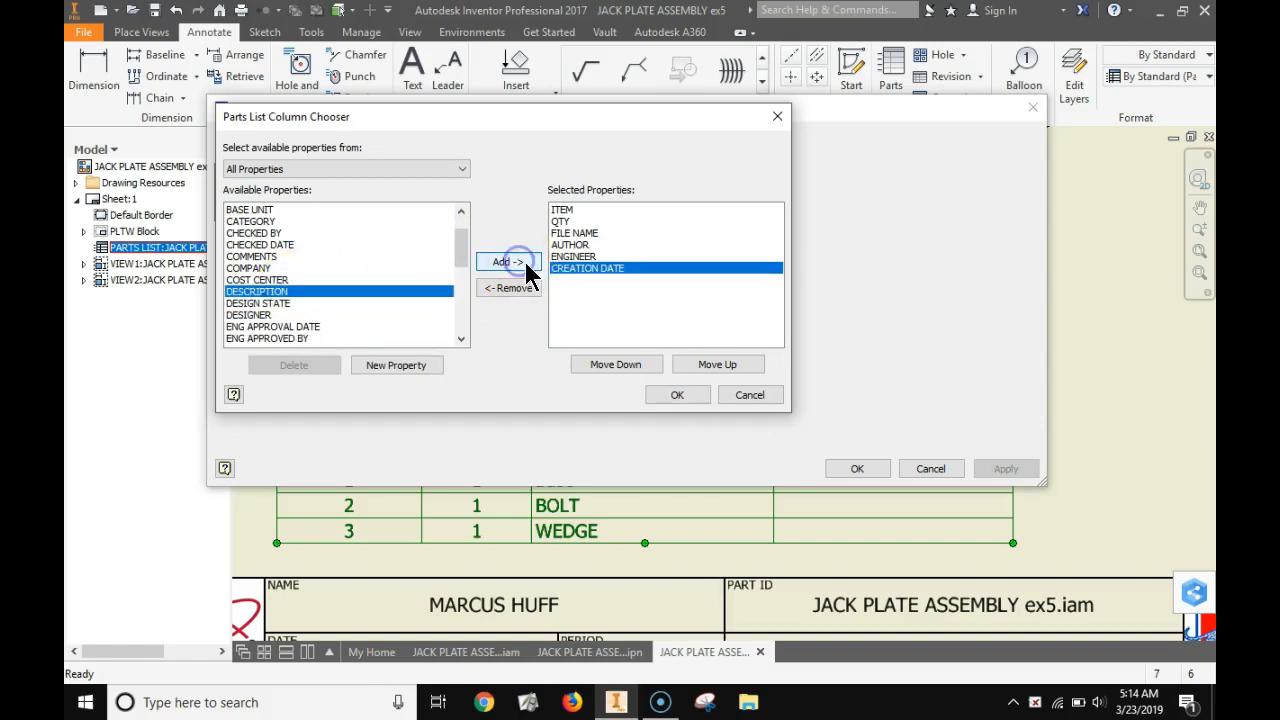
pyautogui.click(718, 364)
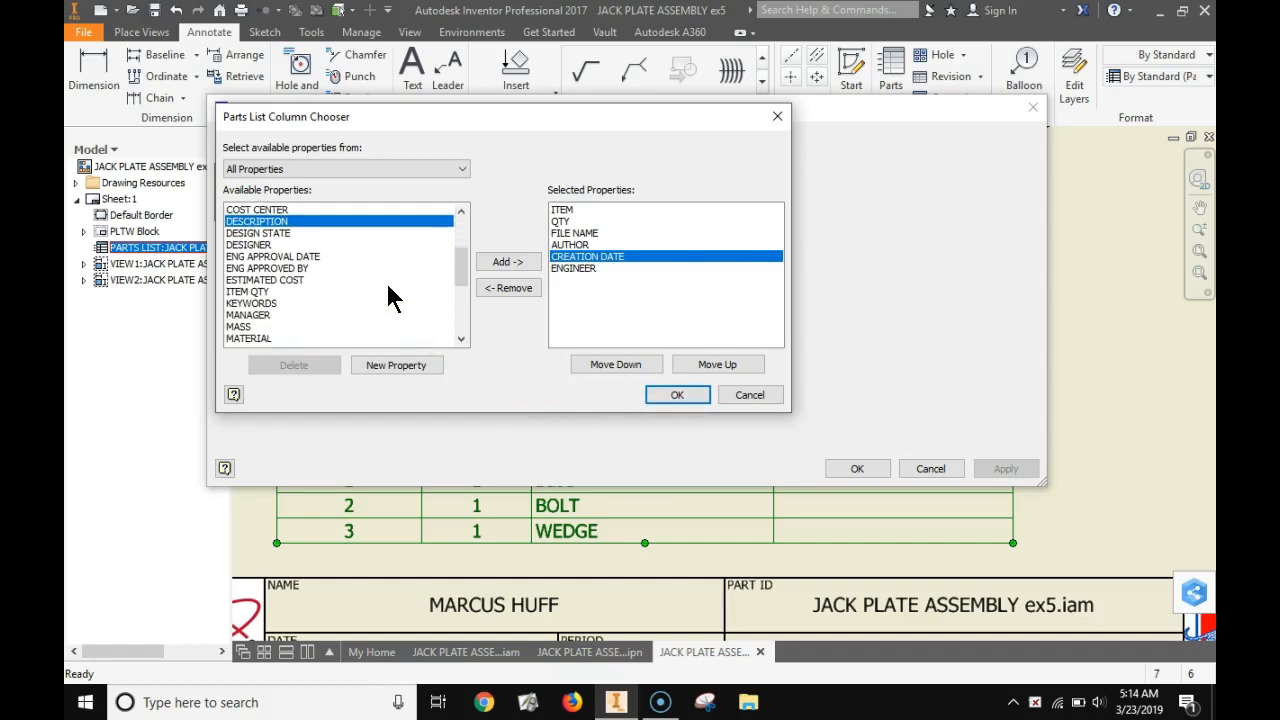
pyautogui.click(248, 304)
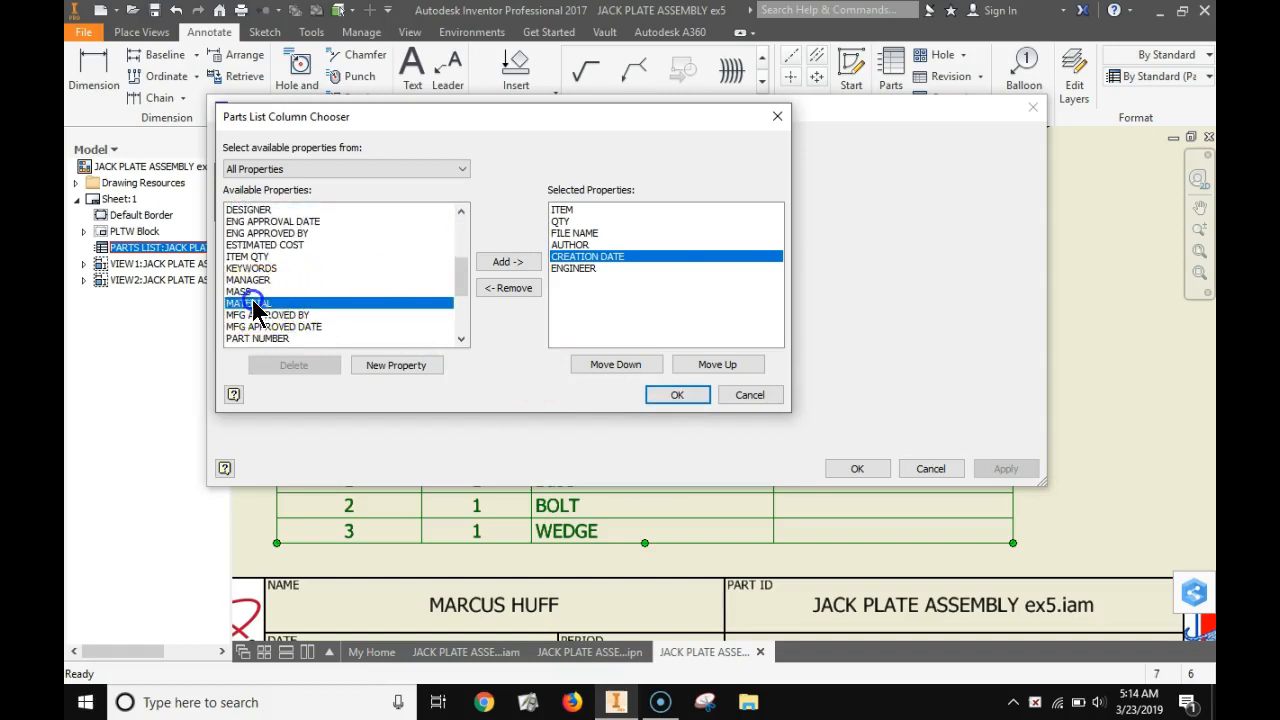
pyautogui.click(508, 260)
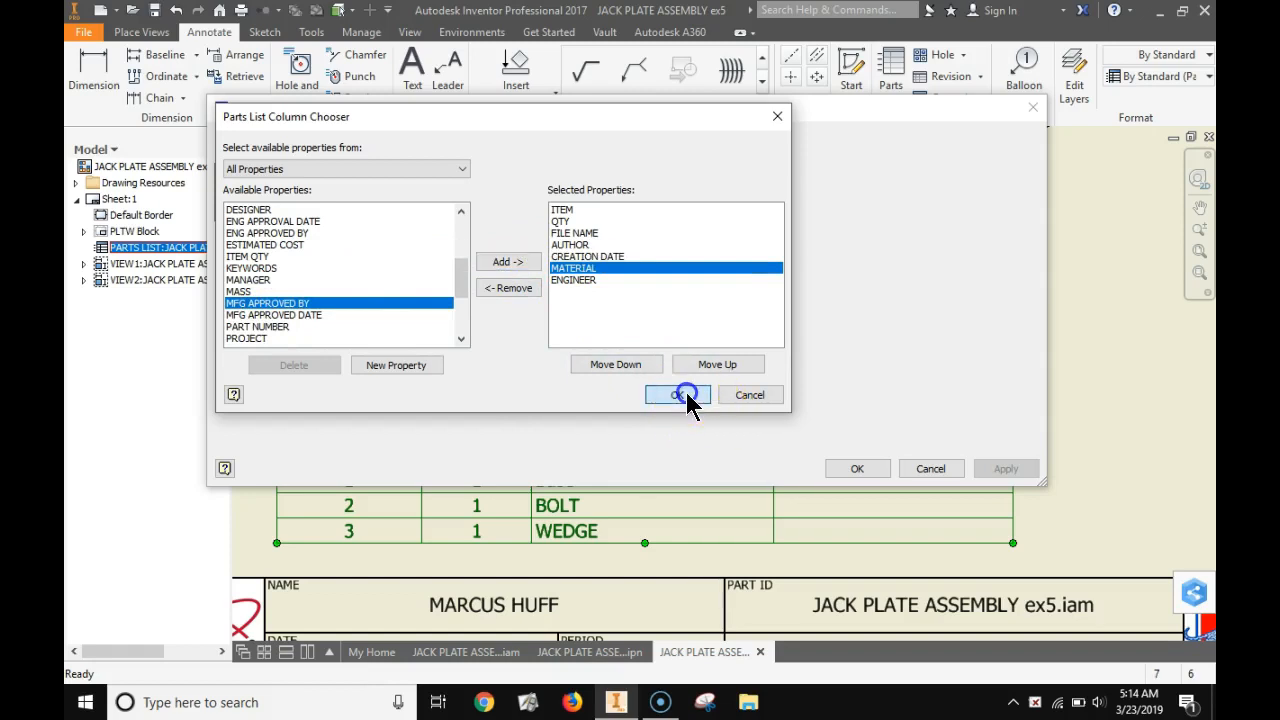
pyautogui.click(678, 394)
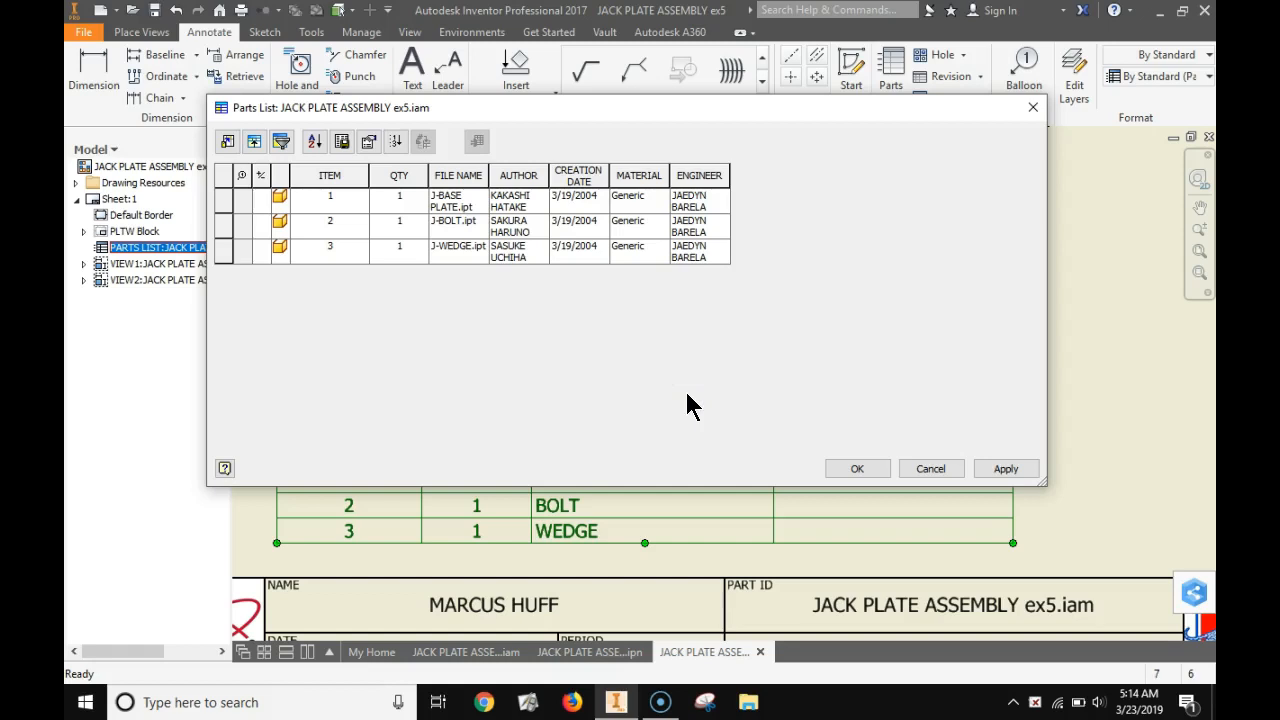
# Apply the ITEM, QTY, FILE NAME, AUTHOR, CREATION DATE, MATERIAL, ENGINEER columns to the sheet's parts list
pyautogui.click(1006, 468)
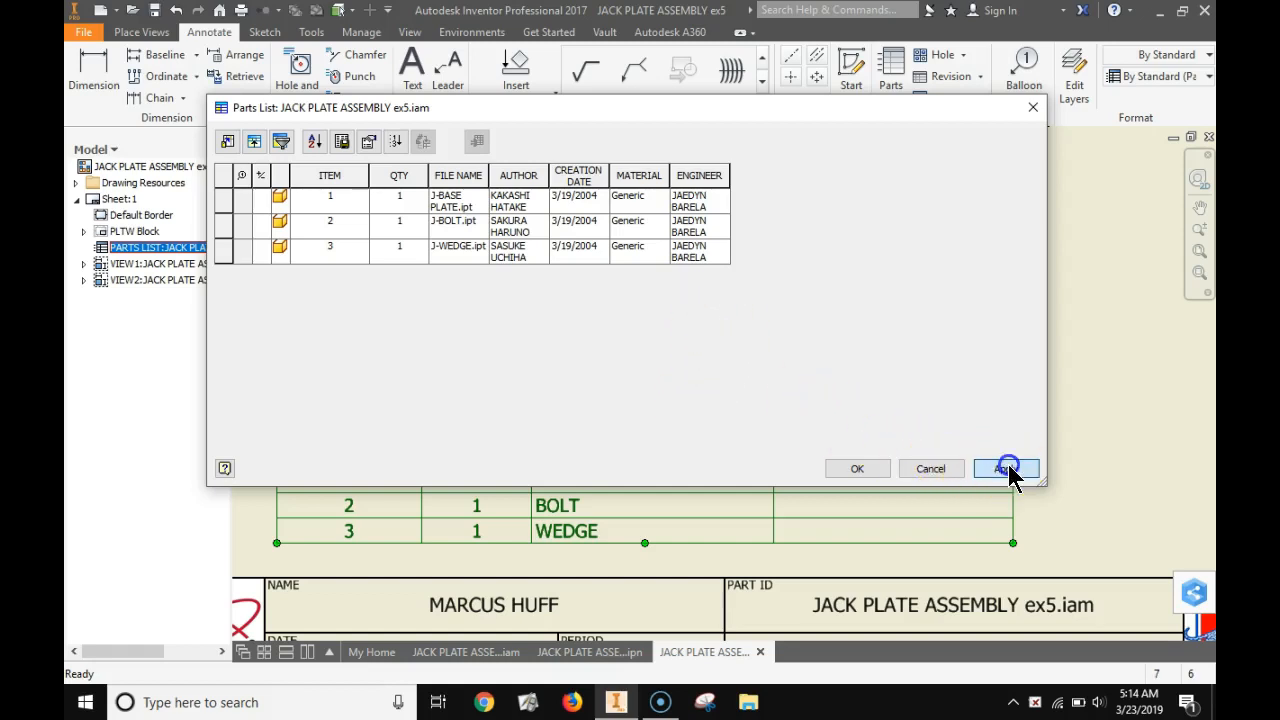
pyautogui.click(1008, 468)
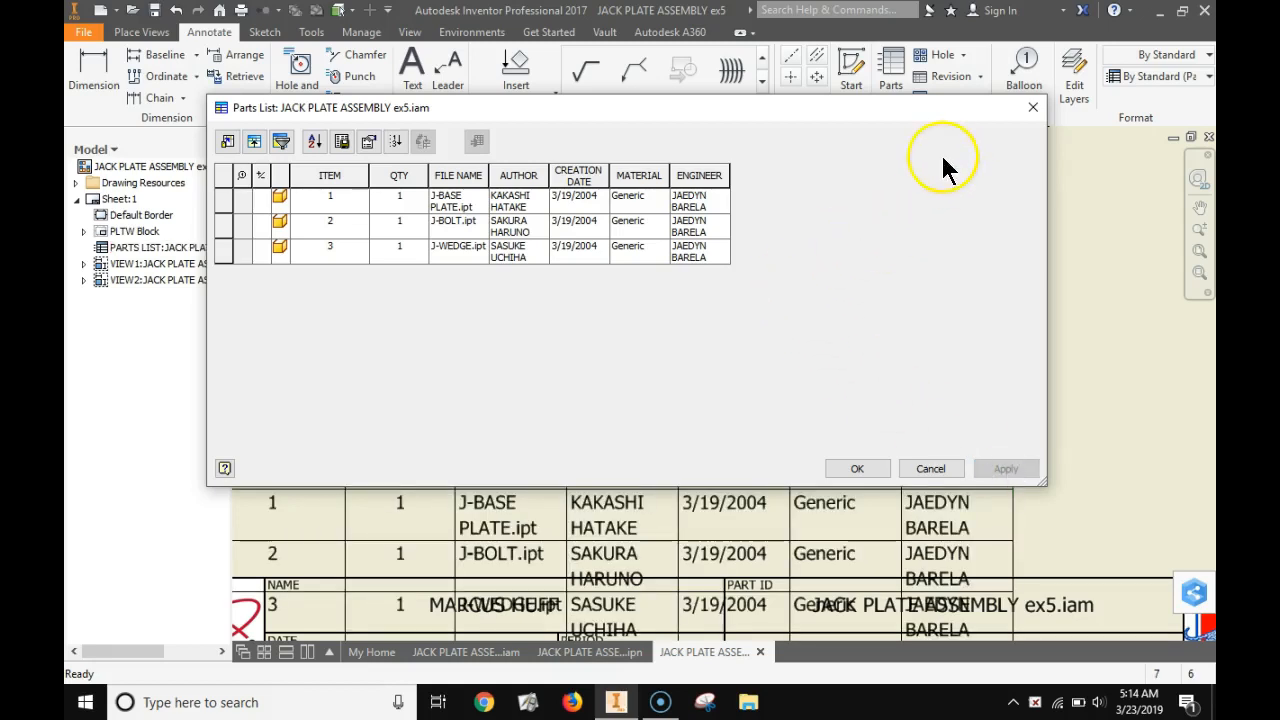
# Widen the CREATION DATE and AUTHOR columns so entries fit on one line, then pick up the table to move it
pyautogui.click(856, 468)
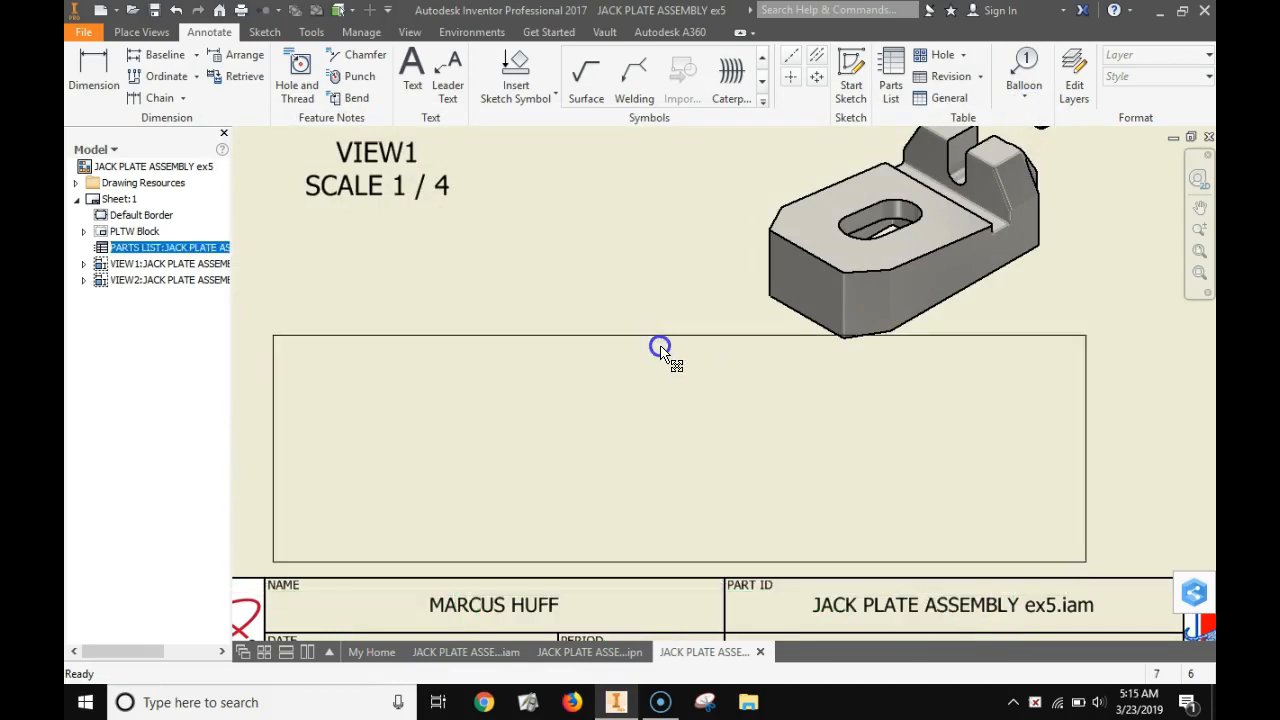
pyautogui.click(660, 348)
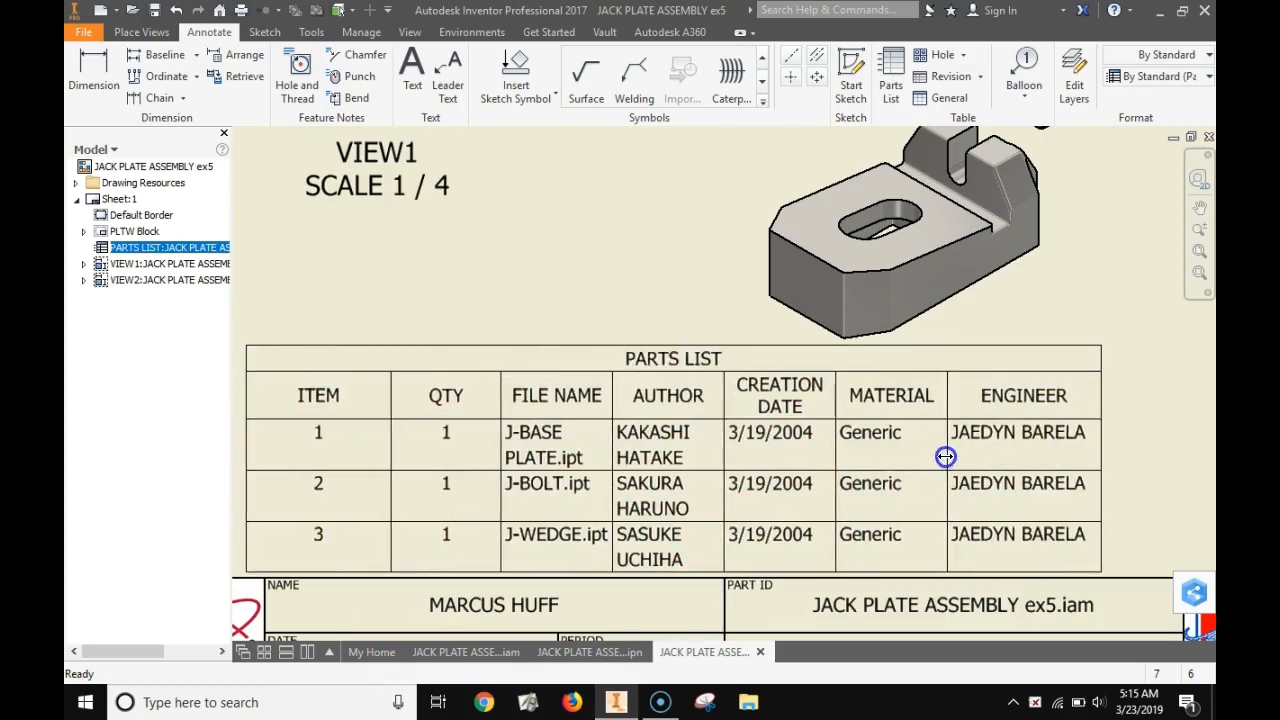
pyautogui.click(944, 456)
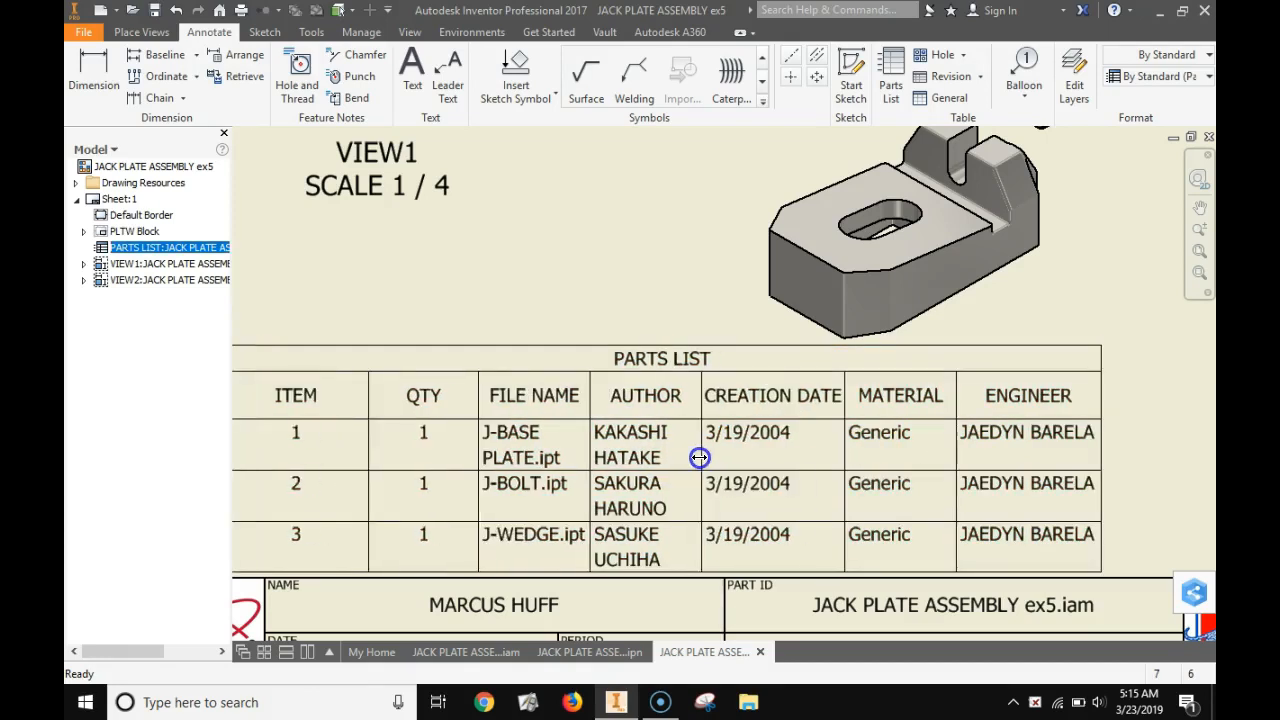
pyautogui.click(698, 458)
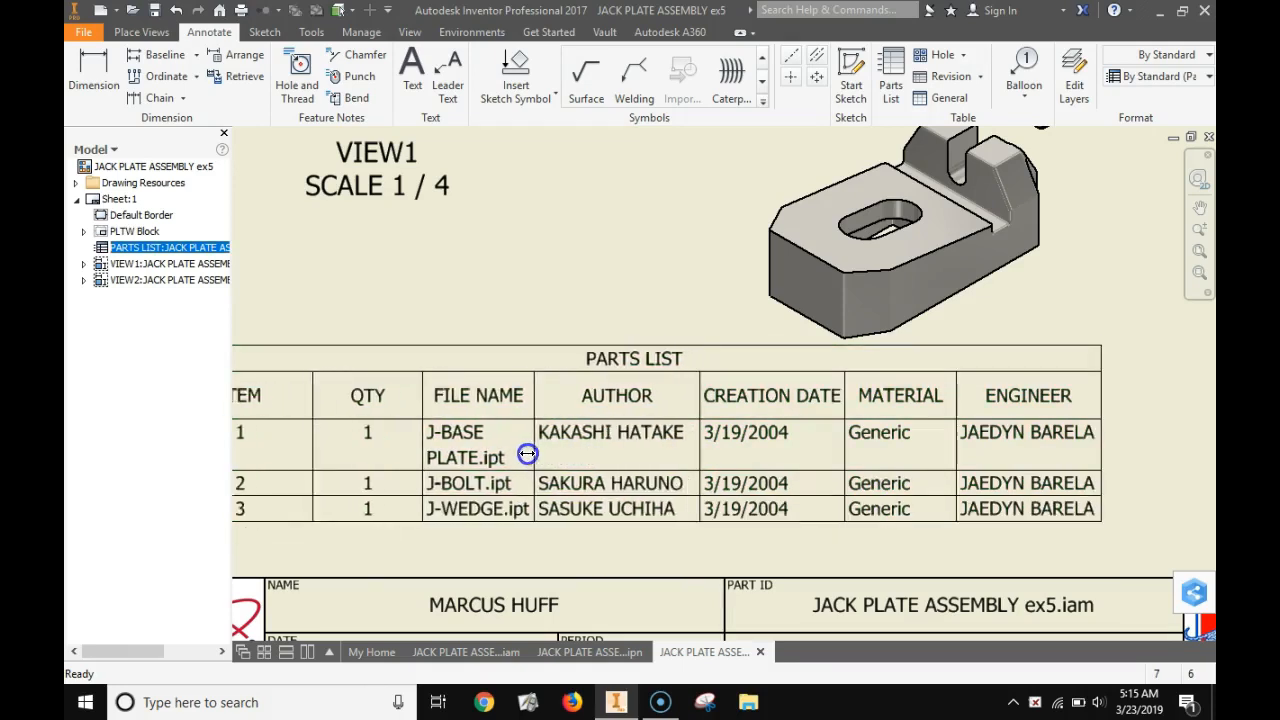
pyautogui.click(528, 454)
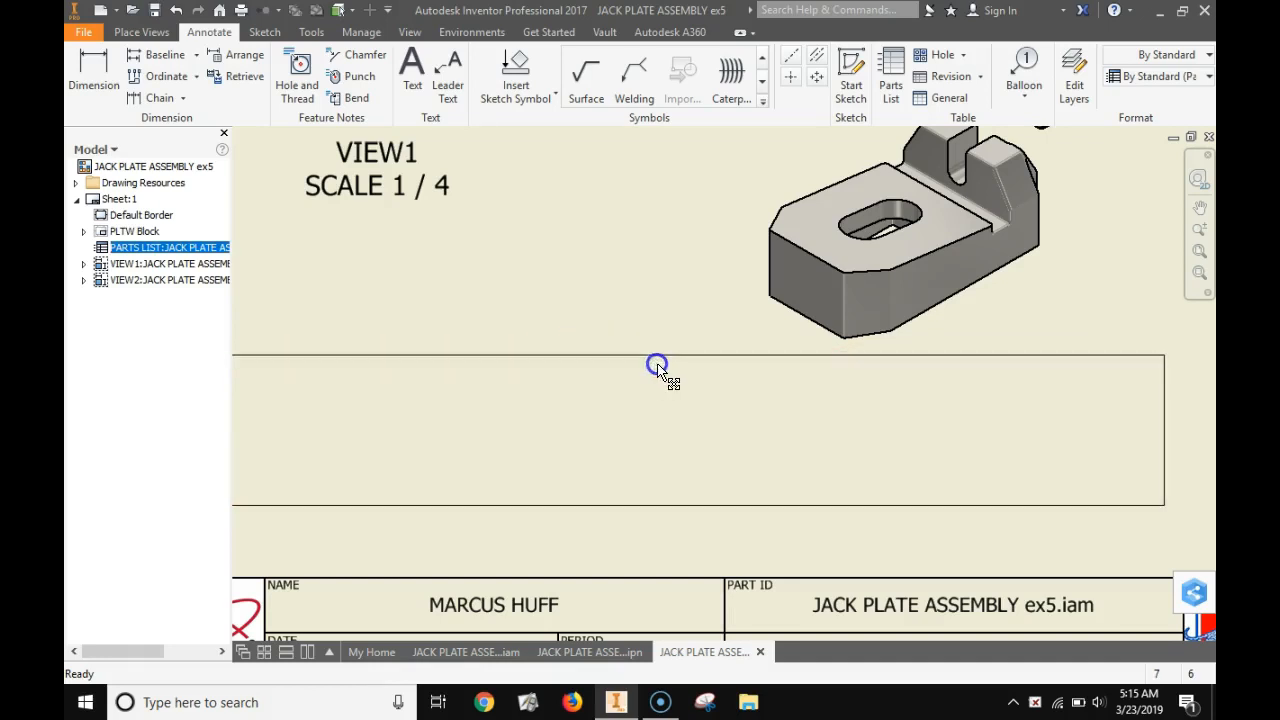
pyautogui.click(656, 364)
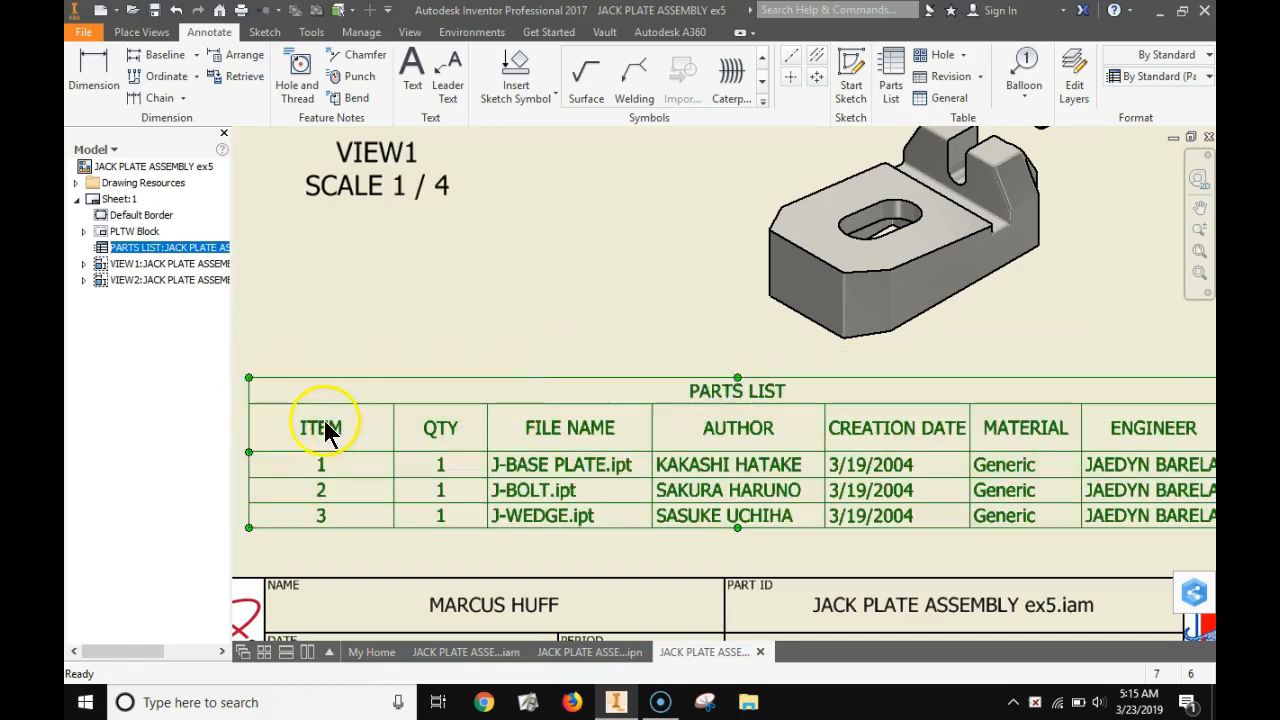
pyautogui.moveTo(258, 436)
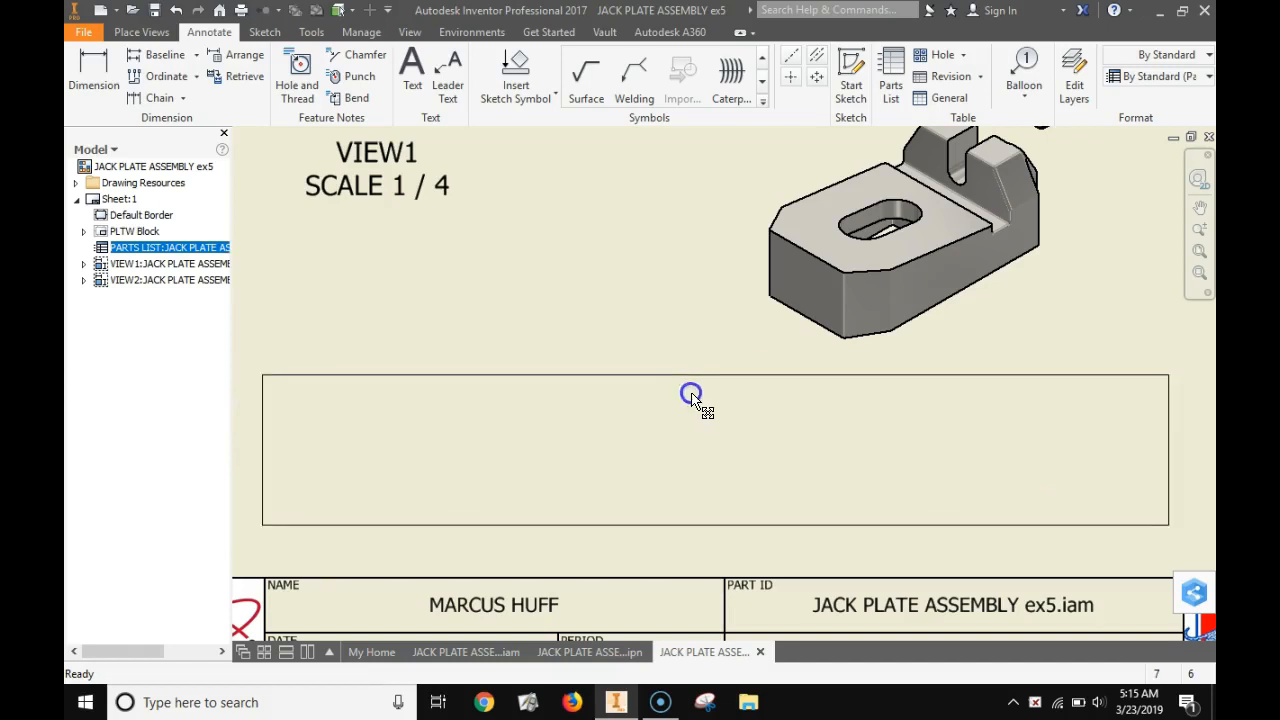
pyautogui.click(692, 392)
pyautogui.write('JACK PLATE ASSEMBLY')
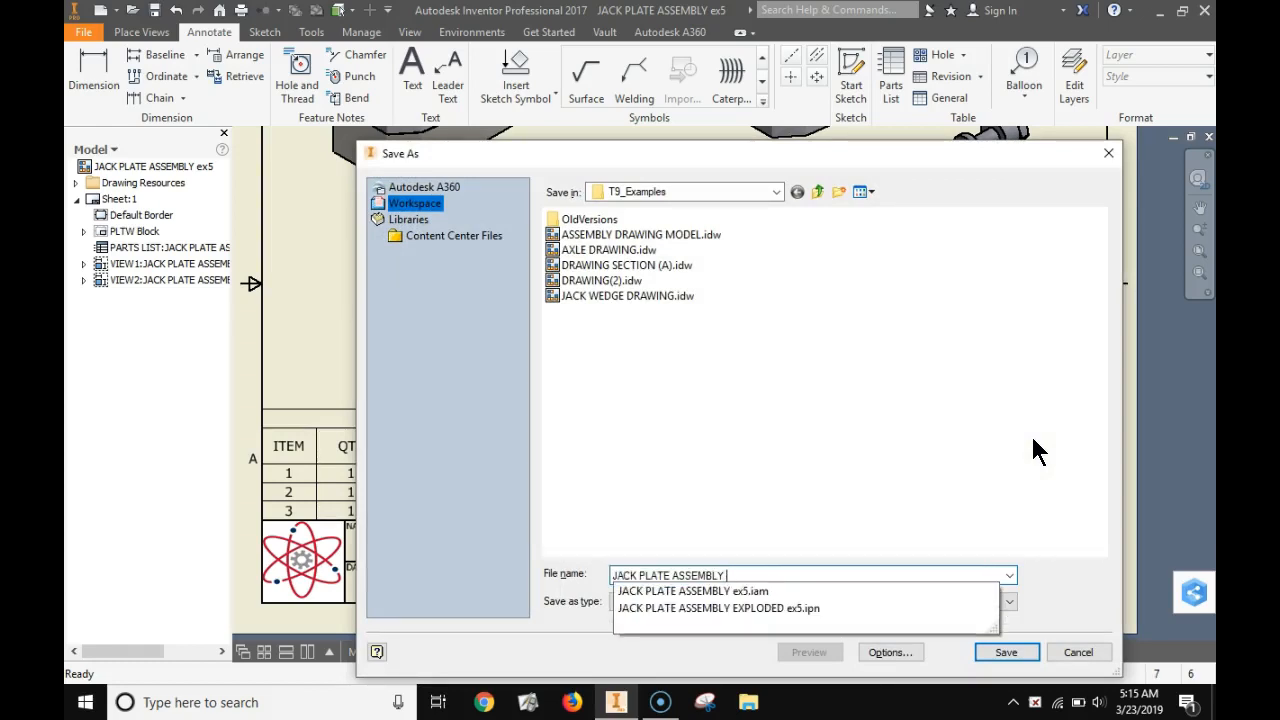
# Save the drawing as JACK PLATE DRAWING ex5.idw and confirm saving its dependents
pyautogui.press('Backspace')
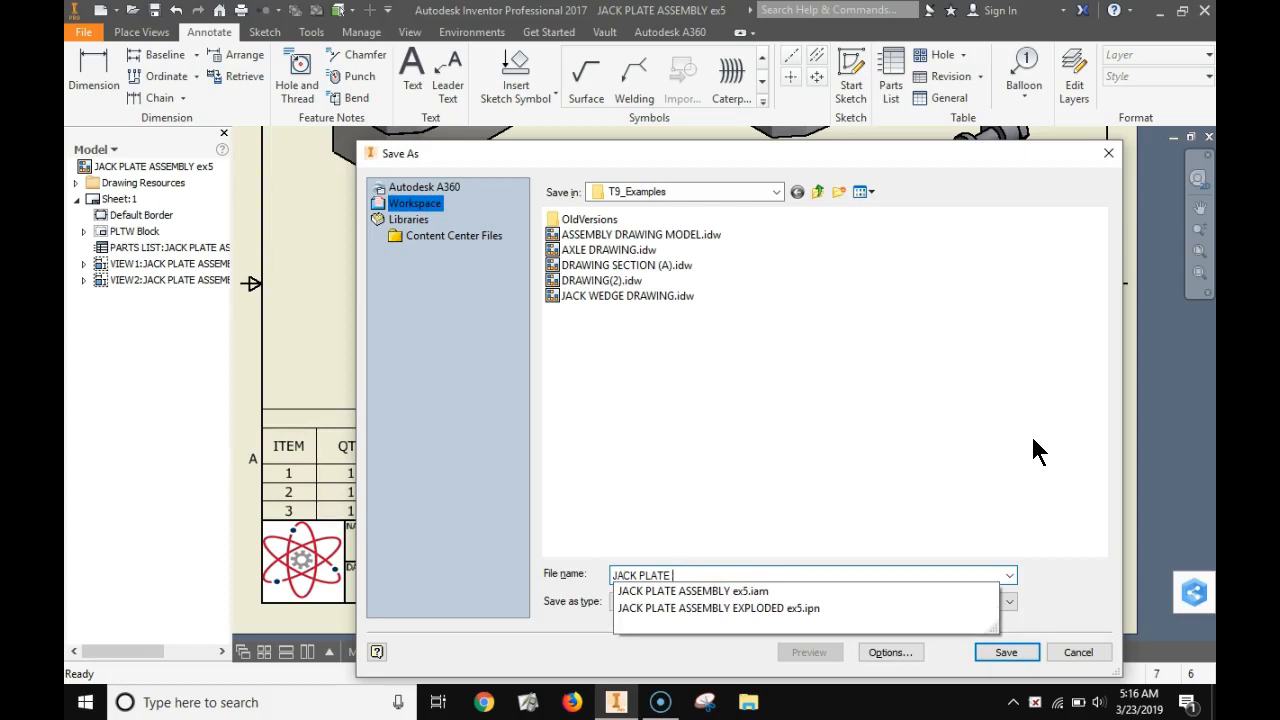
pyautogui.write('DRAWING ex5')
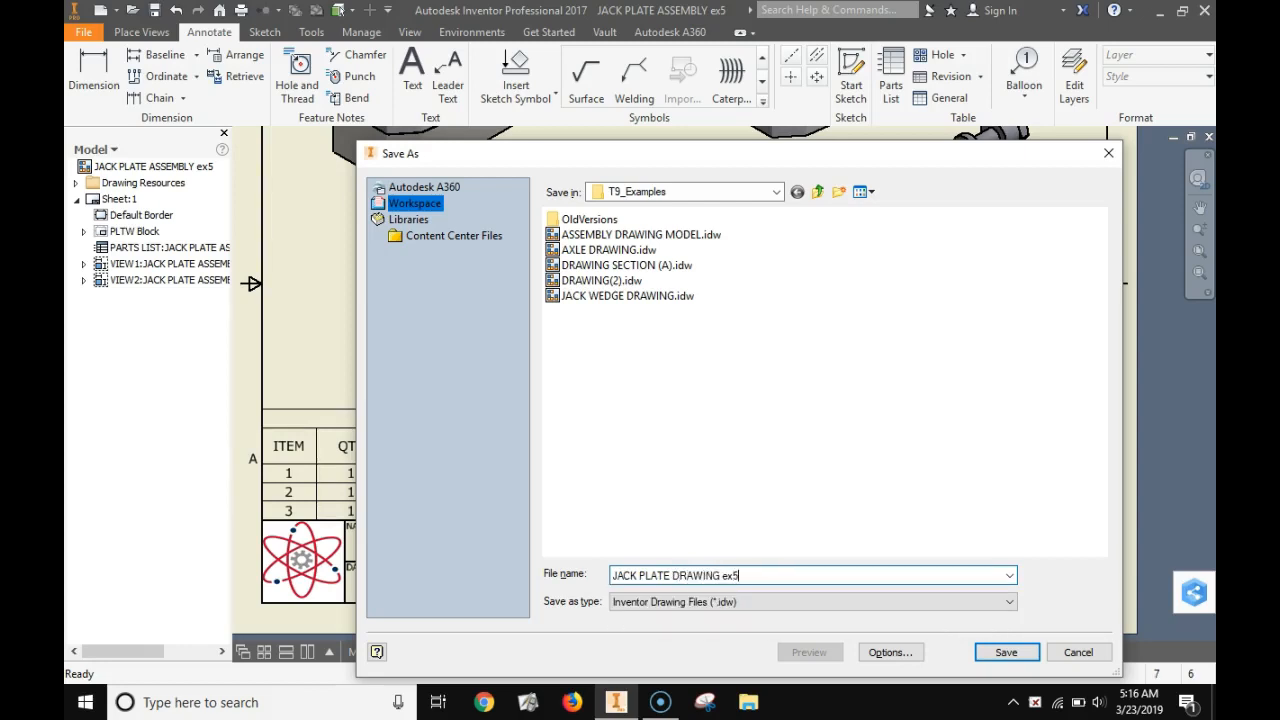
pyautogui.click(1006, 652)
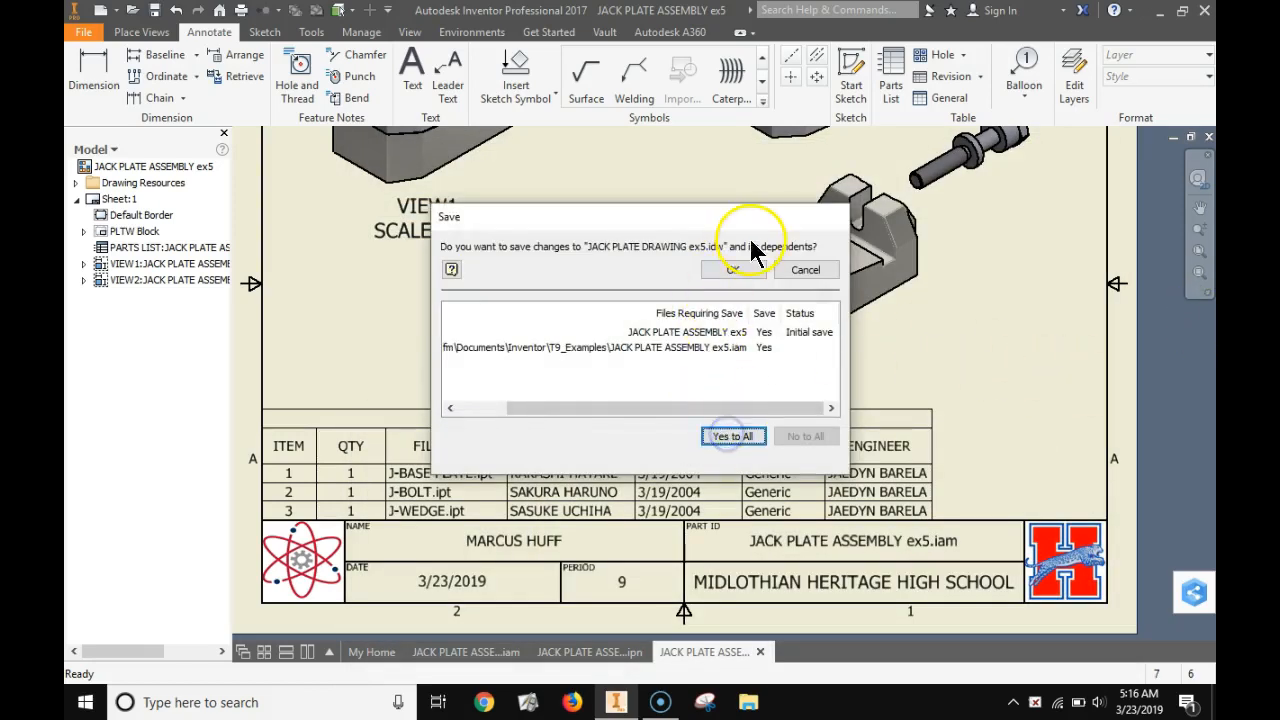
pyautogui.click(732, 436)
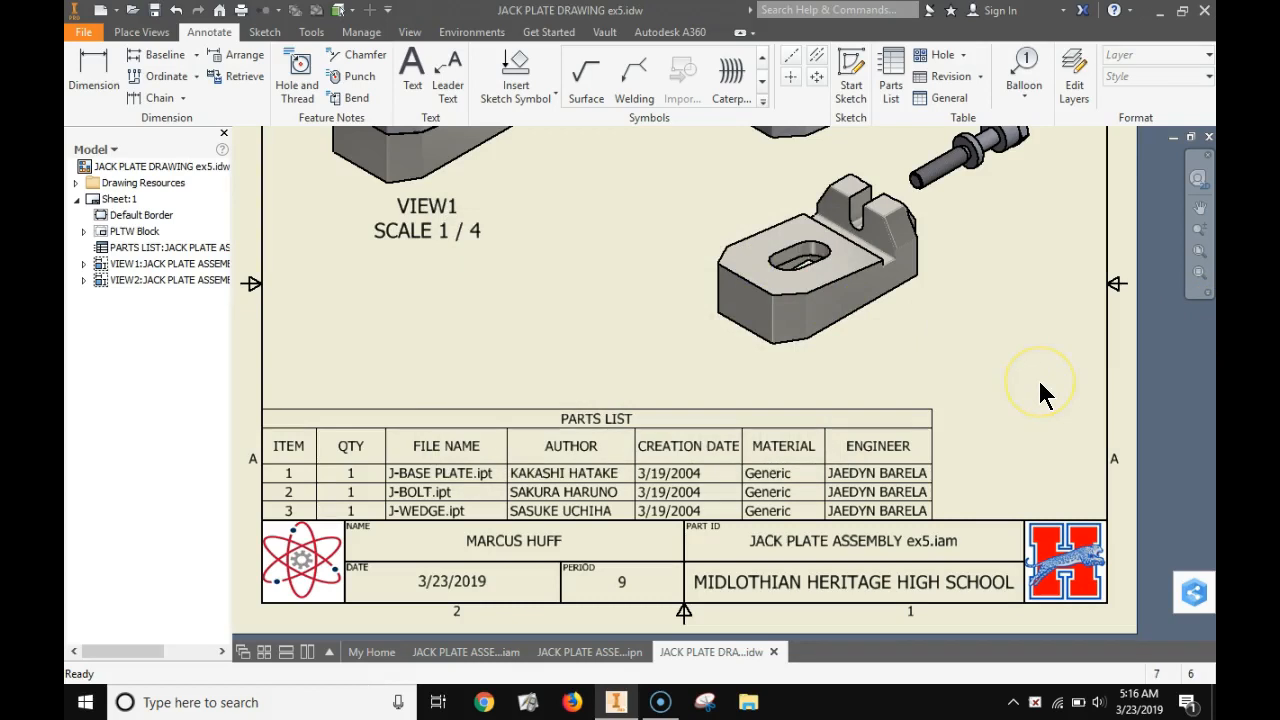
pyautogui.scroll(-3)
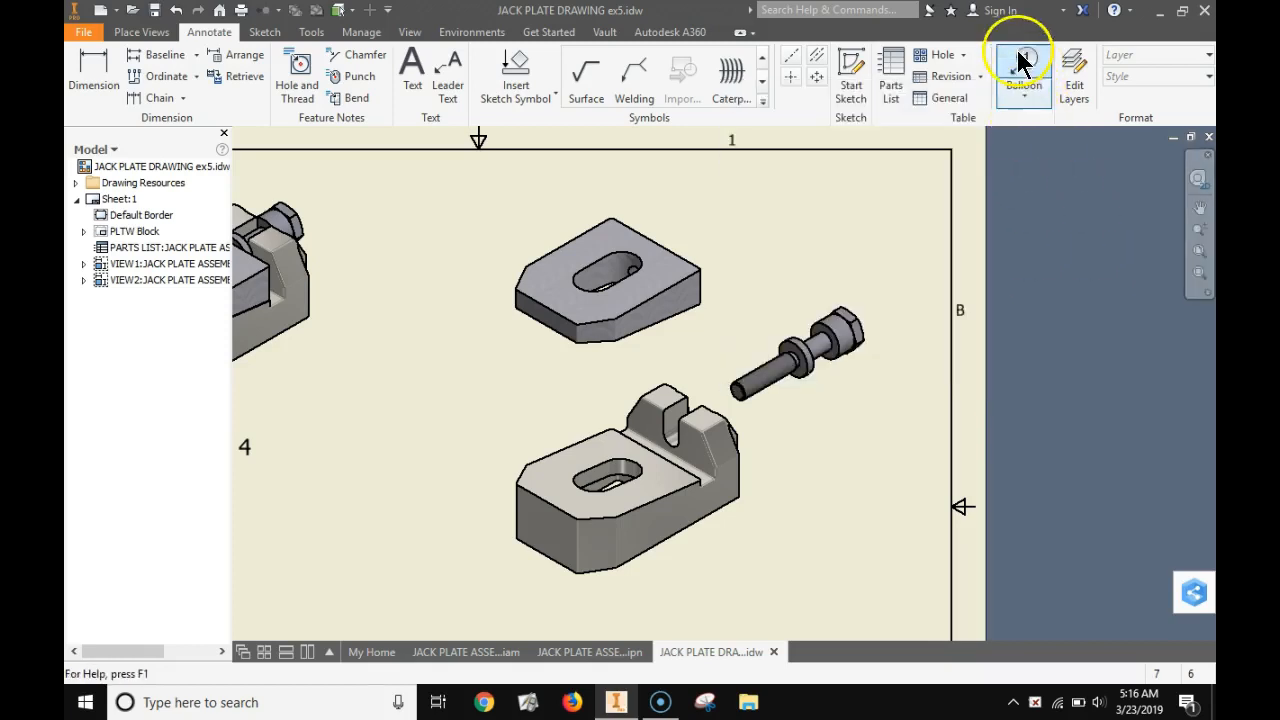
# Balloon the upper slotted part as 3, then attach the next balloon to the lower part
pyautogui.click(1024, 70)
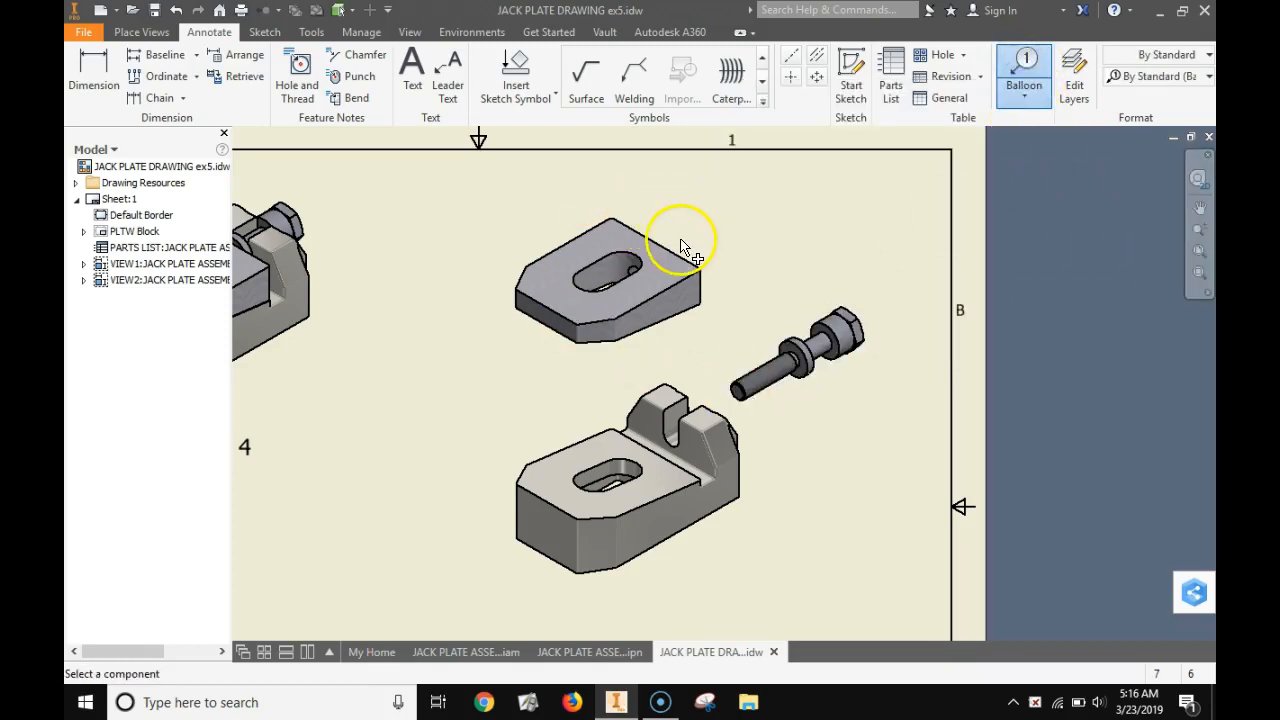
pyautogui.click(672, 252)
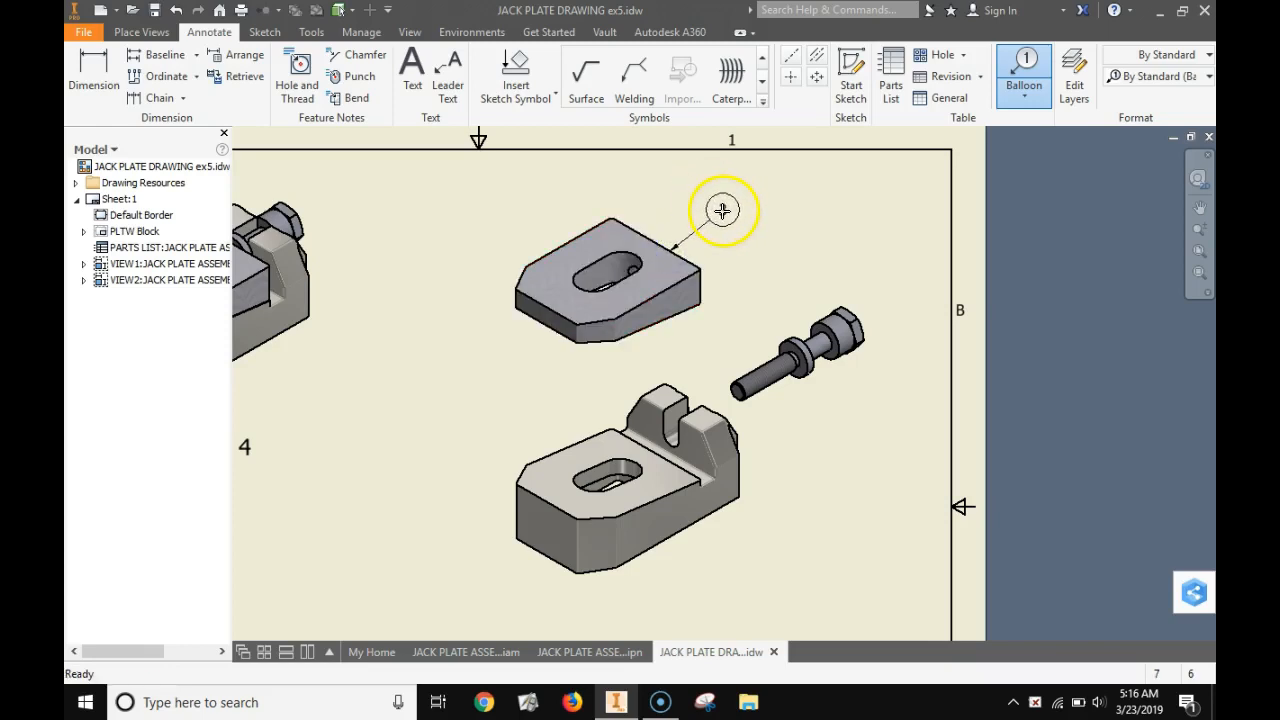
pyautogui.click(722, 212)
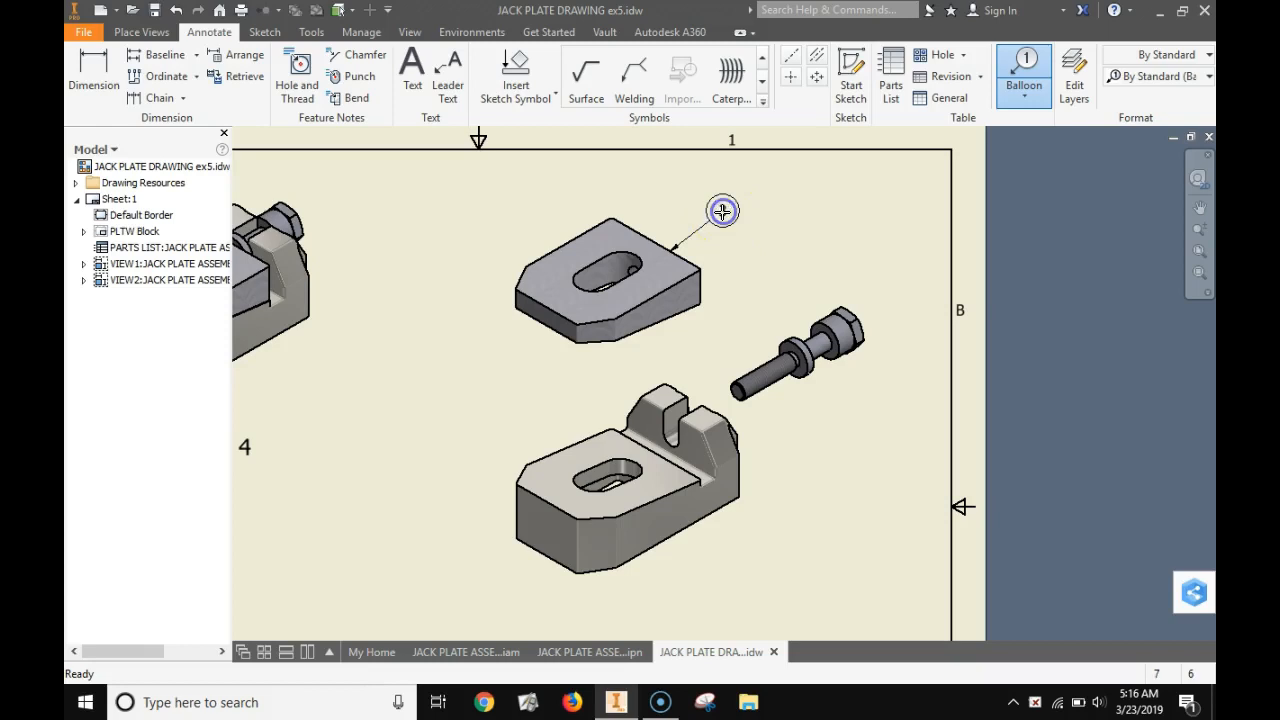
pyautogui.moveTo(722, 212); pyautogui.dragTo(774, 212)
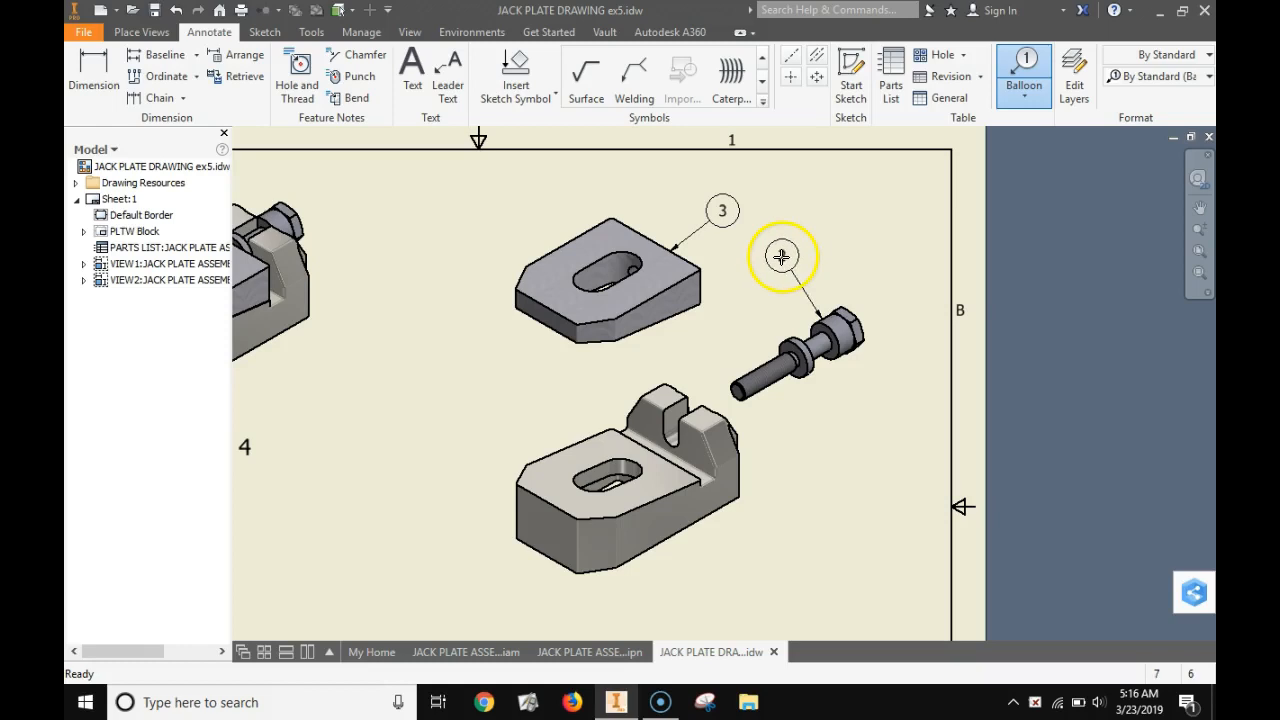
pyautogui.rightClick(780, 256)
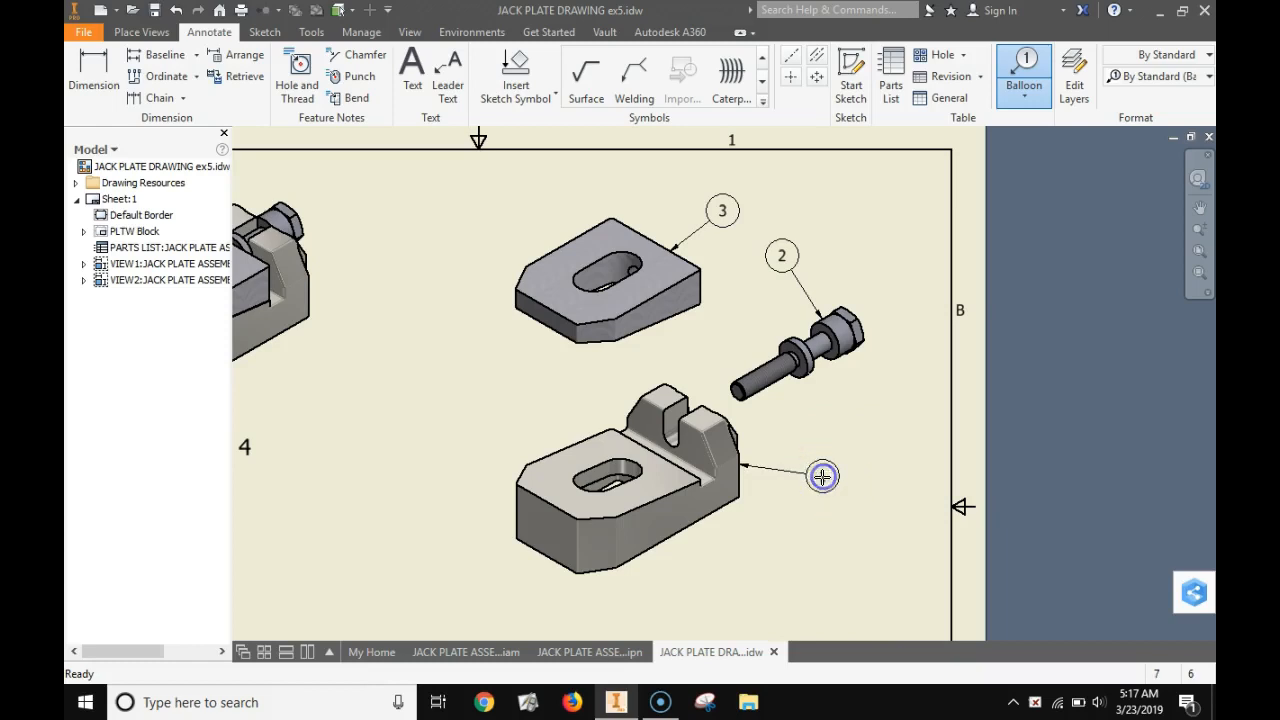
pyautogui.click(822, 476)
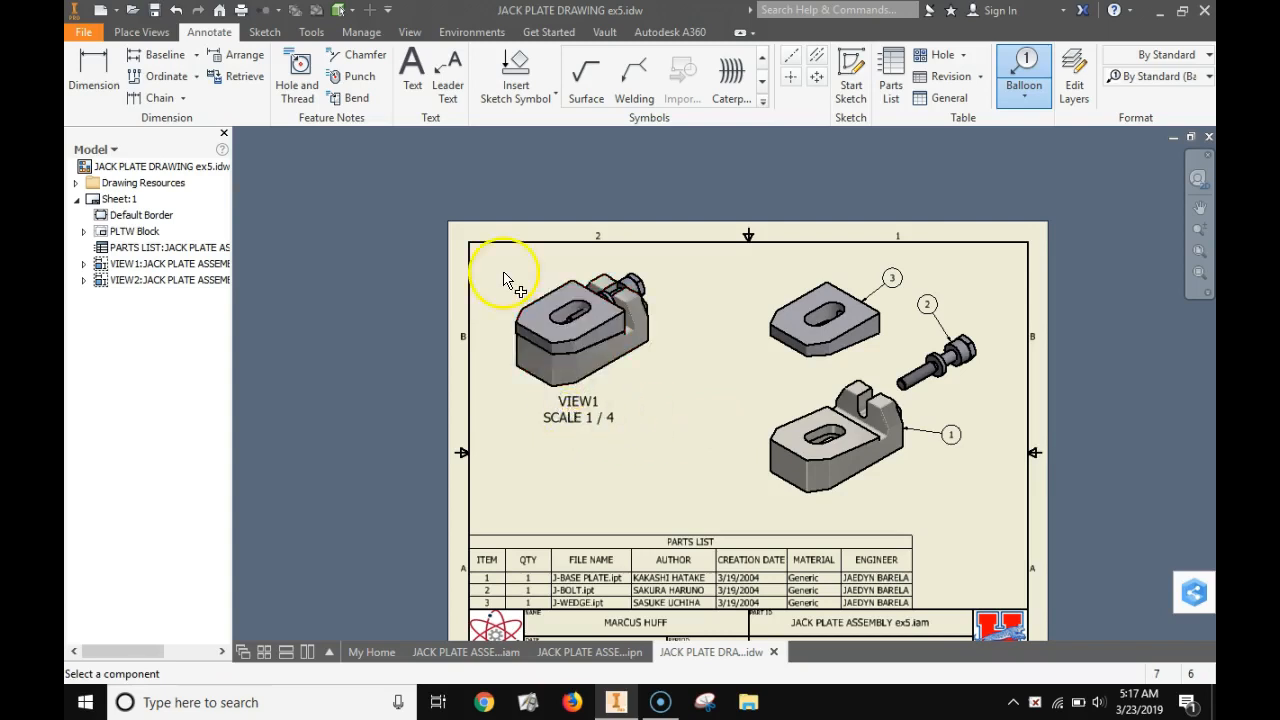
pyautogui.moveTo(556, 304)
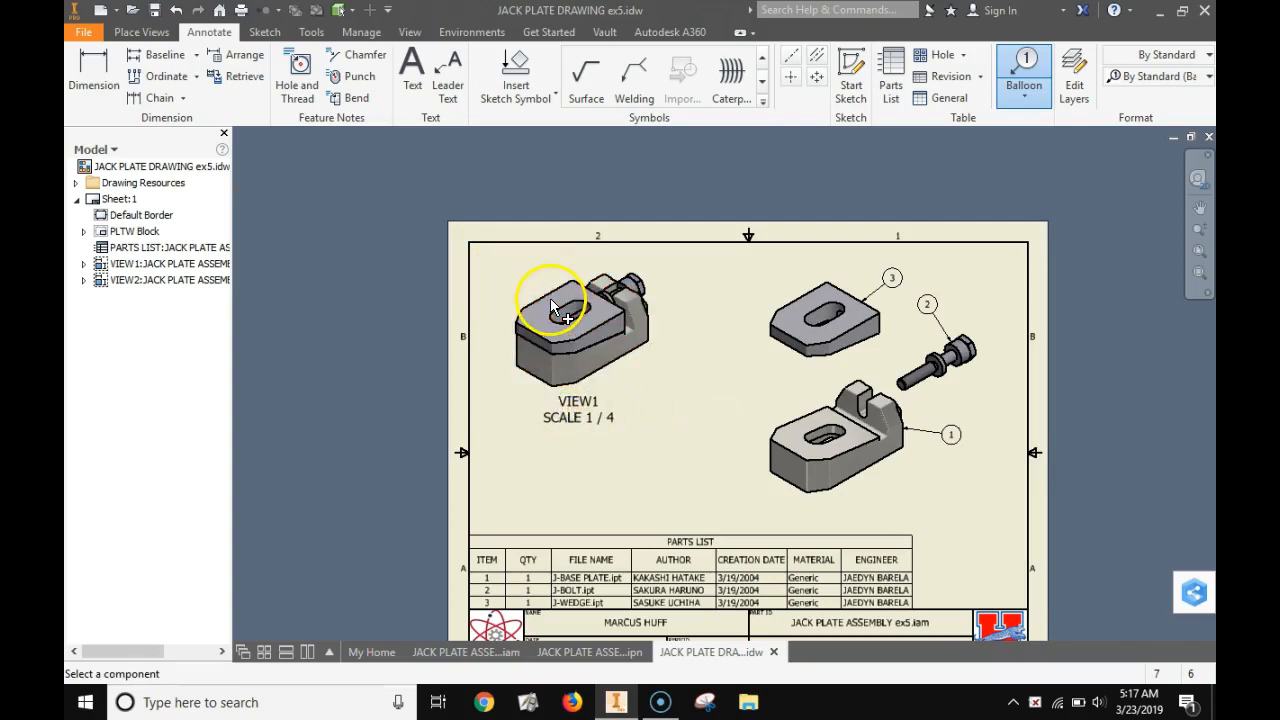
pyautogui.moveTo(616, 156)
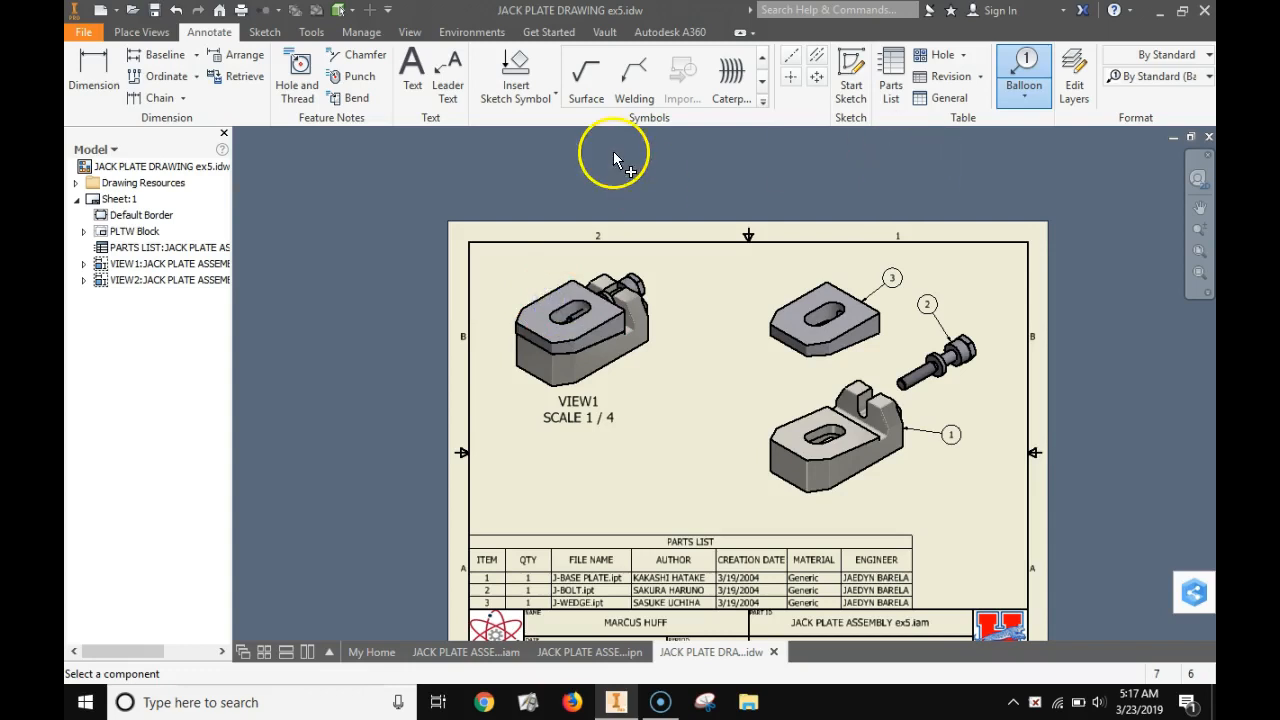
# Edit the isometric view's properties so its label reads JACK PLATE instead of VIEW1
pyautogui.click(580, 320)
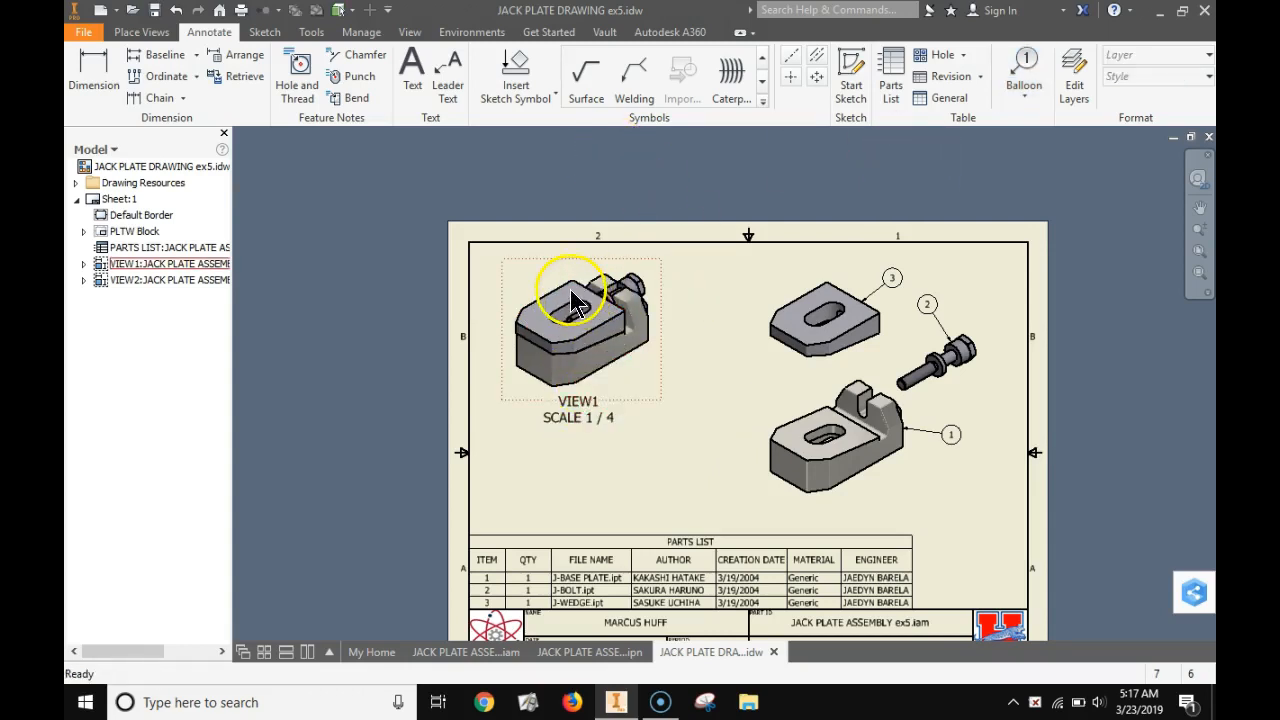
pyautogui.doubleClick(580, 320)
pyautogui.write('JACK PLATE')
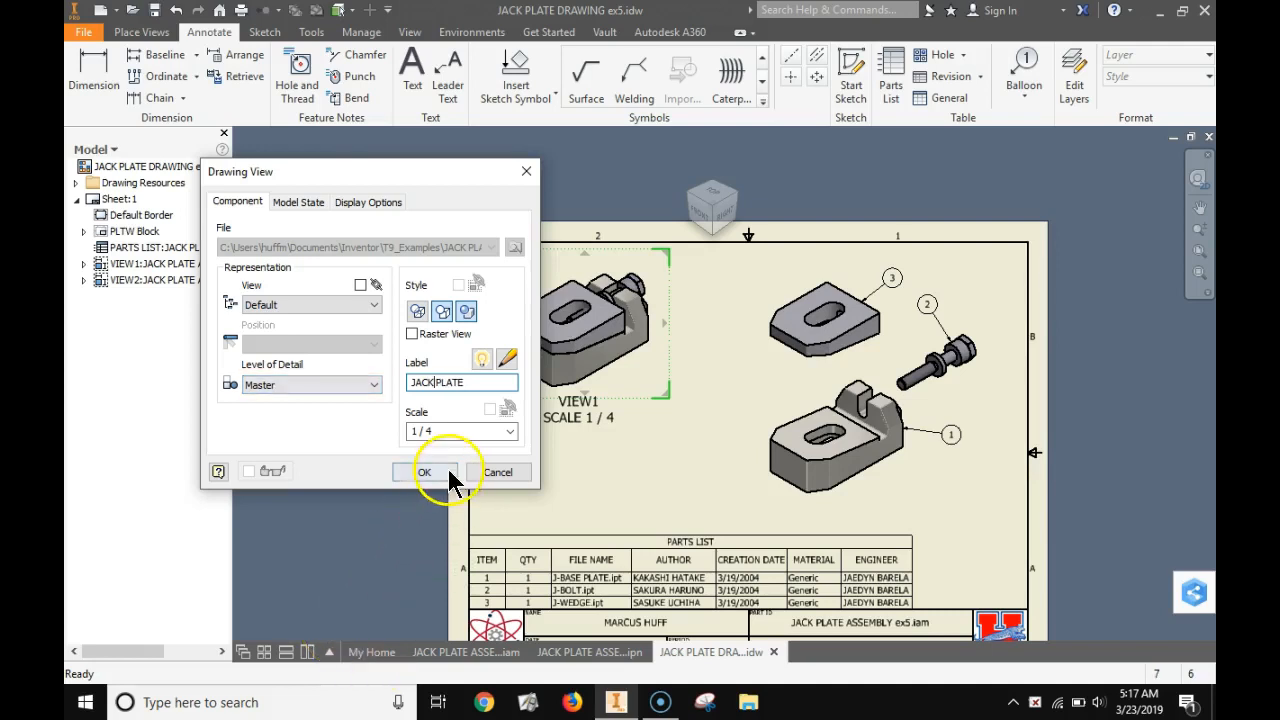
pyautogui.click(424, 472)
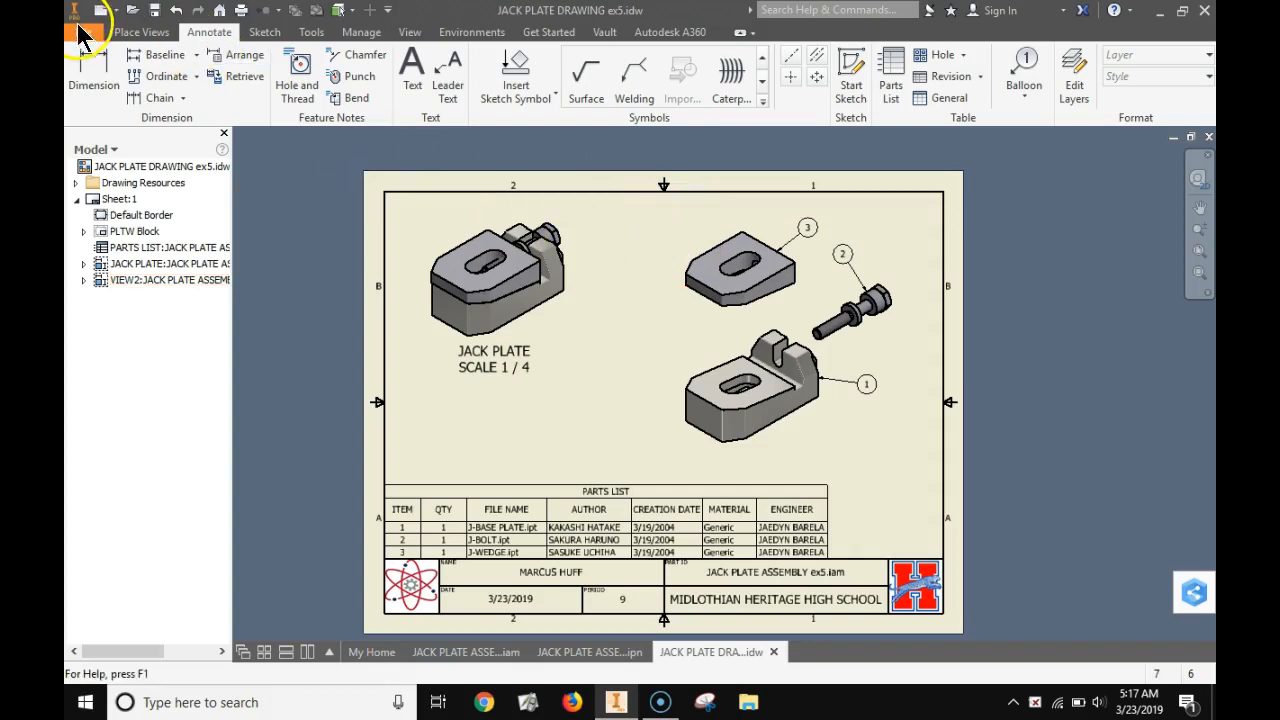
# Export the drawing as the PDF JACK PLATE DRAWING ex5 with the default PDF Drawing settings
pyautogui.click(84, 32)
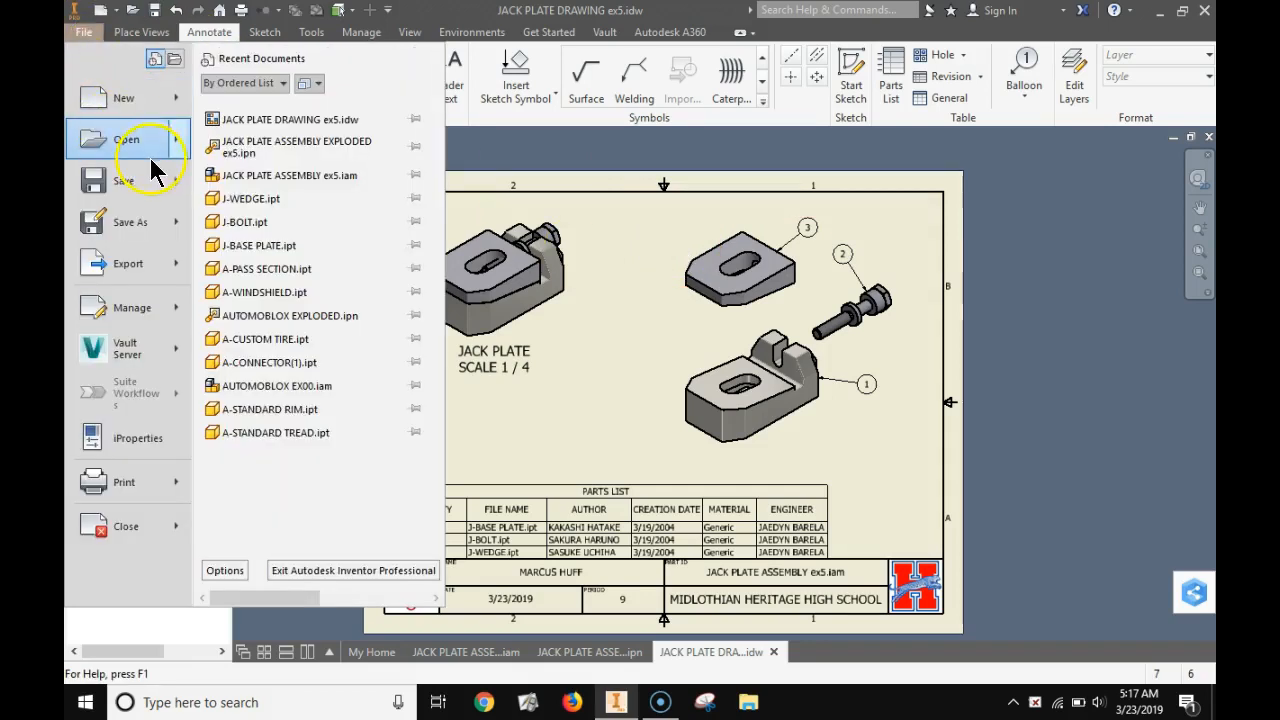
pyautogui.click(128, 264)
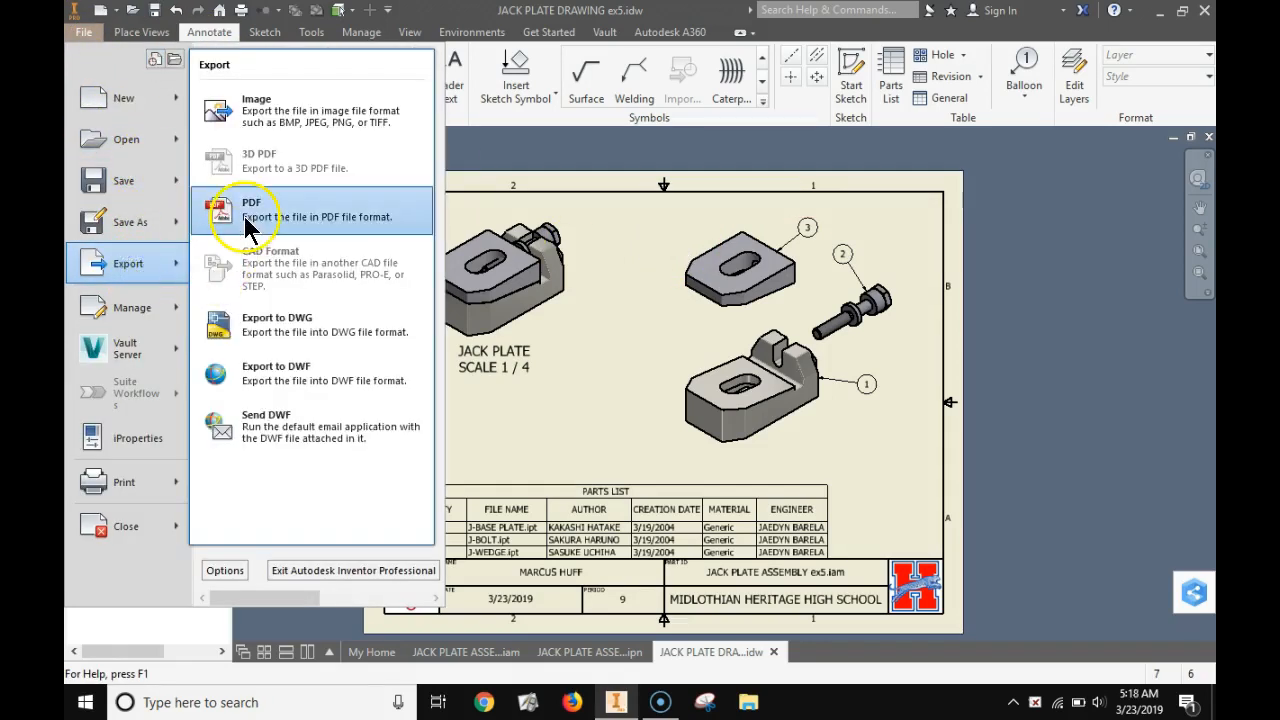
pyautogui.click(252, 210)
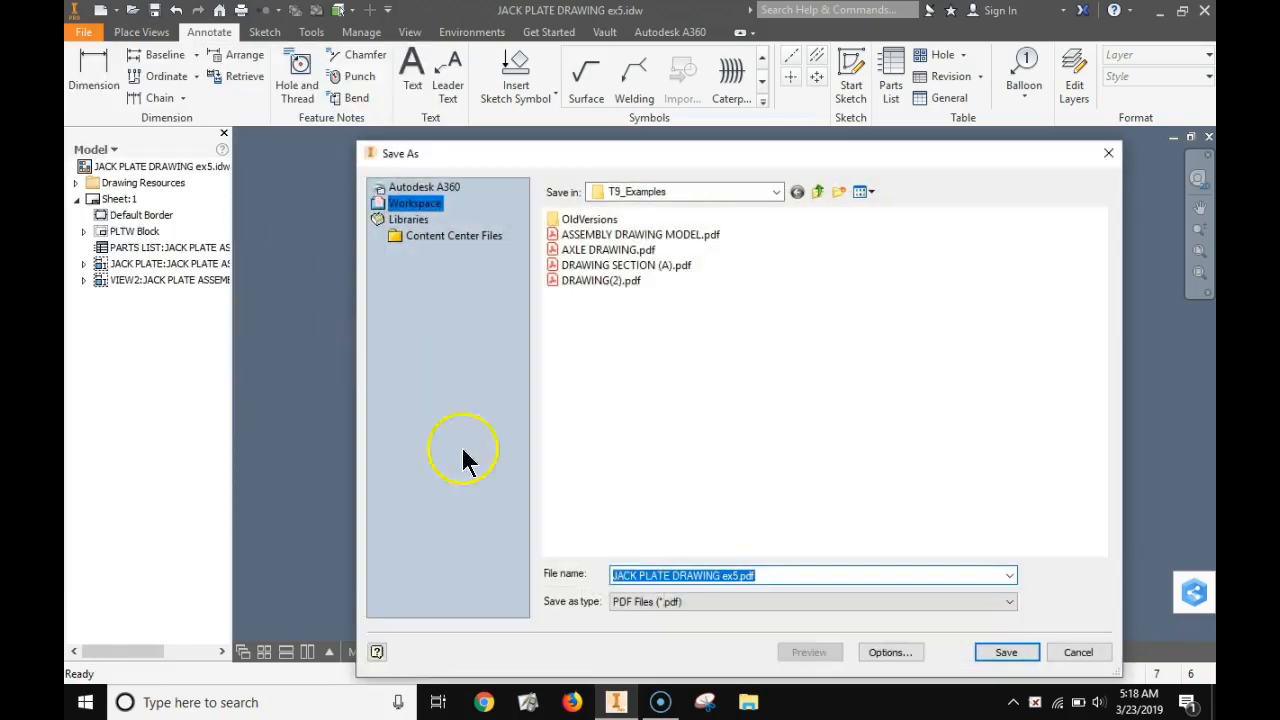
pyautogui.click(888, 652)
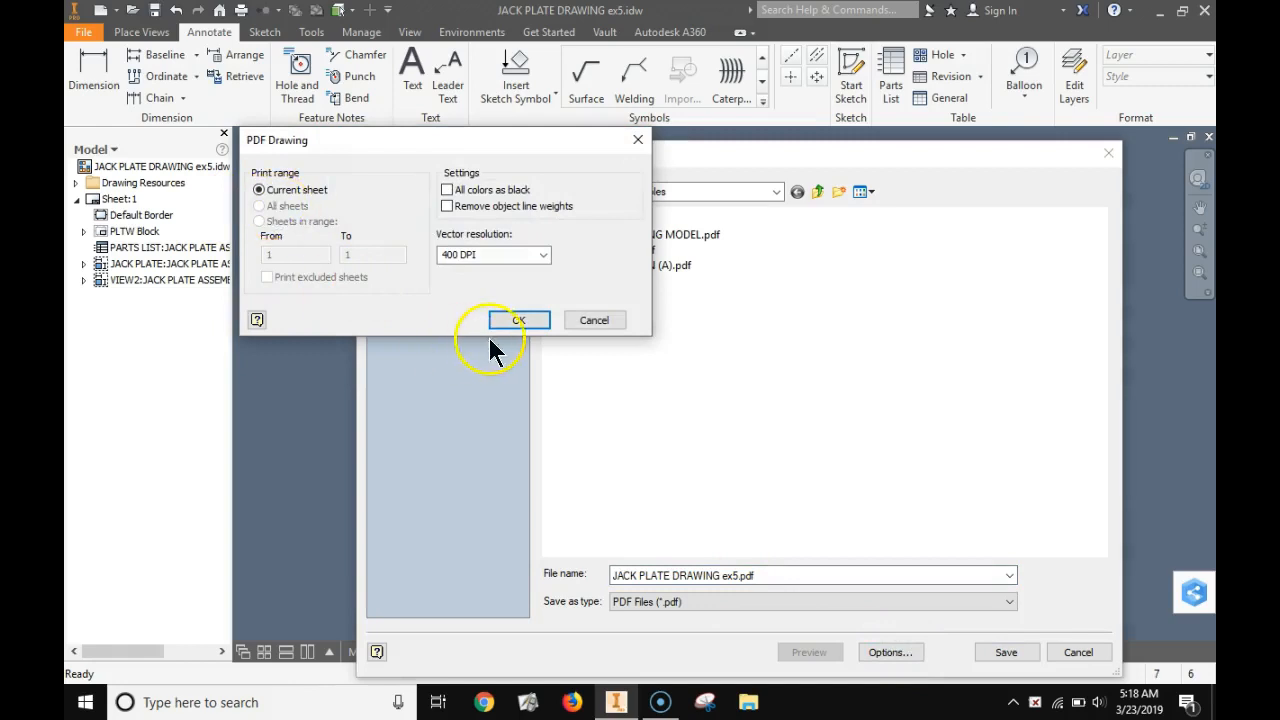
pyautogui.click(518, 320)
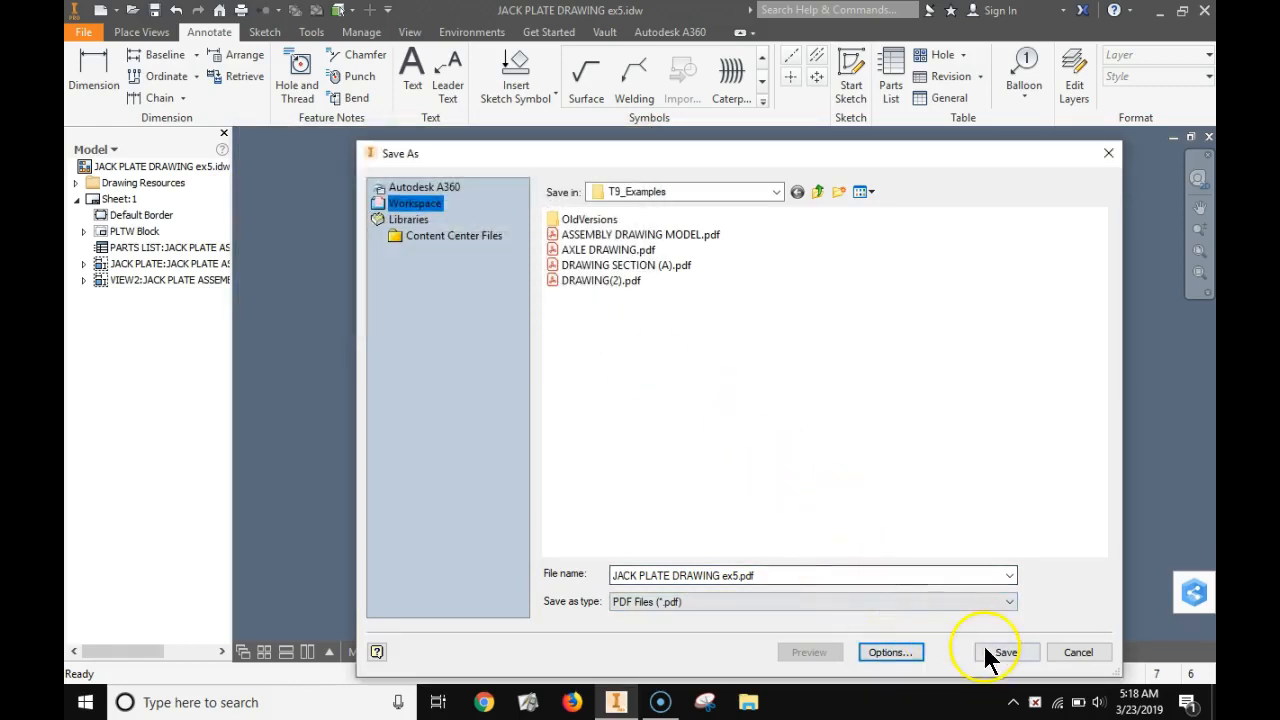
pyautogui.click(1004, 652)
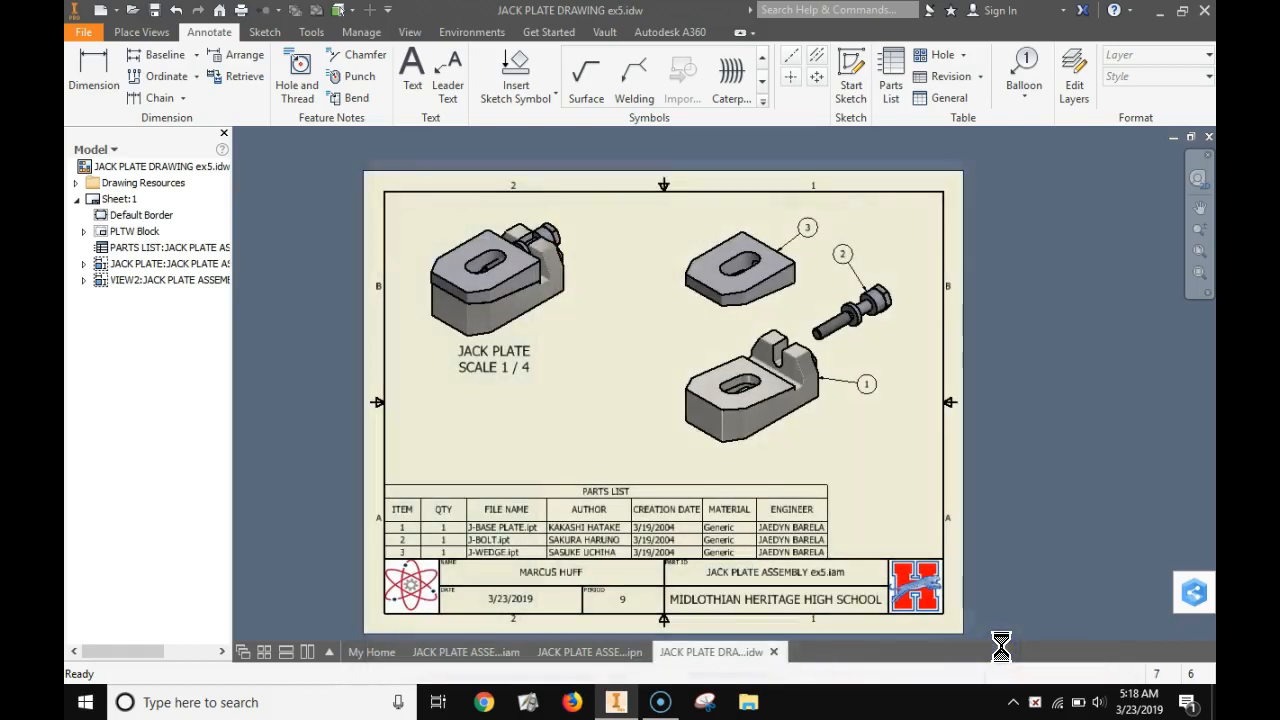